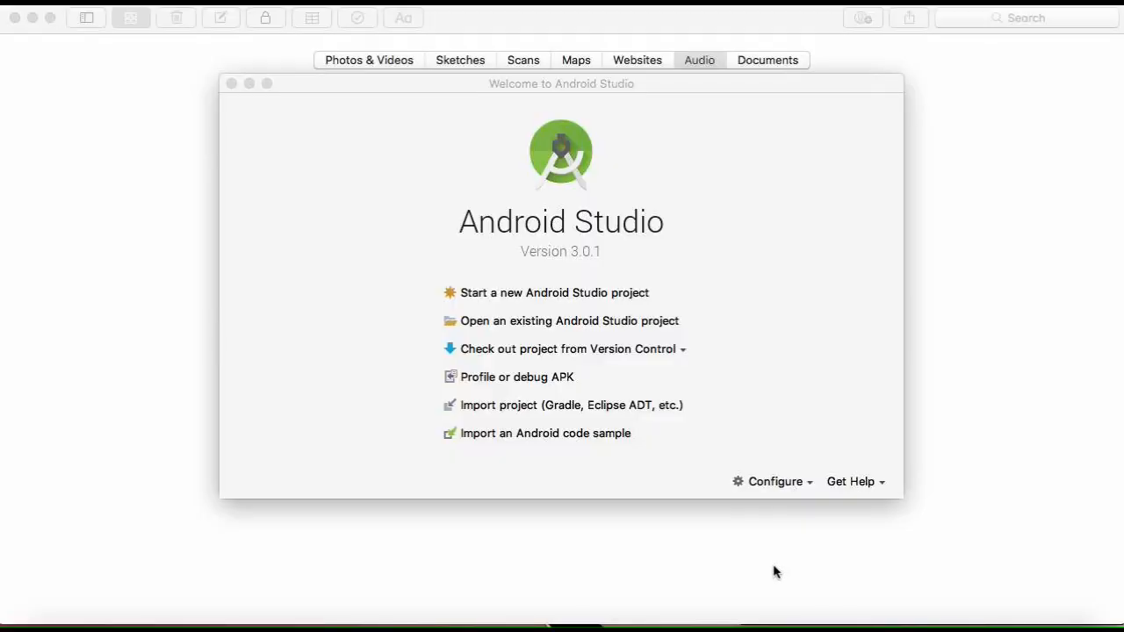
{"action": "mouse_move", "coordinate": [646, 407]}
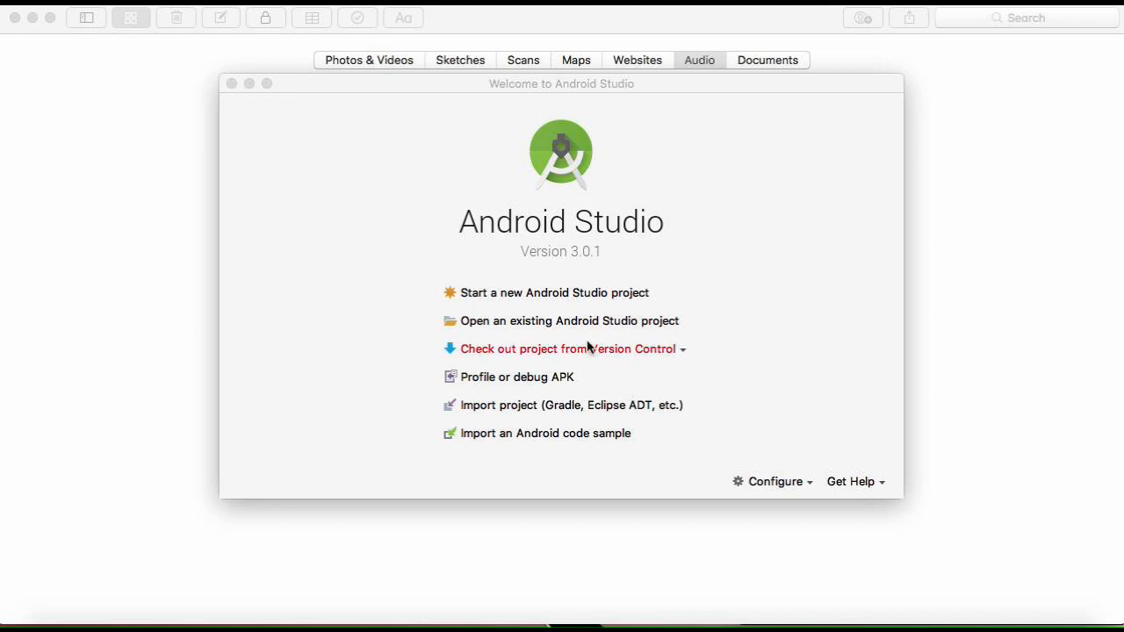
{"action": "mouse_move", "coordinate": [540, 292]}
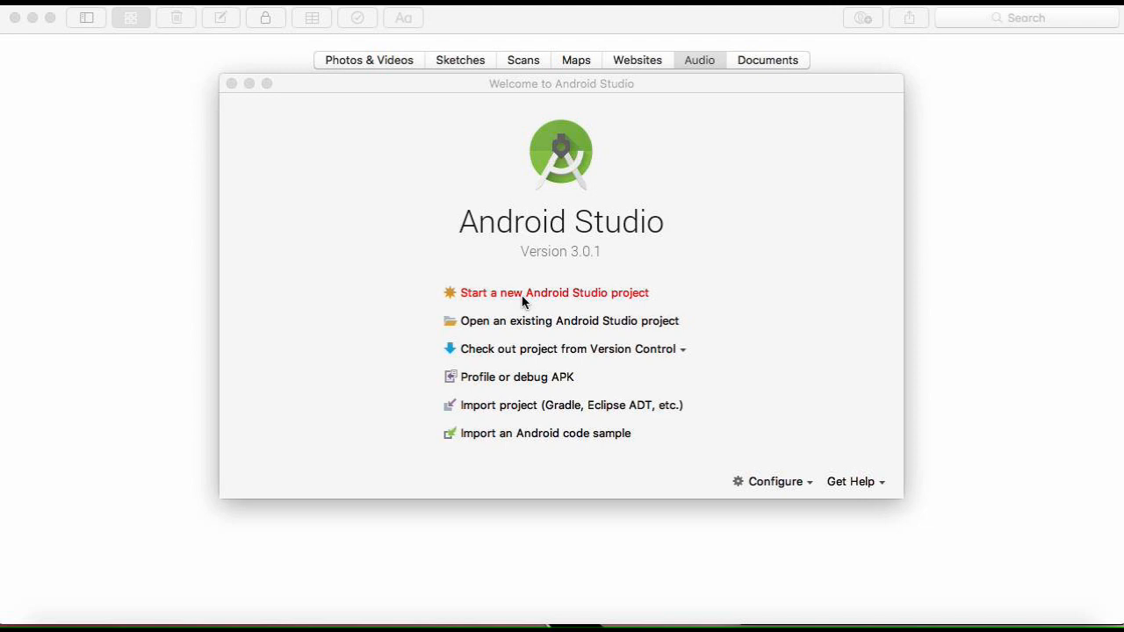
{"action": "mouse_move", "coordinate": [548, 298]}
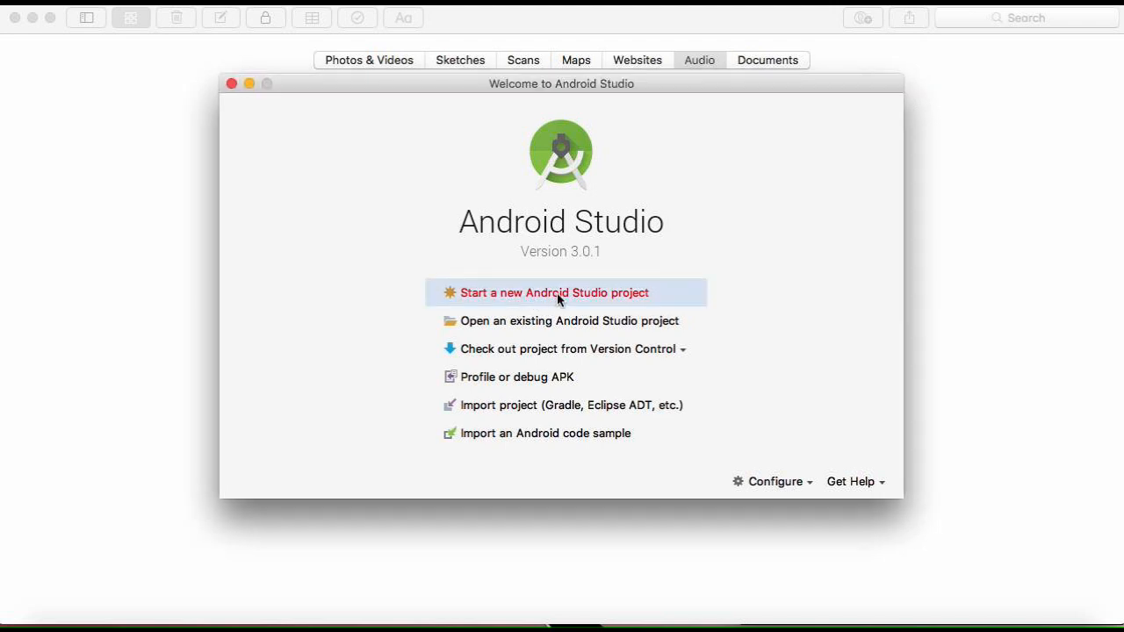
- Start a new Android Studio project named Paint targeting phone and tablet
{"action": "left_click", "coordinate": [555, 292]}
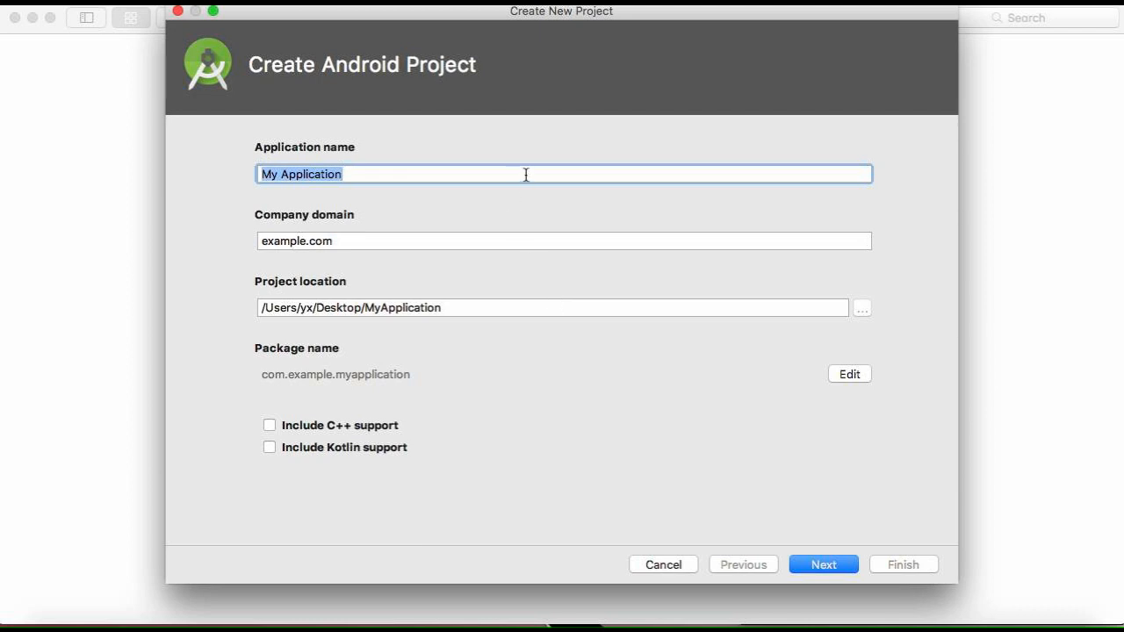
{"action": "type", "text": "Paint"}
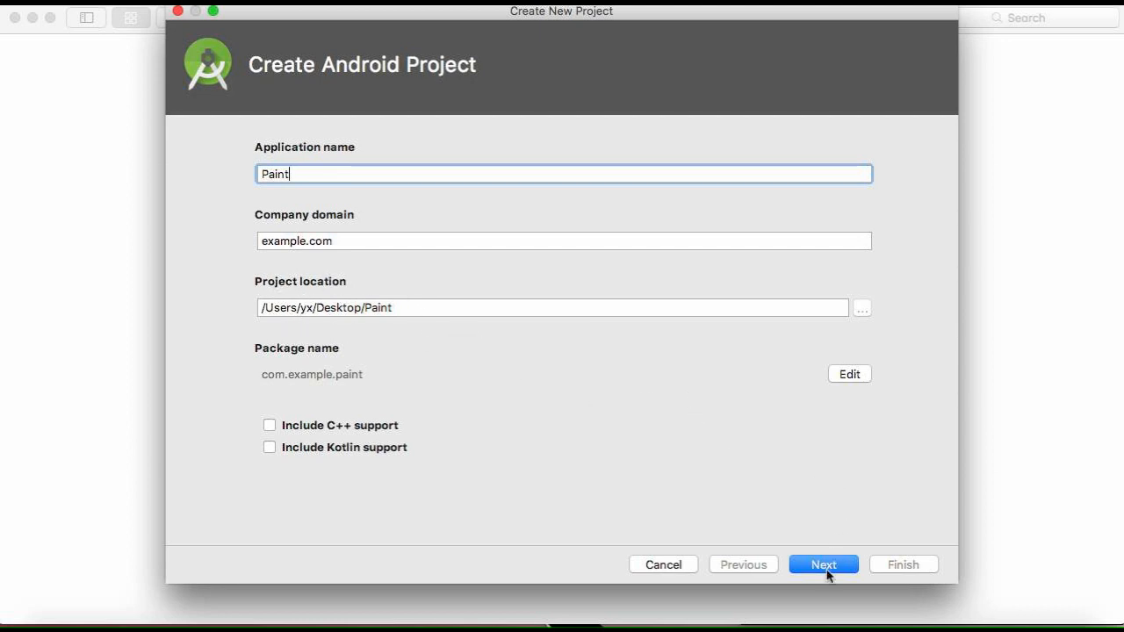
{"action": "left_click", "coordinate": [823, 564]}
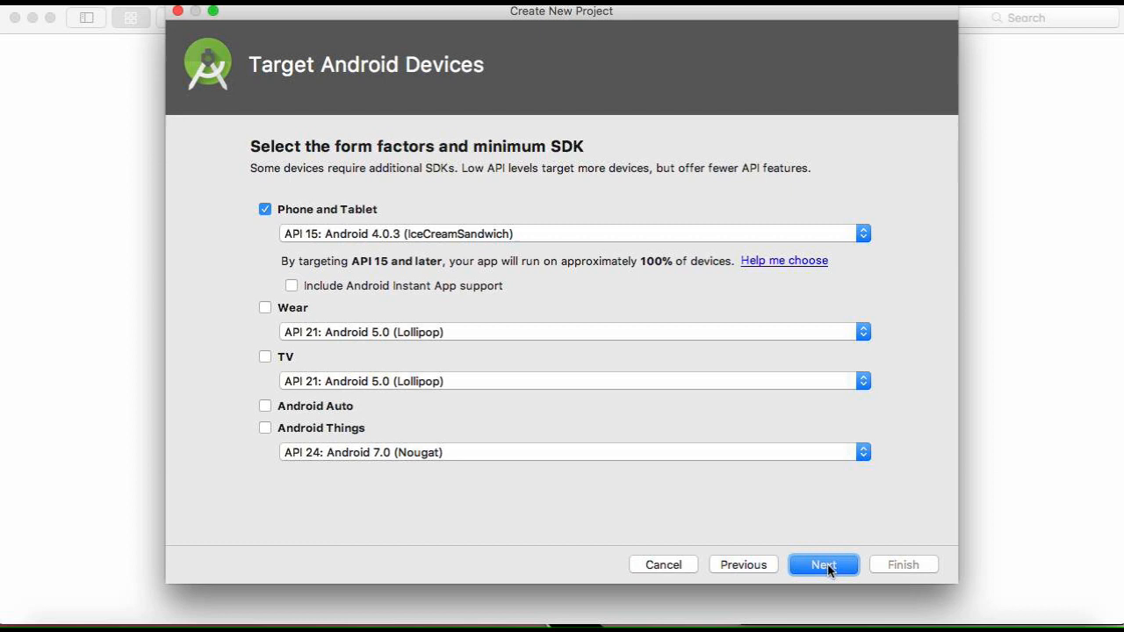
{"action": "left_click", "coordinate": [823, 566]}
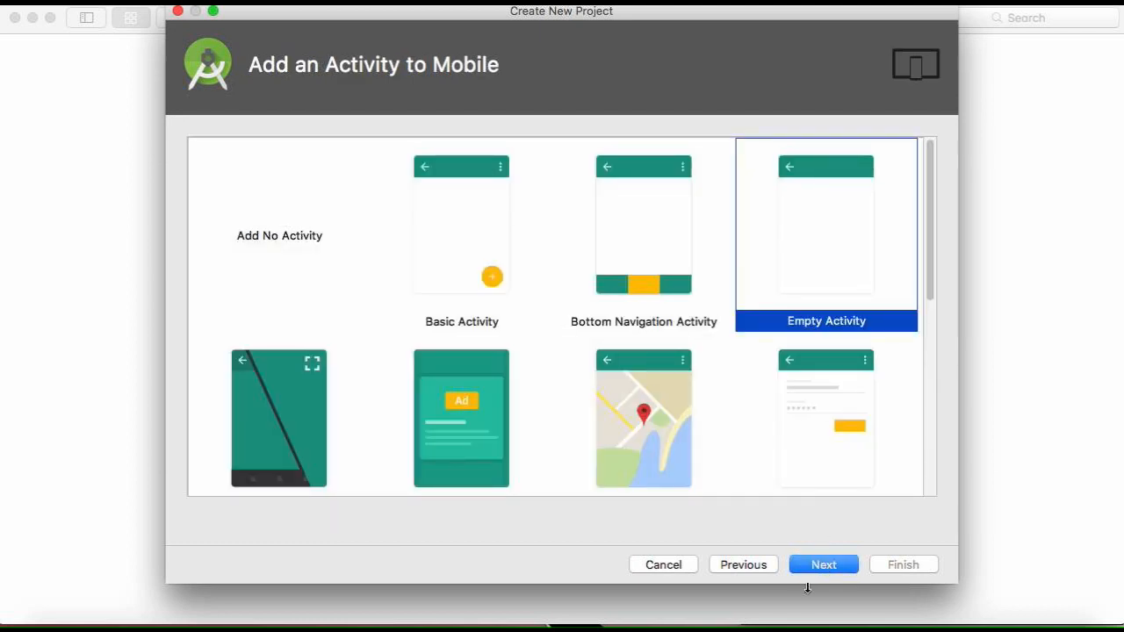
- Finish with an Empty Activity template and Generate Layout File unchecked
{"action": "left_click", "coordinate": [822, 566]}
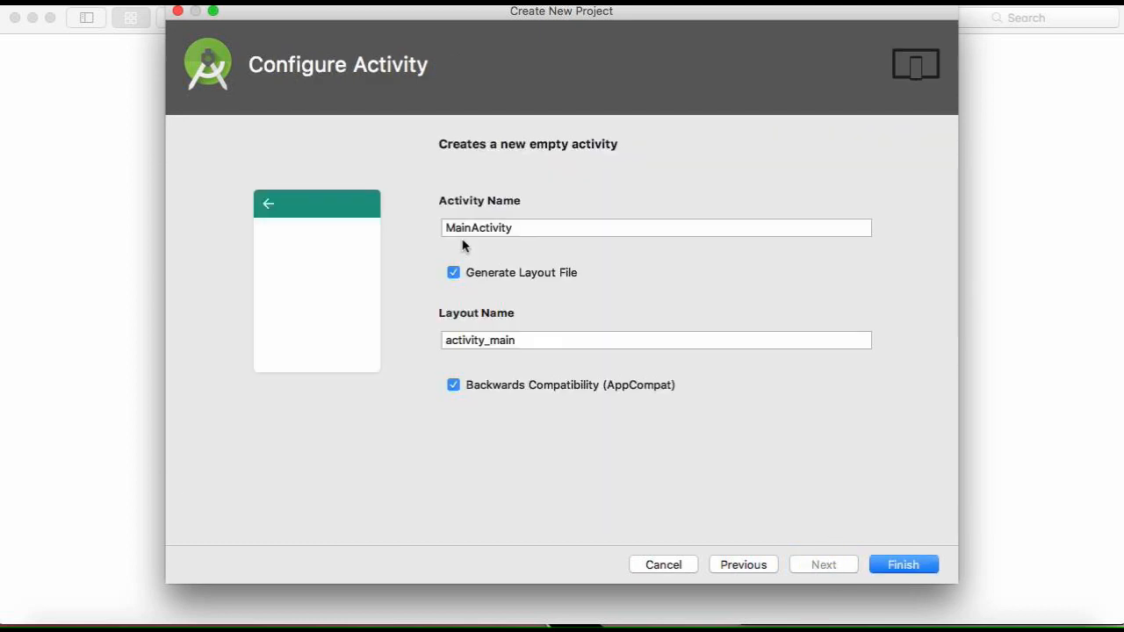
{"action": "left_click", "coordinate": [453, 272]}
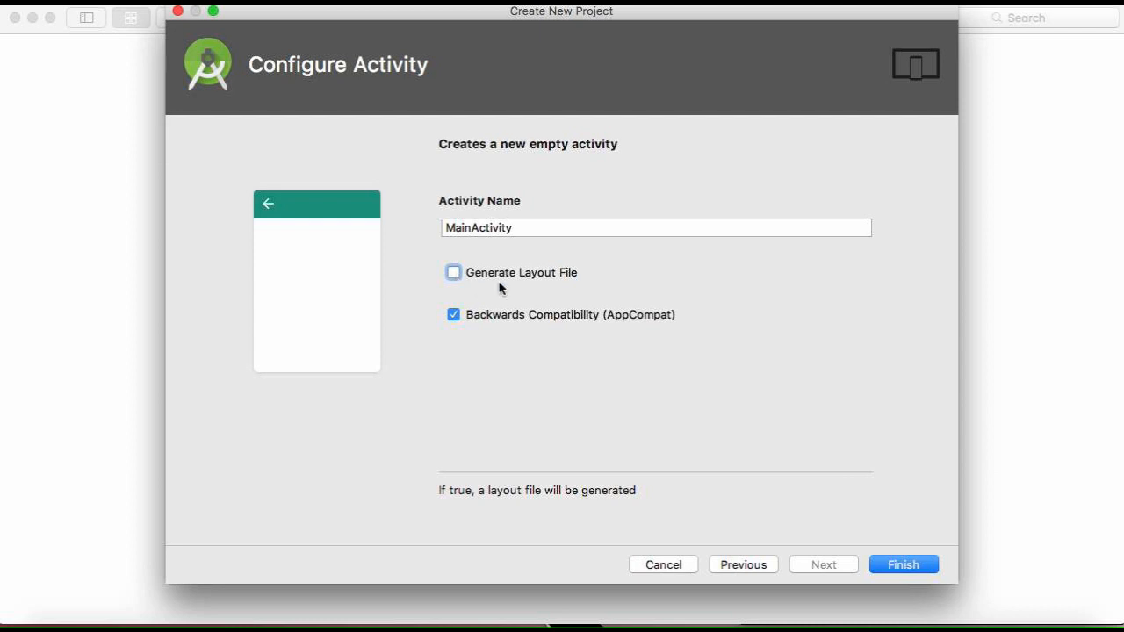
{"action": "mouse_move", "coordinate": [555, 275]}
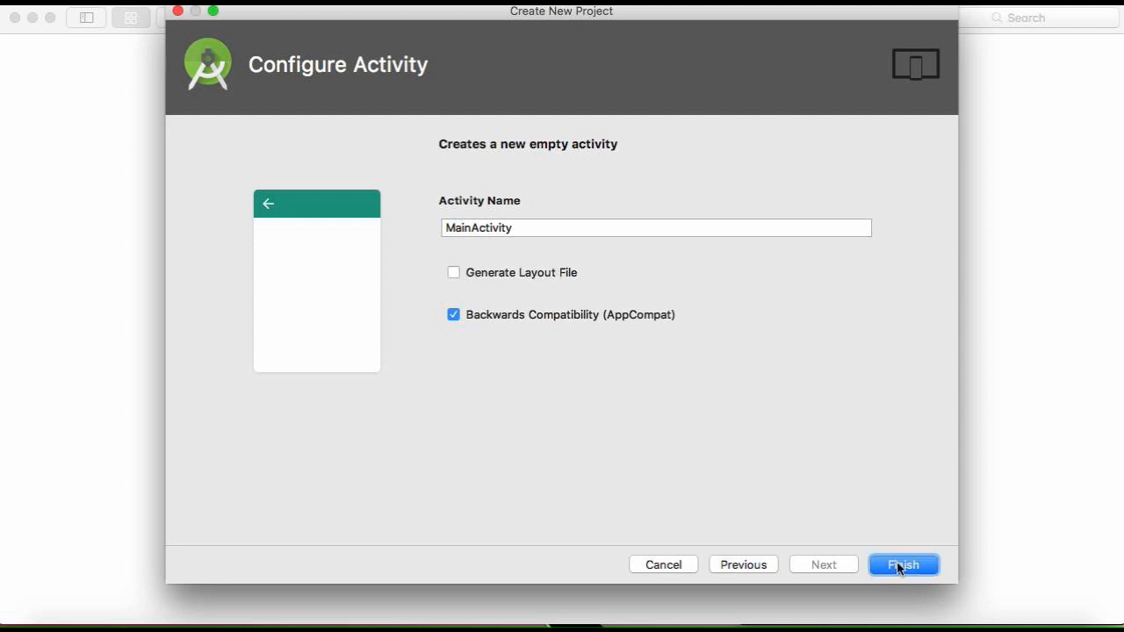
{"action": "left_click", "coordinate": [903, 565]}
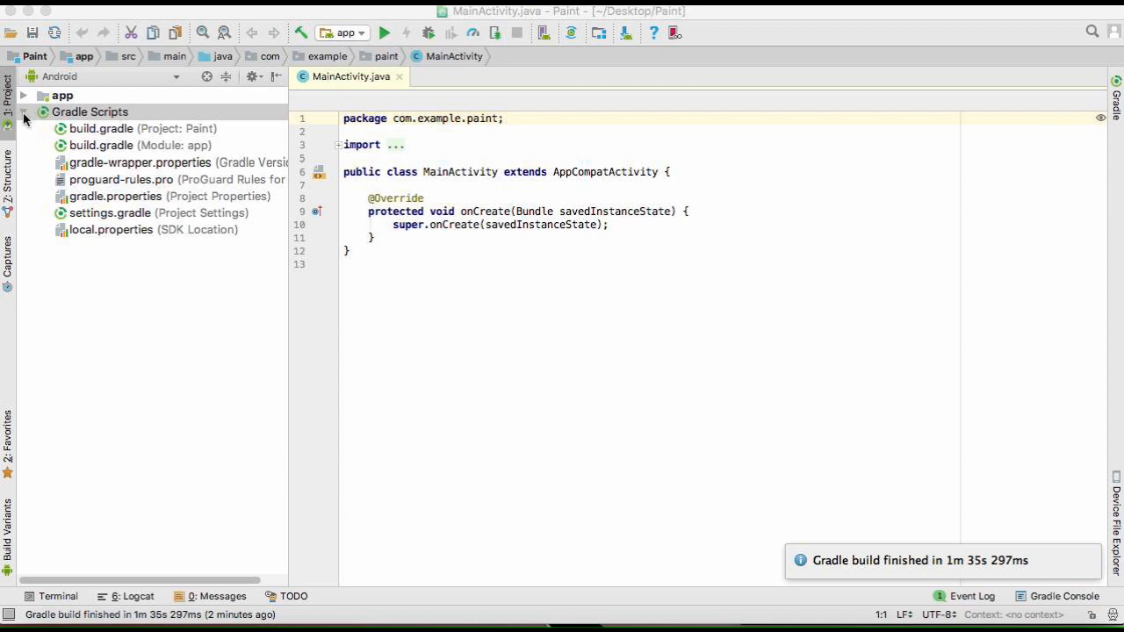
- Expand app and java in the Project panel to reveal com.example.paint's MainActivity
{"action": "left_click", "coordinate": [24, 95]}
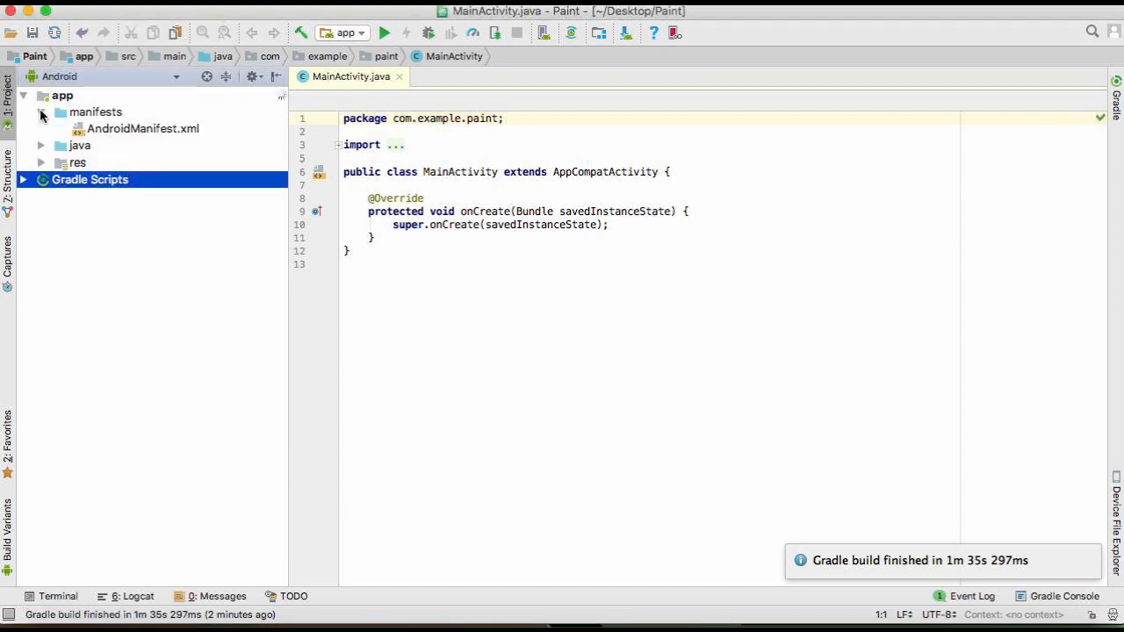
{"action": "left_click", "coordinate": [42, 144]}
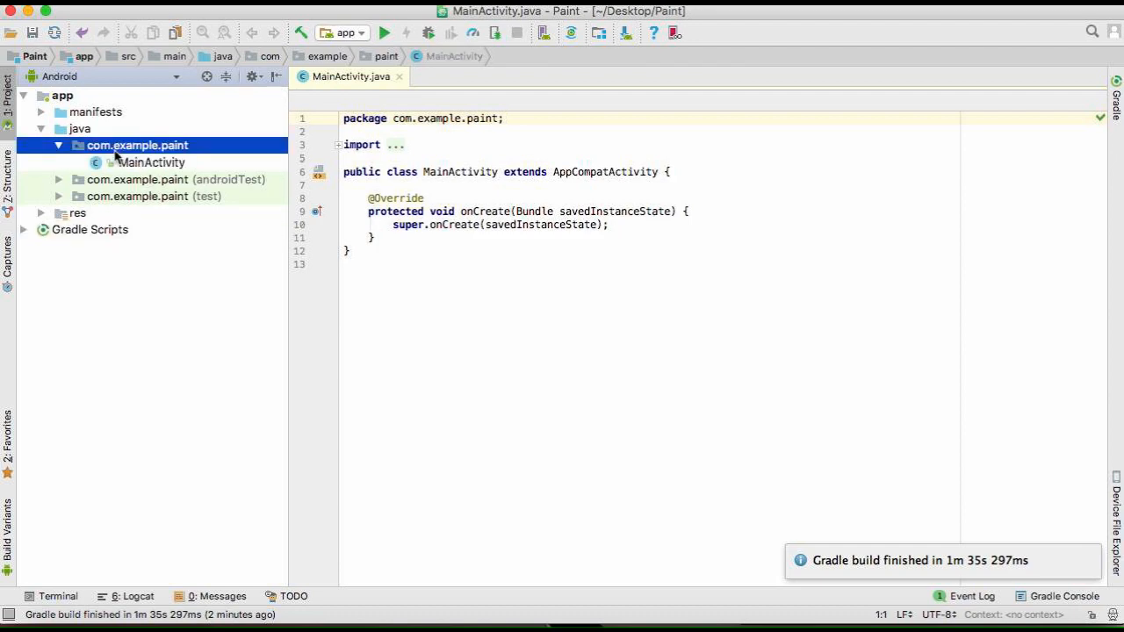
- Create a new Java class named PaintView in the com.example.paint package
{"action": "right_click", "coordinate": [137, 144]}
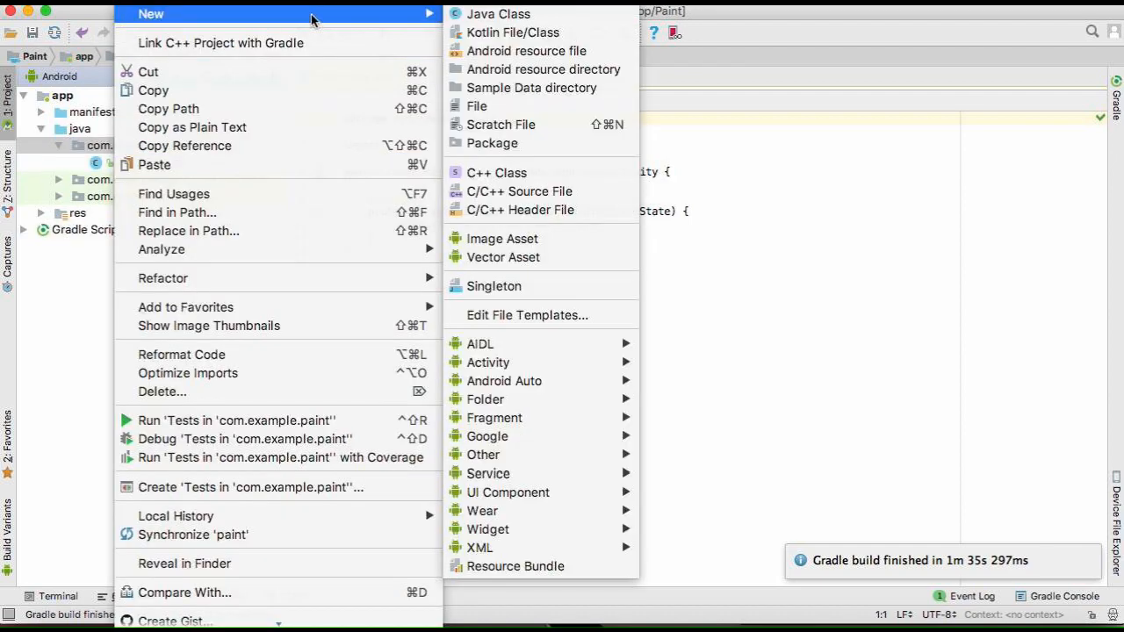
{"action": "left_click", "coordinate": [499, 14]}
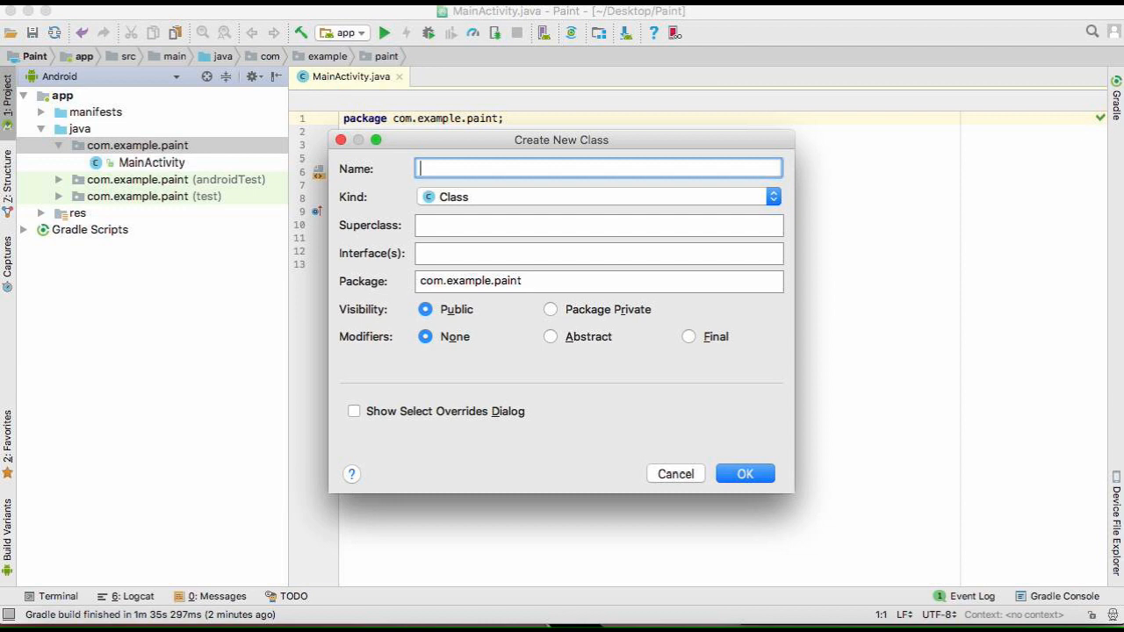
{"action": "type", "text": "PaintView"}
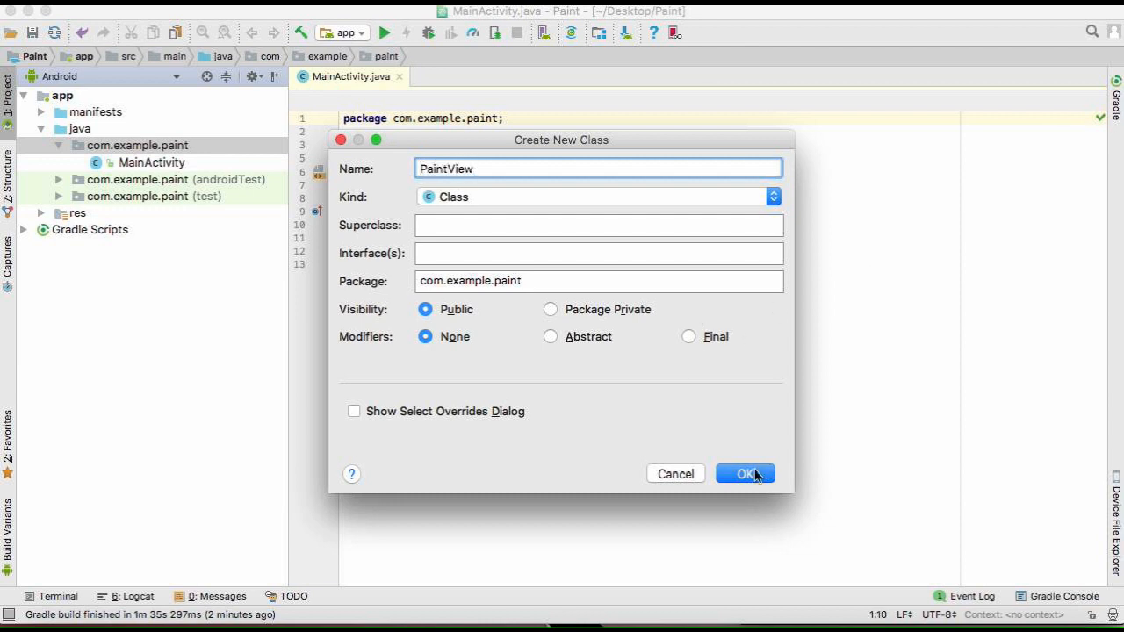
{"action": "left_click", "coordinate": [745, 474]}
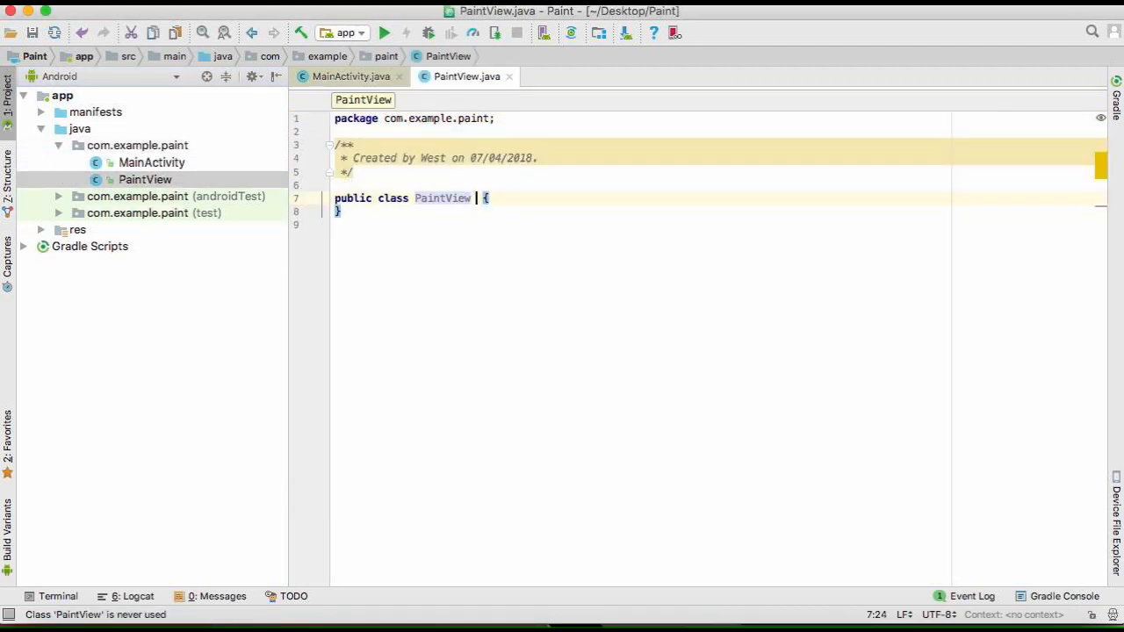
- Declare PaintView as extending View, importing android.view.View
{"action": "type", "text": "extends"}
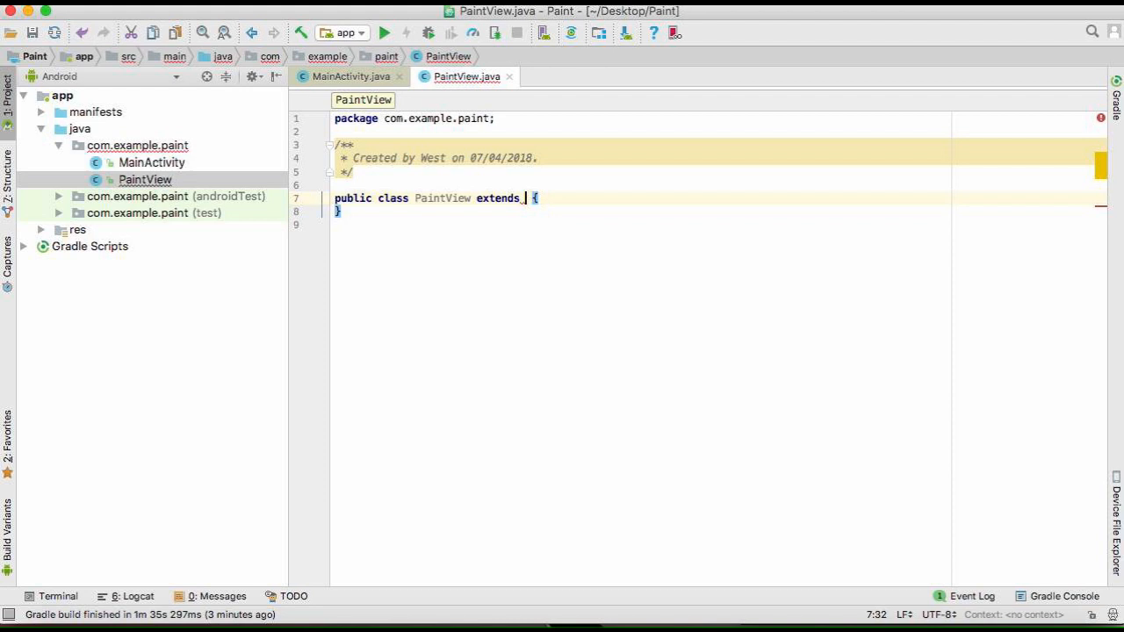
{"action": "type", "text": "View"}
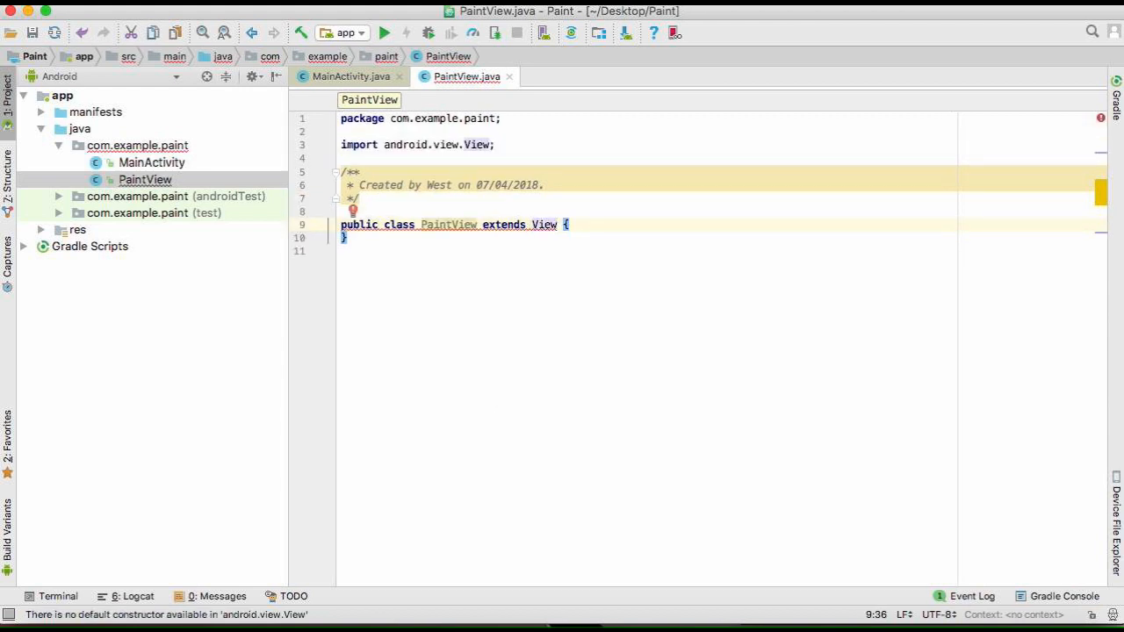
{"action": "mouse_move", "coordinate": [401, 232]}
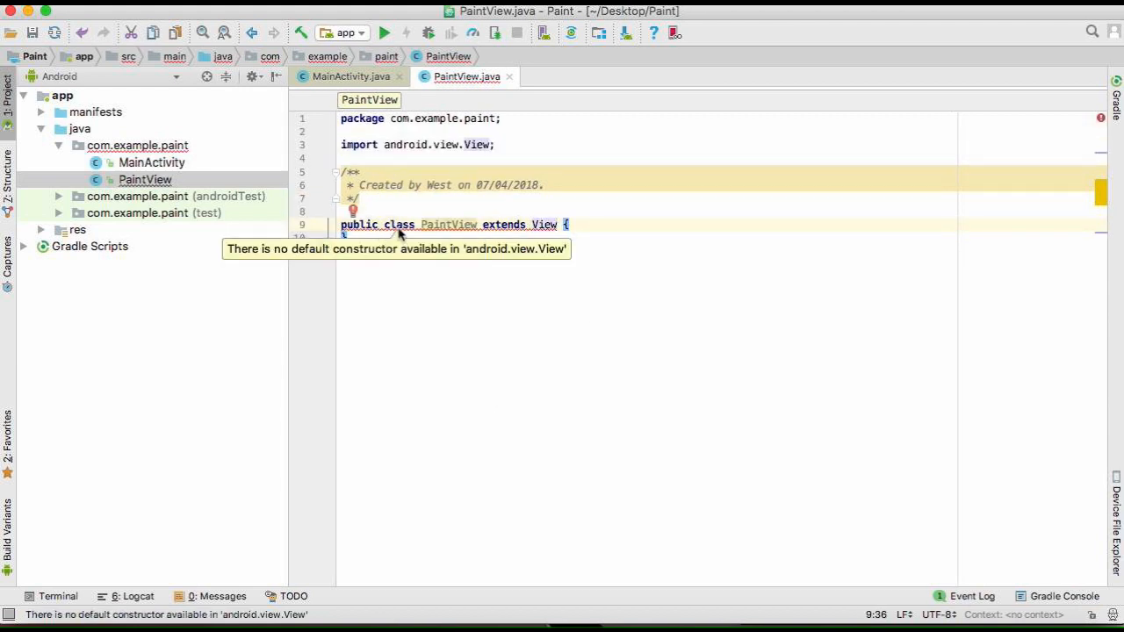
- Generate the PaintView(Context) constructor matching View's superclass via the quick fix
{"action": "left_click", "coordinate": [353, 211]}
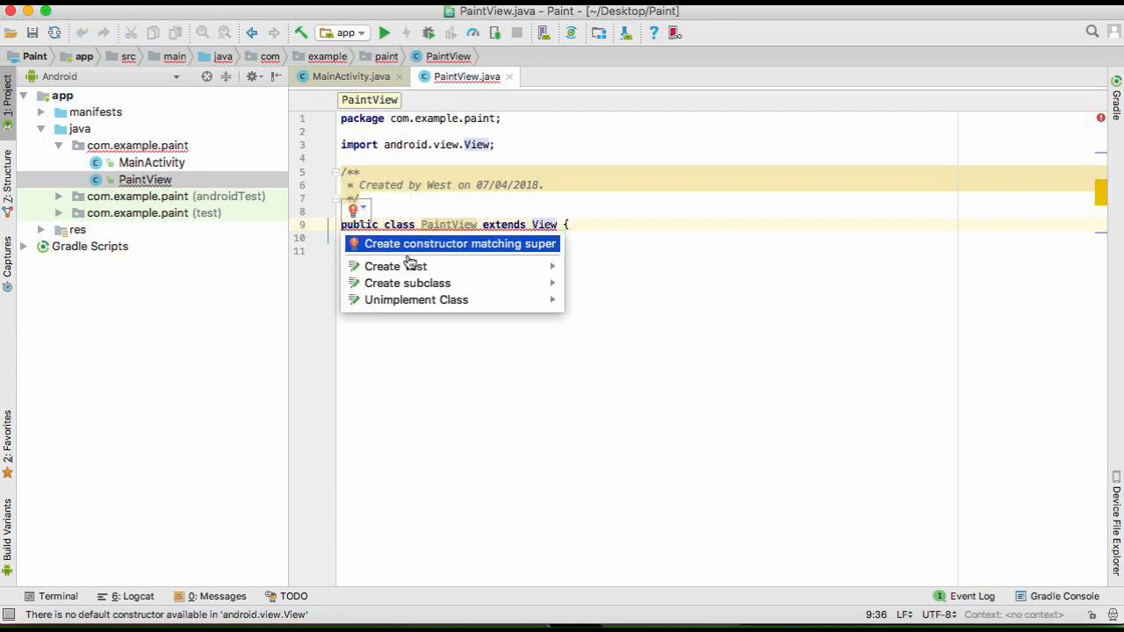
{"action": "left_click", "coordinate": [459, 243]}
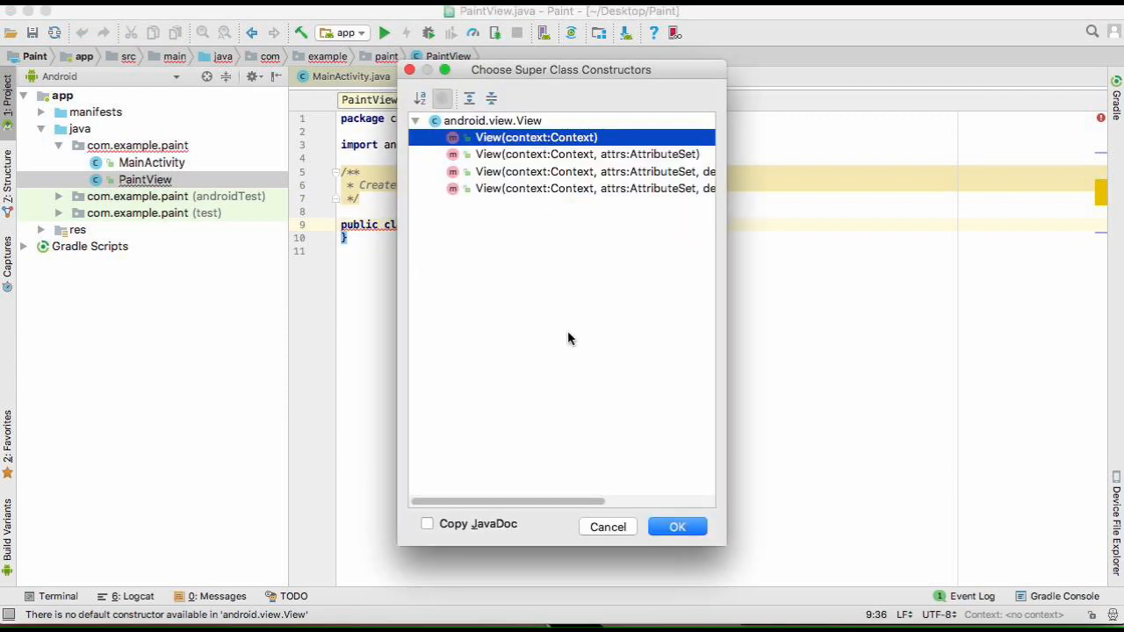
{"action": "left_click", "coordinate": [678, 527]}
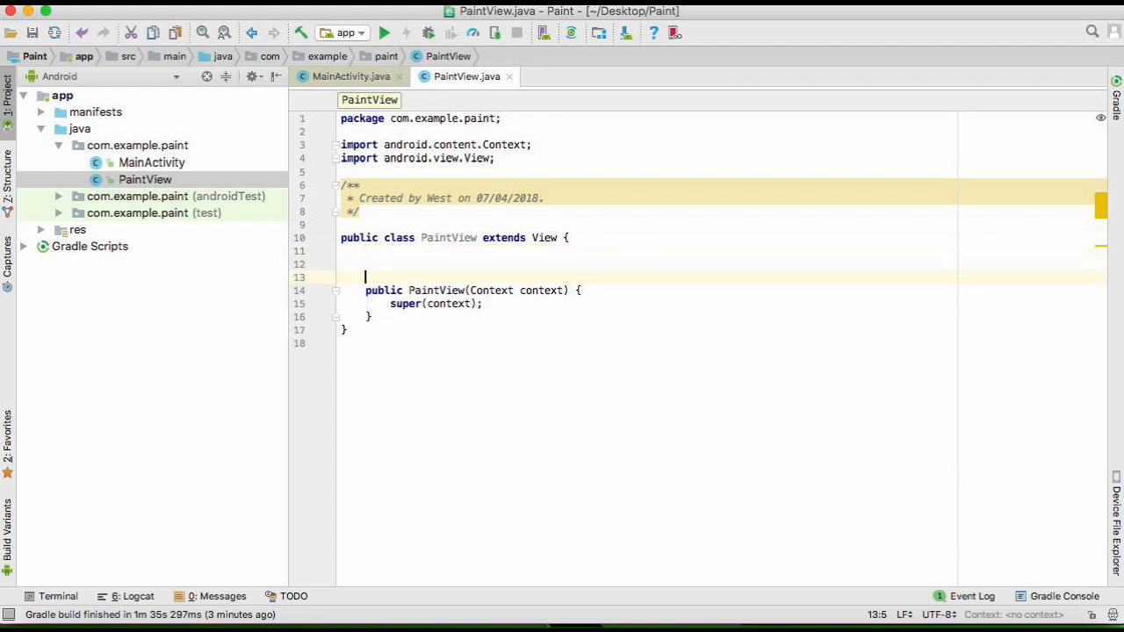
- Declare a LayoutParams params field and a private Path path = new Path() field
{"action": "type", "text": "La"}
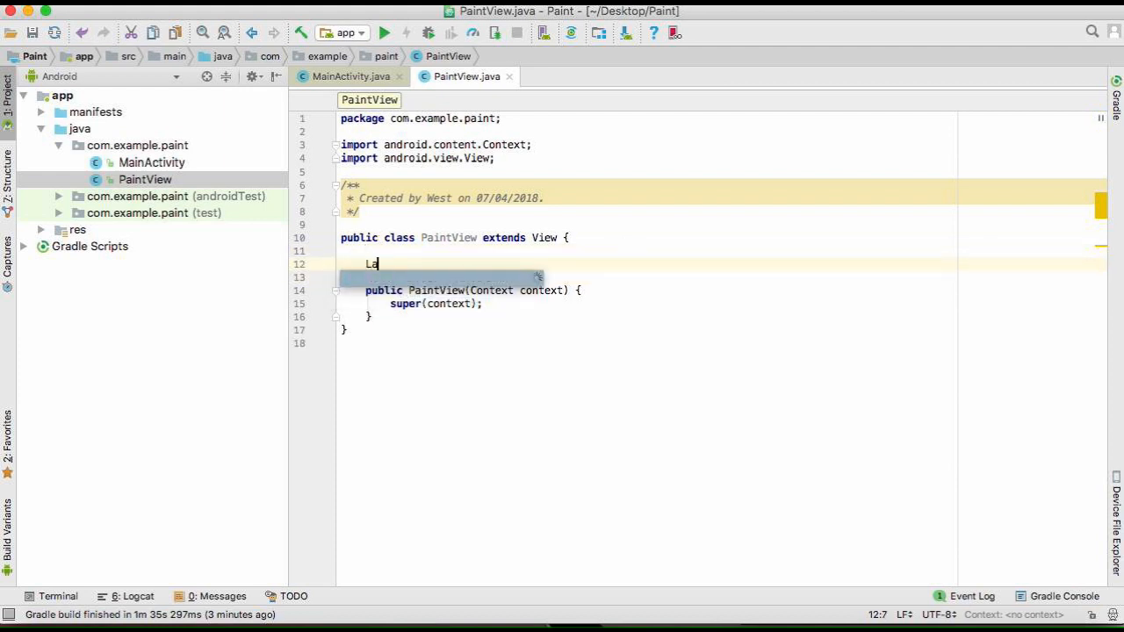
{"action": "type", "text": "ViewGroup.LayoutParams"}
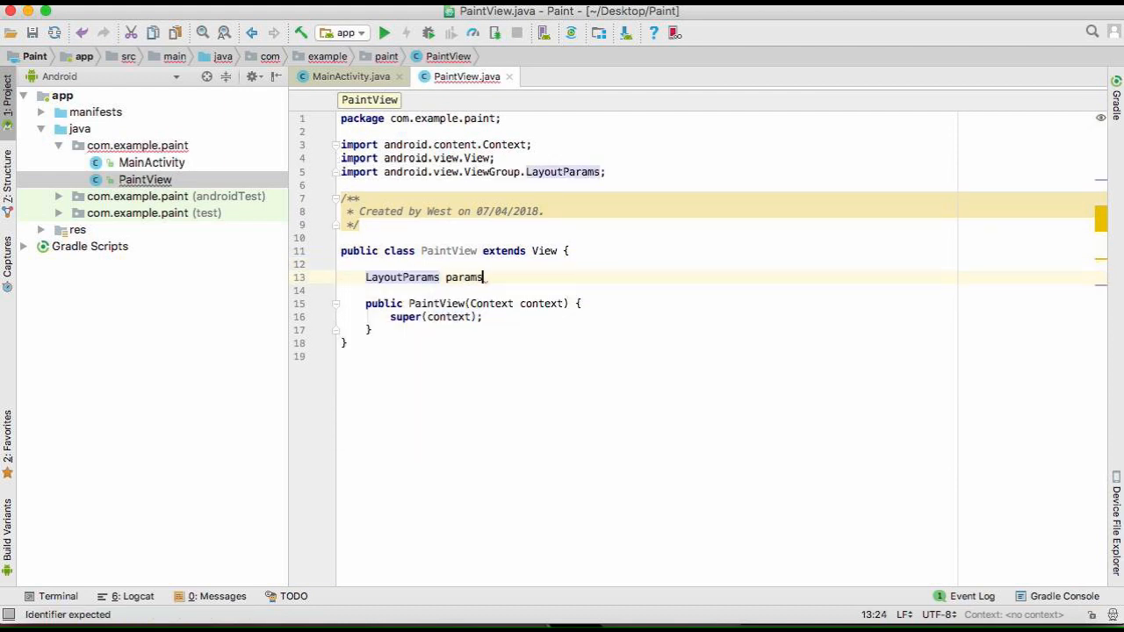
{"action": "type", "text": ";"}
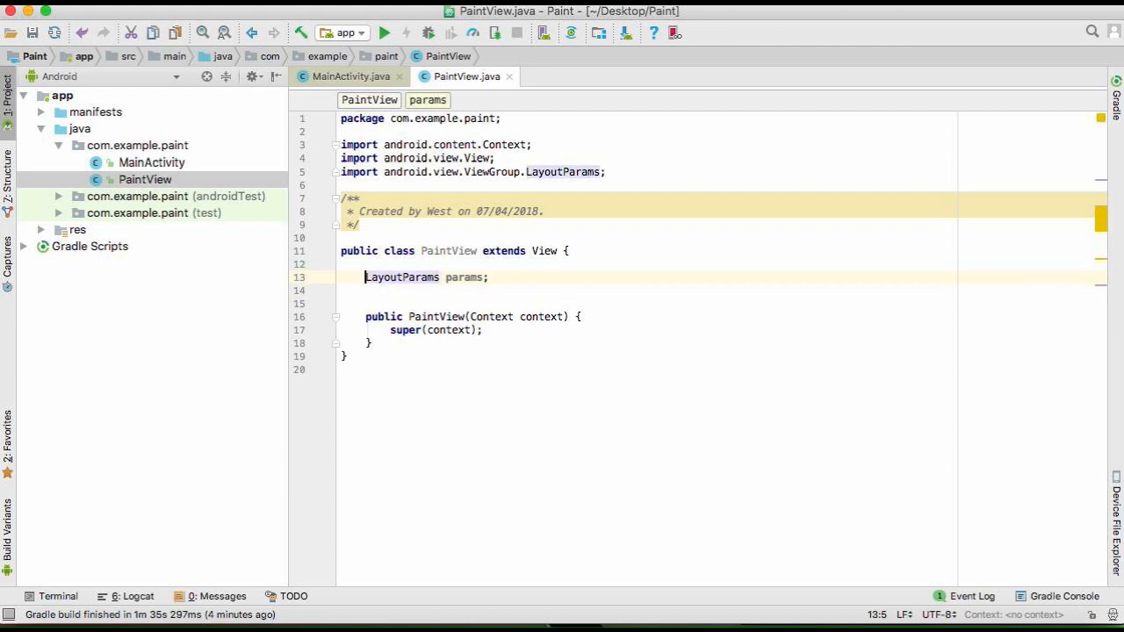
{"action": "type", "text": "public"}
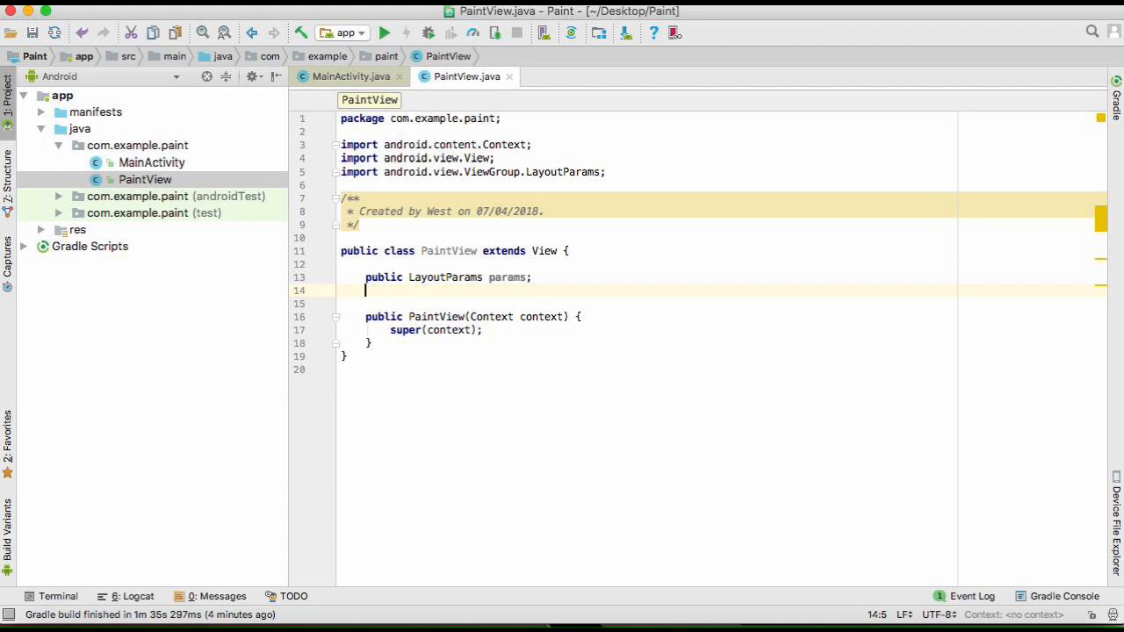
{"action": "type", "text": "private"}
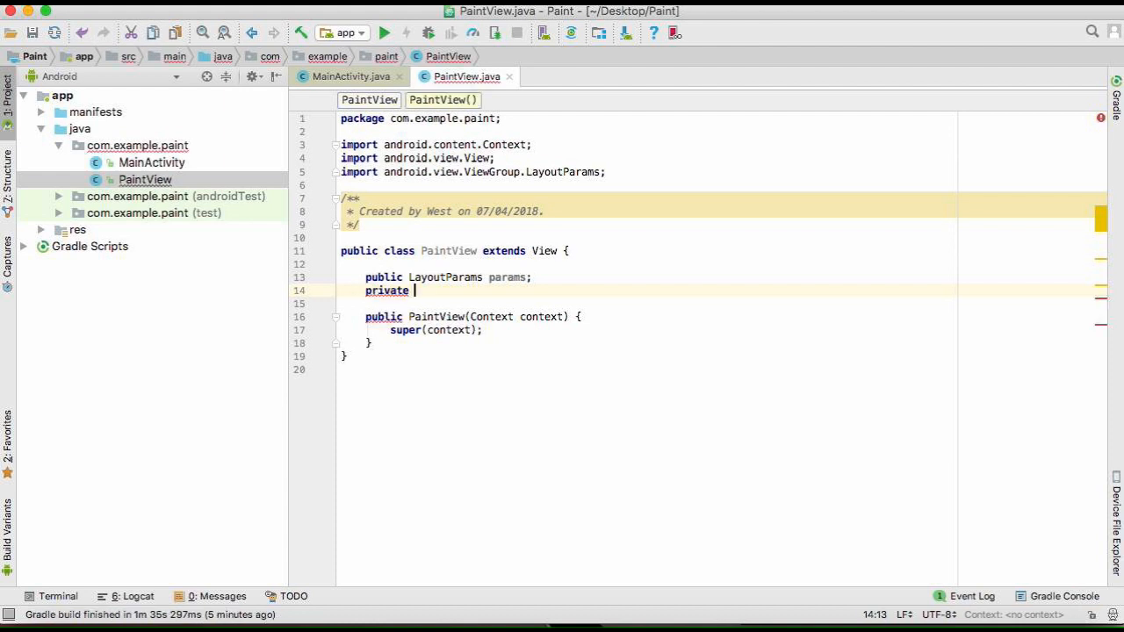
{"action": "type", "text": "Path"}
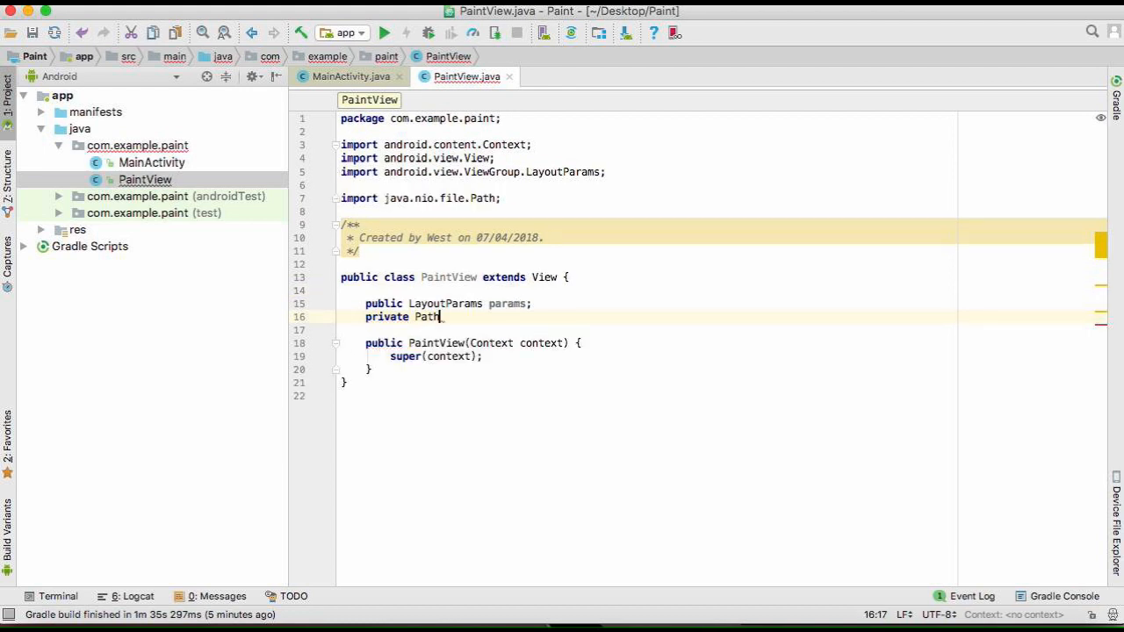
{"action": "type", "text": "path;"}
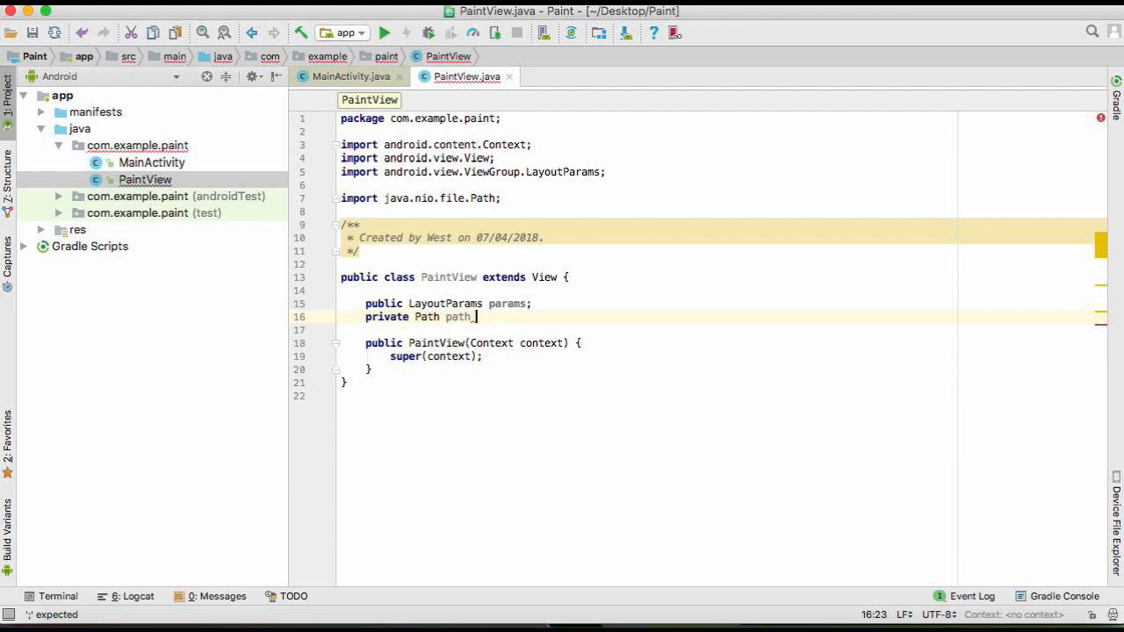
{"action": "type", "text": "= new Path();"}
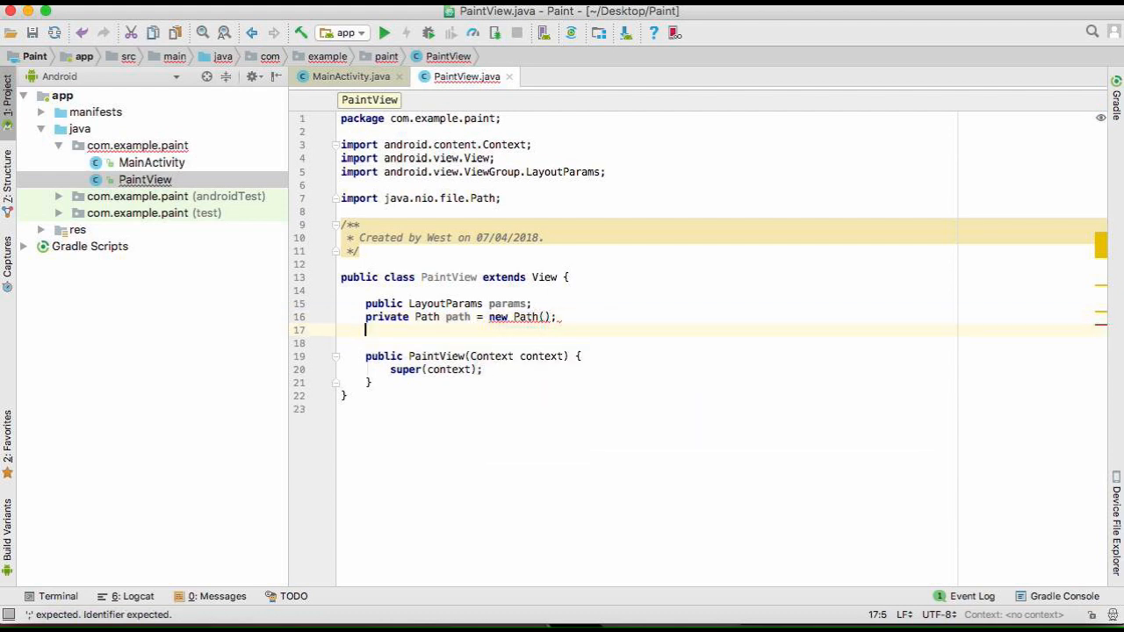
- Declare 'private Paint brush = new Paint();' with imports and begin the constructor body
{"action": "type", "text": "private"}
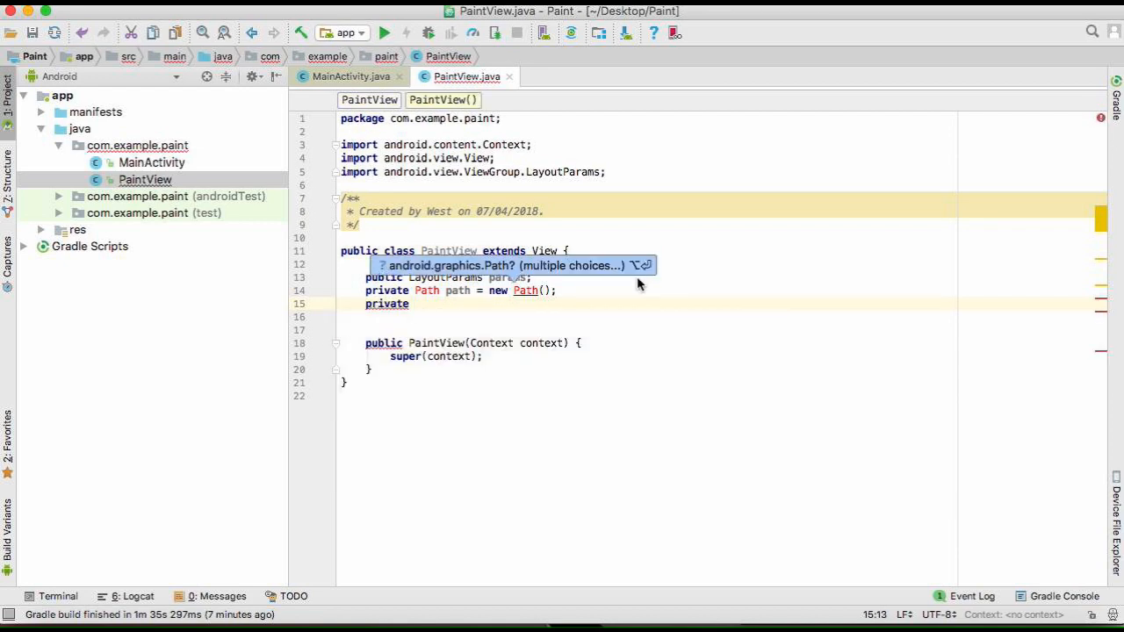
{"action": "type", "text": "Paint b"}
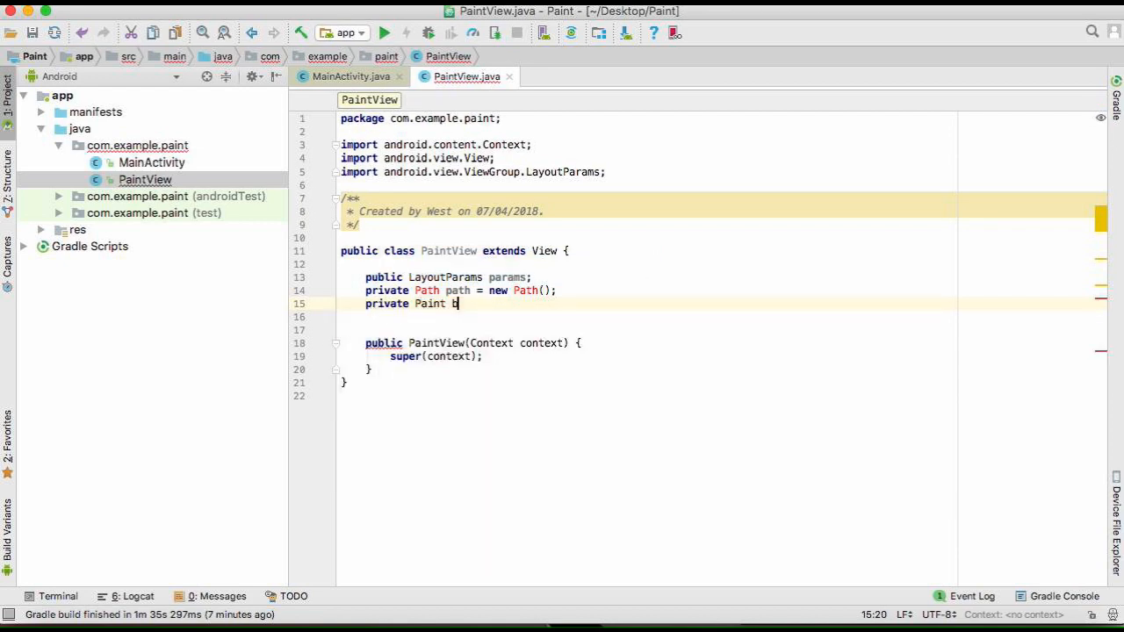
{"action": "type", "text": "rush = new"}
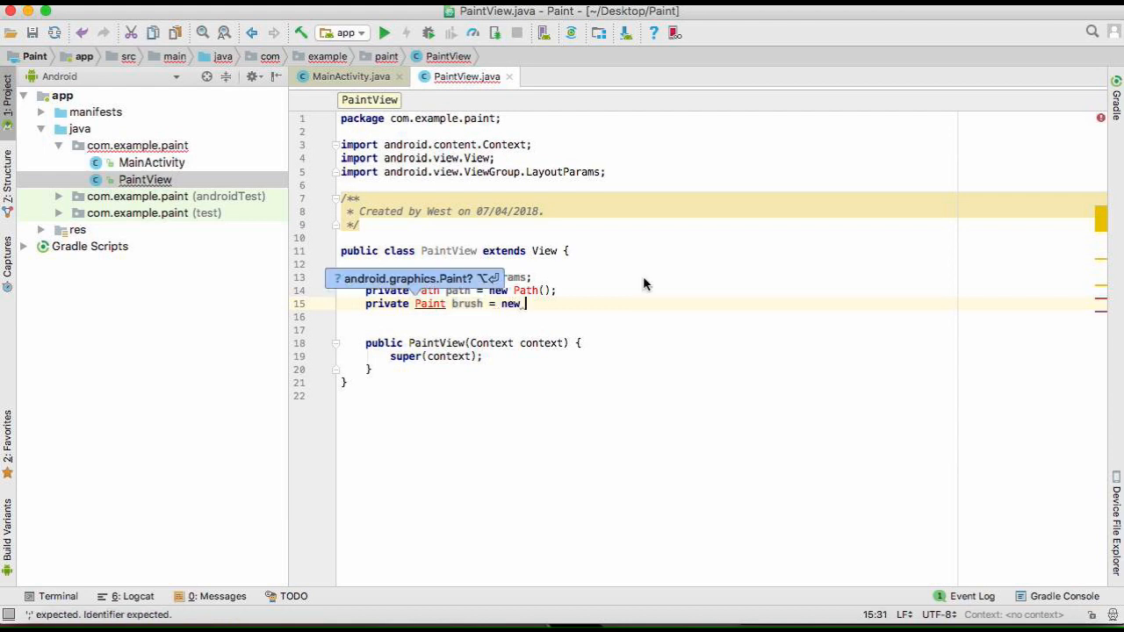
{"action": "type", "text": "Paint();"}
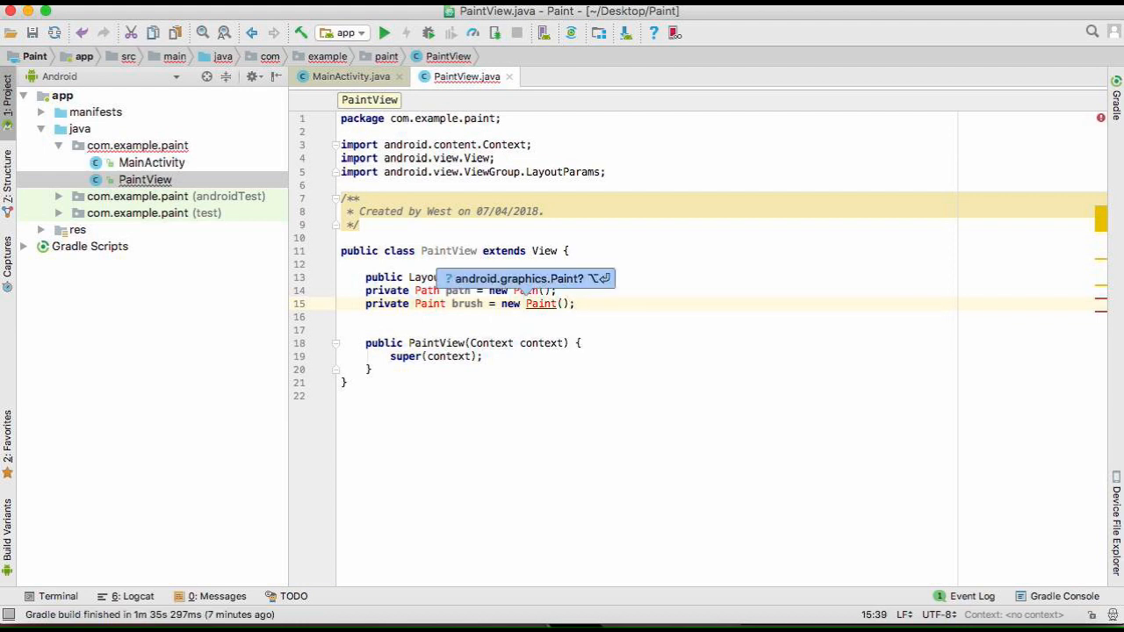
{"action": "mouse_move", "coordinate": [654, 288]}
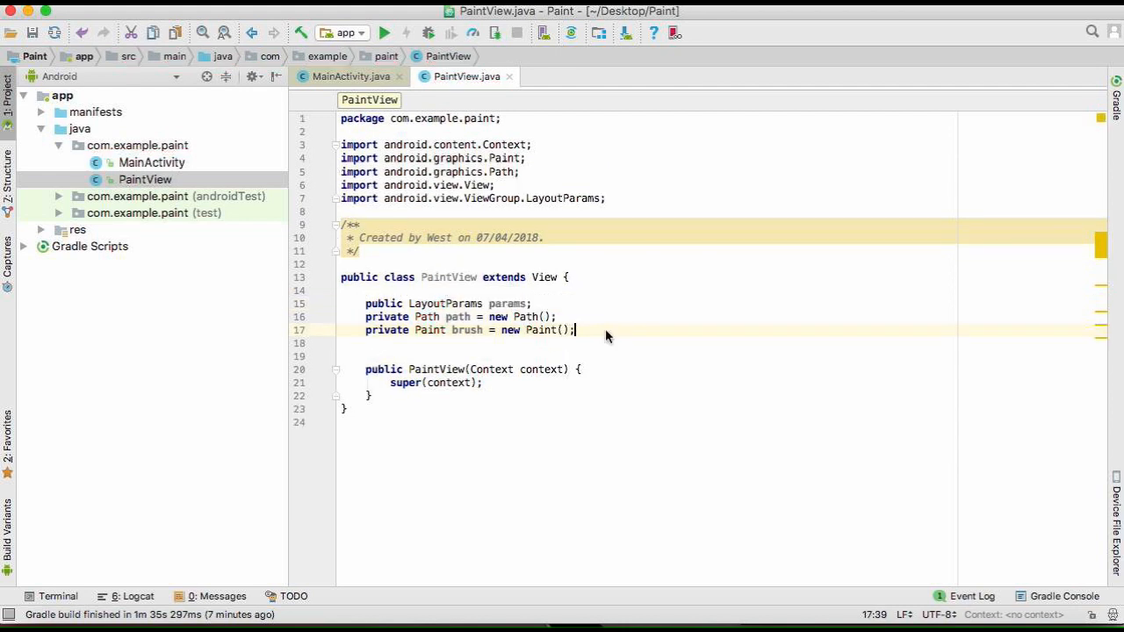
{"action": "key", "text": "Backspace"}
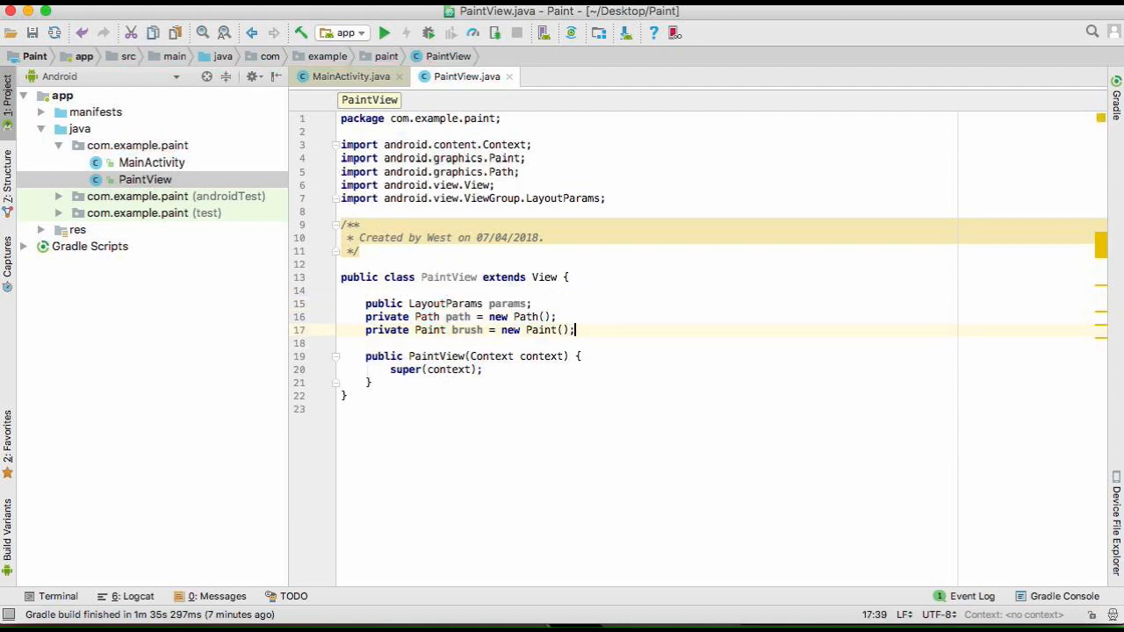
{"action": "key", "text": "enter"}
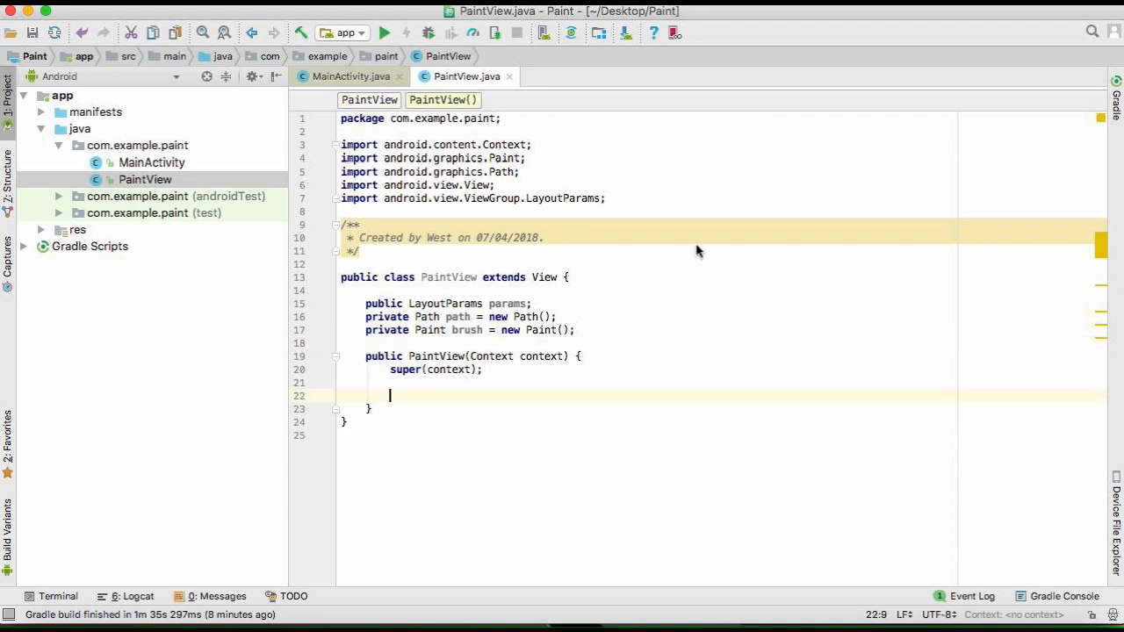
- Make brush anti-aliased, Color.MAGENTA and Paint.Style.STROKE in the constructor
{"action": "type", "text": "brush"}
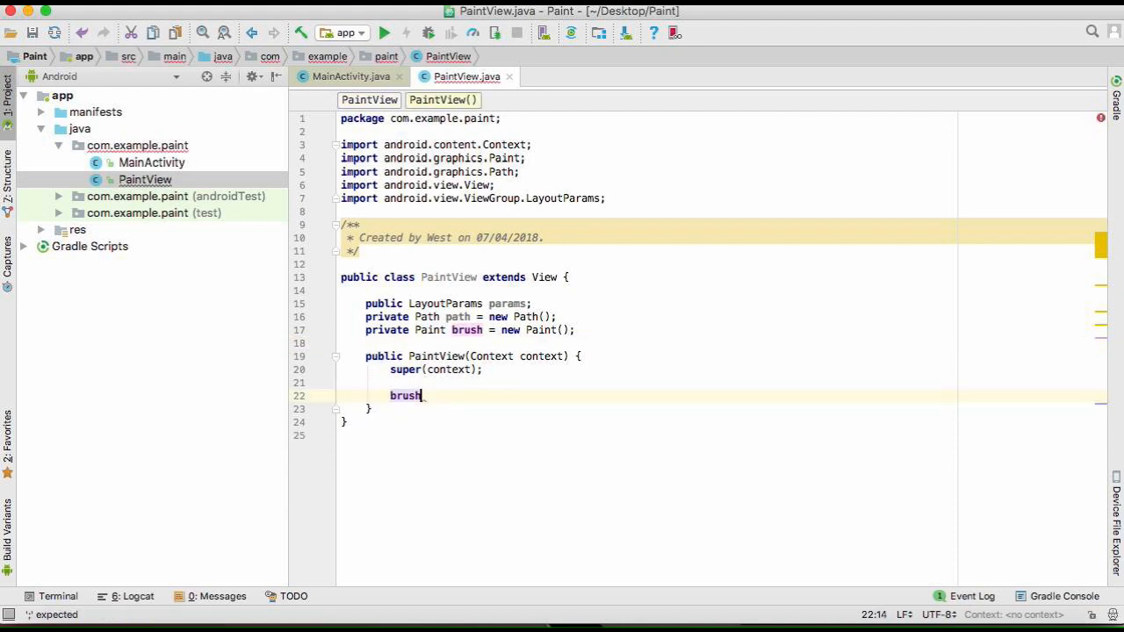
{"action": "type", "text": ".setAntiAlias()"}
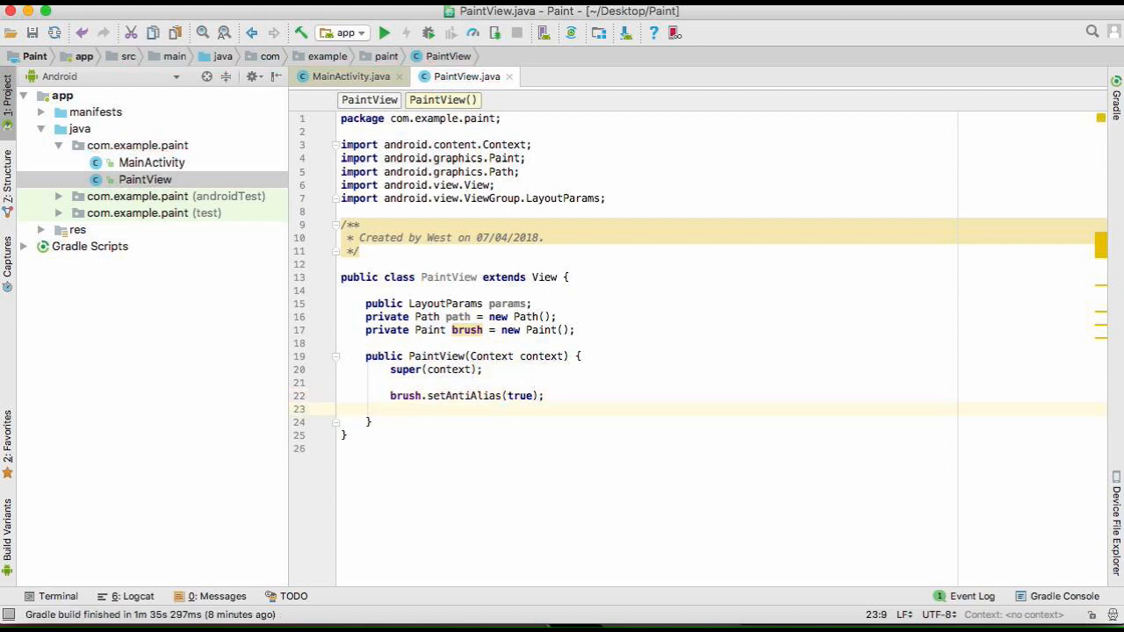
{"action": "type", "text": "brus"}
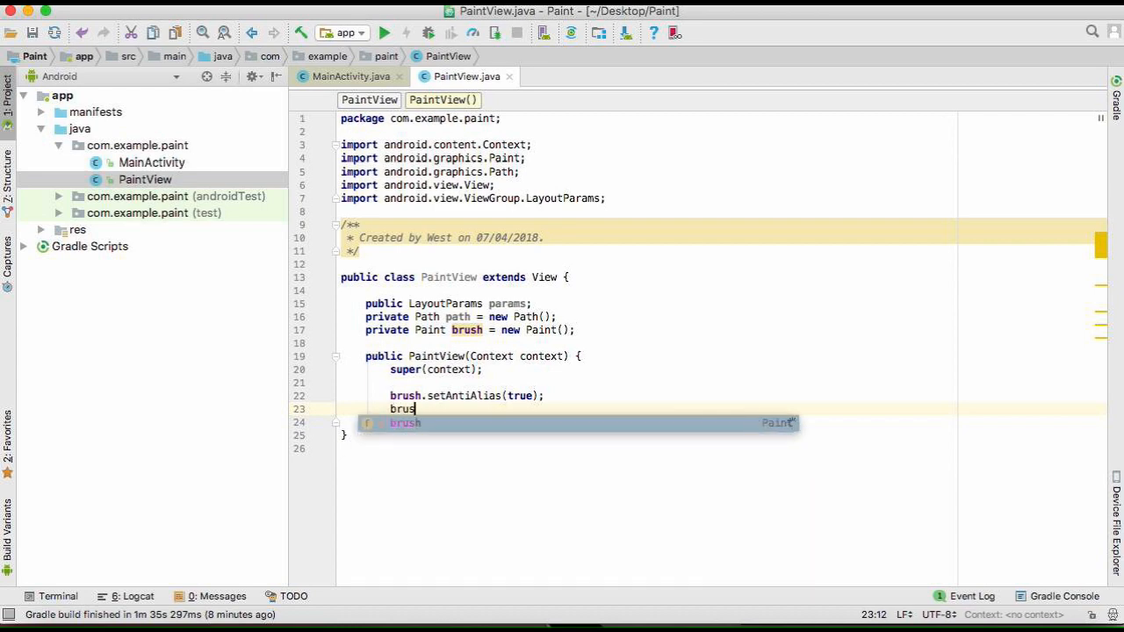
{"action": "type", "text": "h.setColor("}
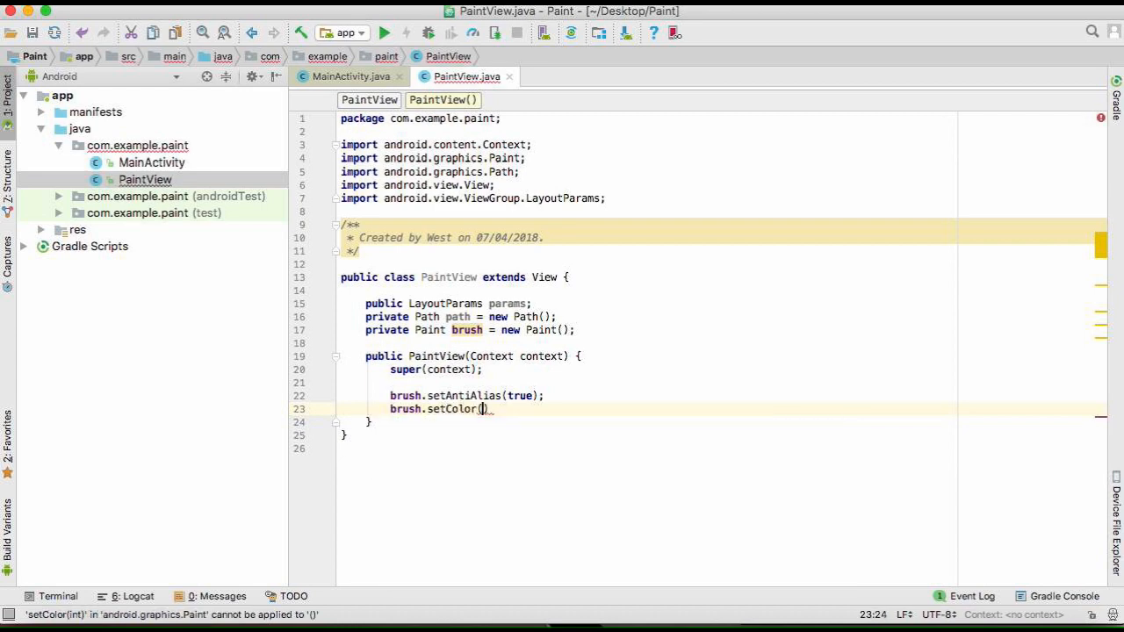
{"action": "type", "text": "Color.MAGENTA"}
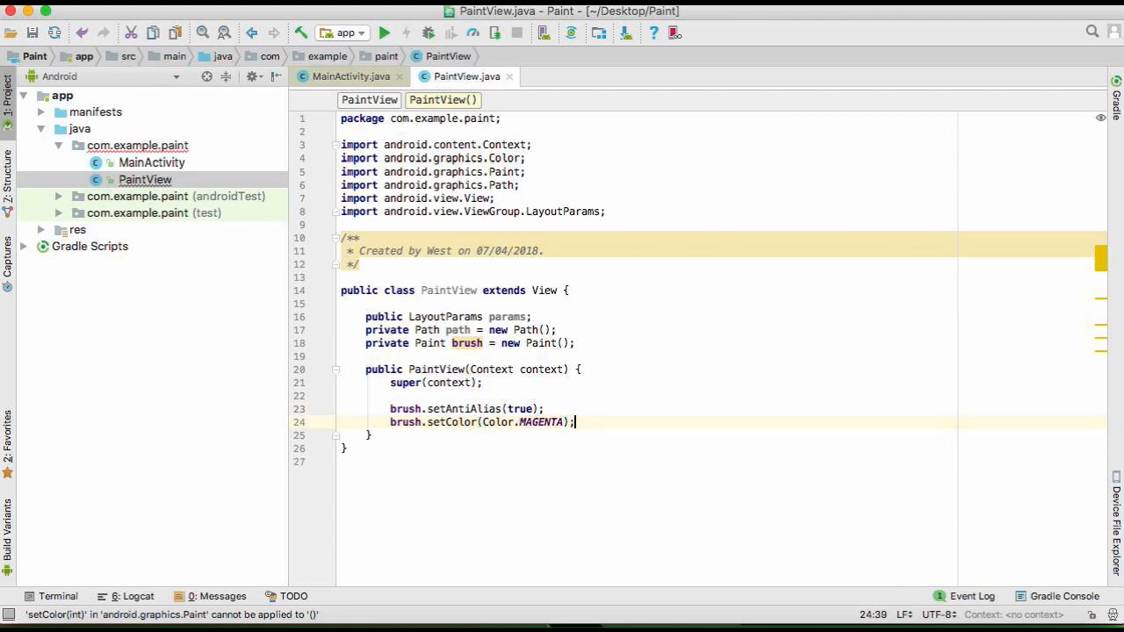
{"action": "type", "text": "brush"}
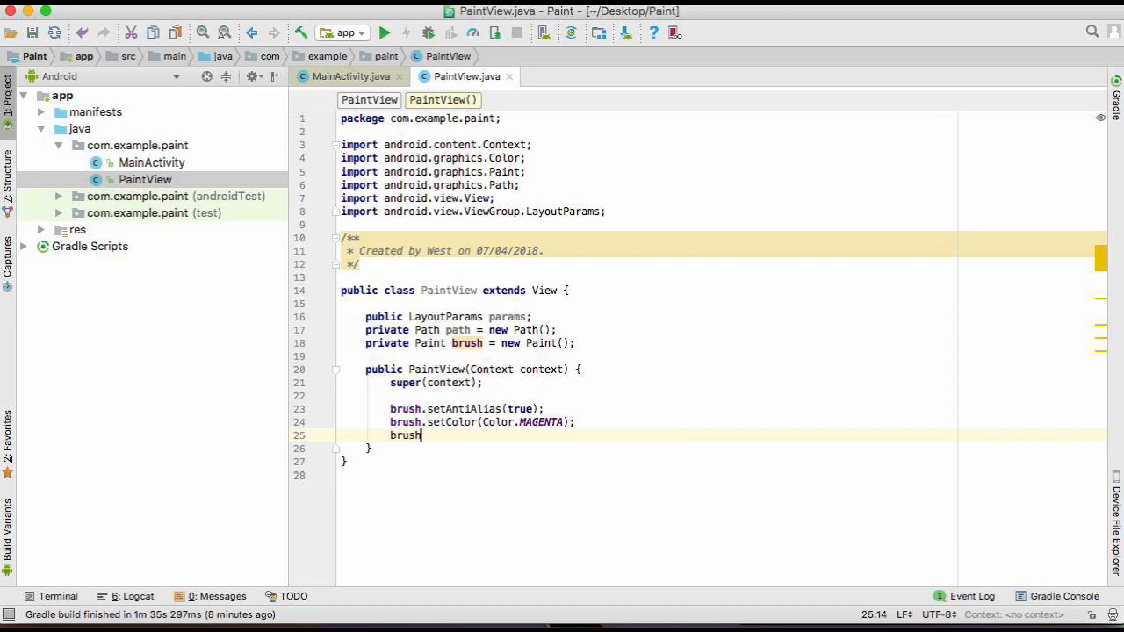
{"action": "type", "text": ".setStyle();"}
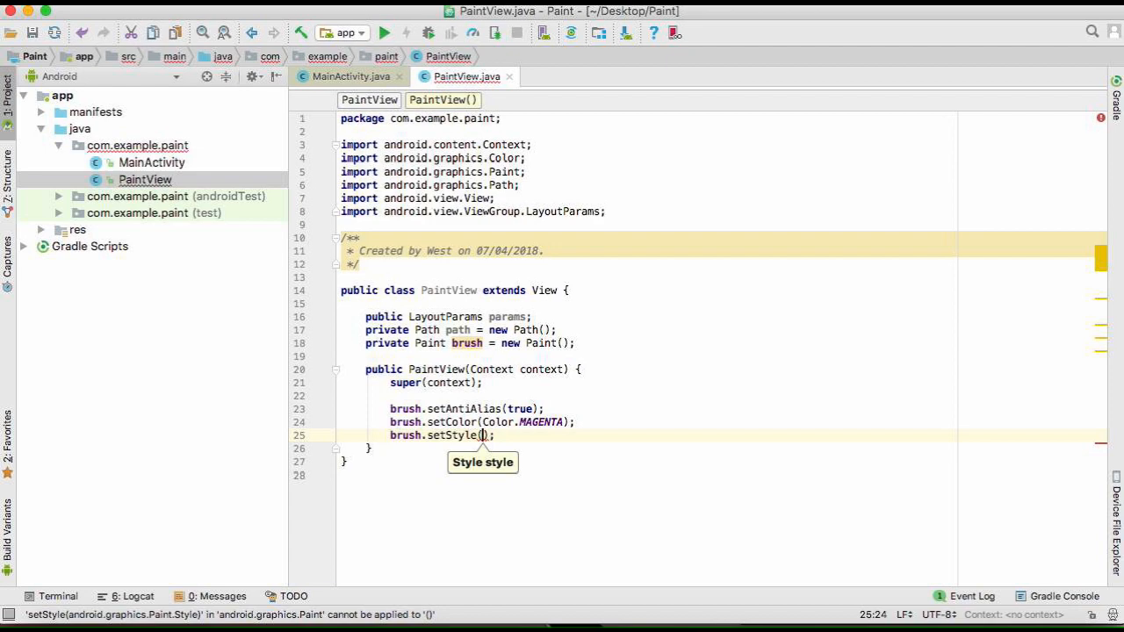
{"action": "type", "text": "Paint.Style."}
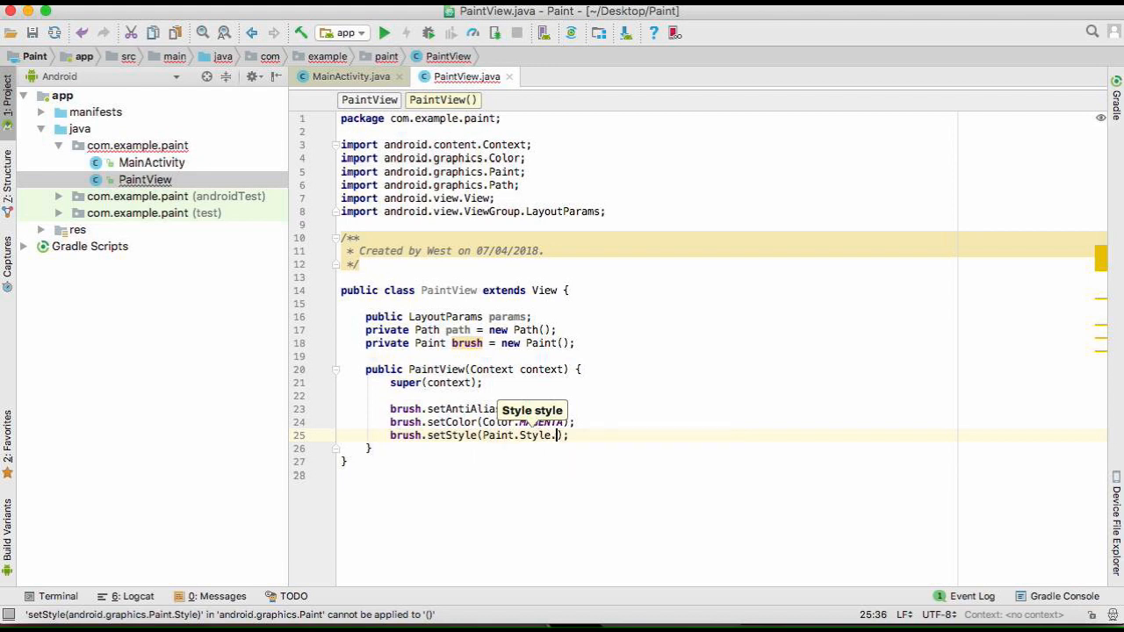
{"action": "type", "text": "STROKE"}
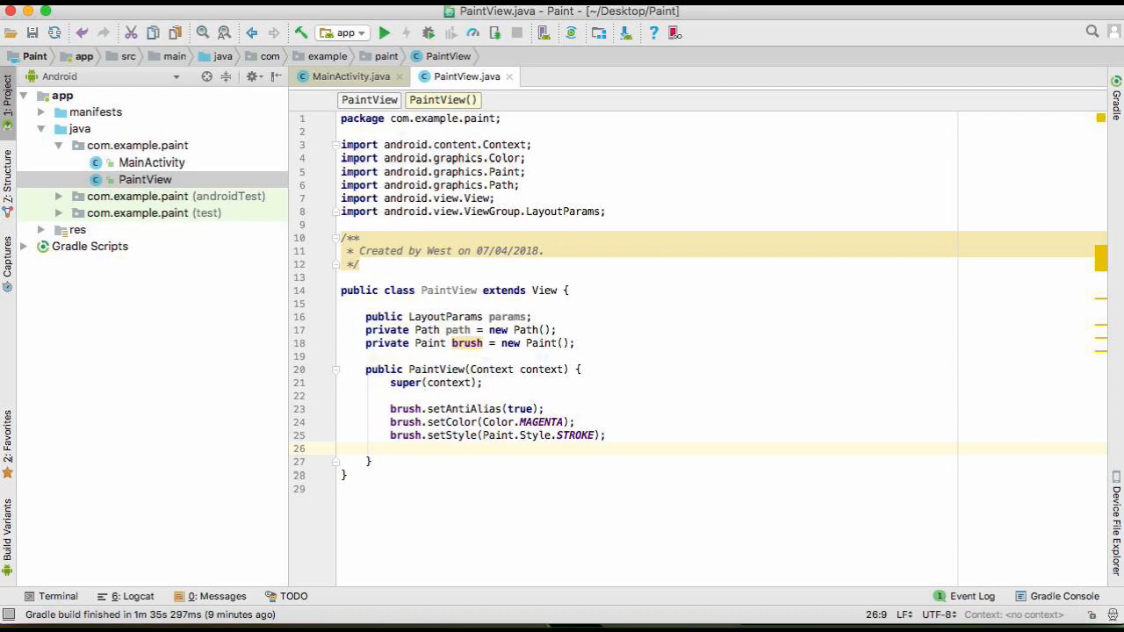
- Give brush a Paint.Join.ROUND stroke join and an 8f stroke width
{"action": "type", "text": "brush"}
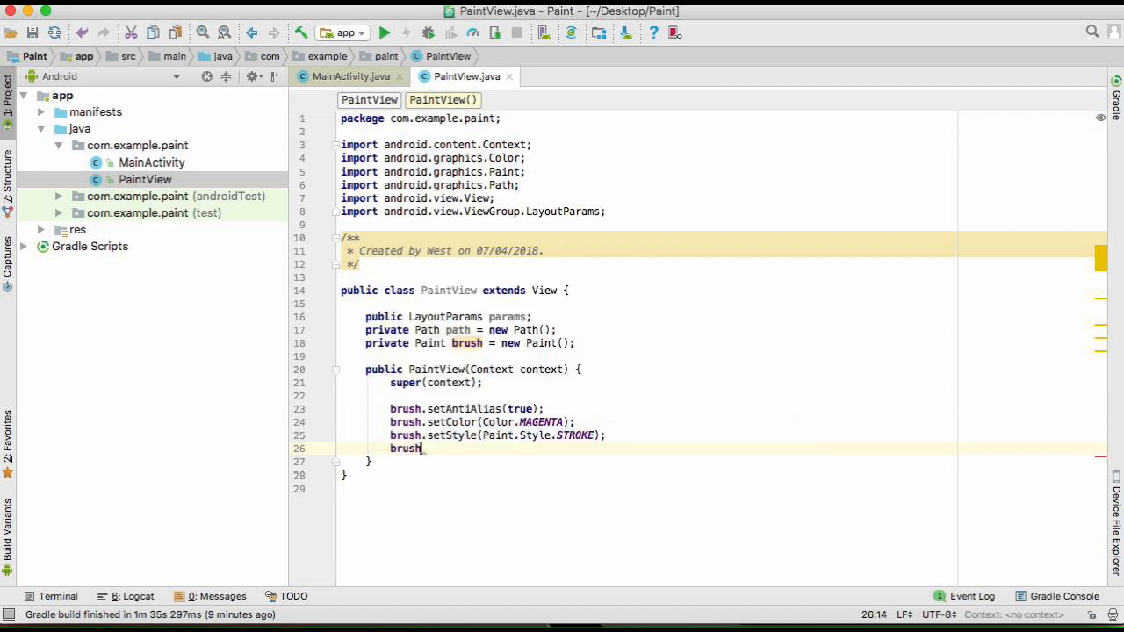
{"action": "type", "text": "setS"}
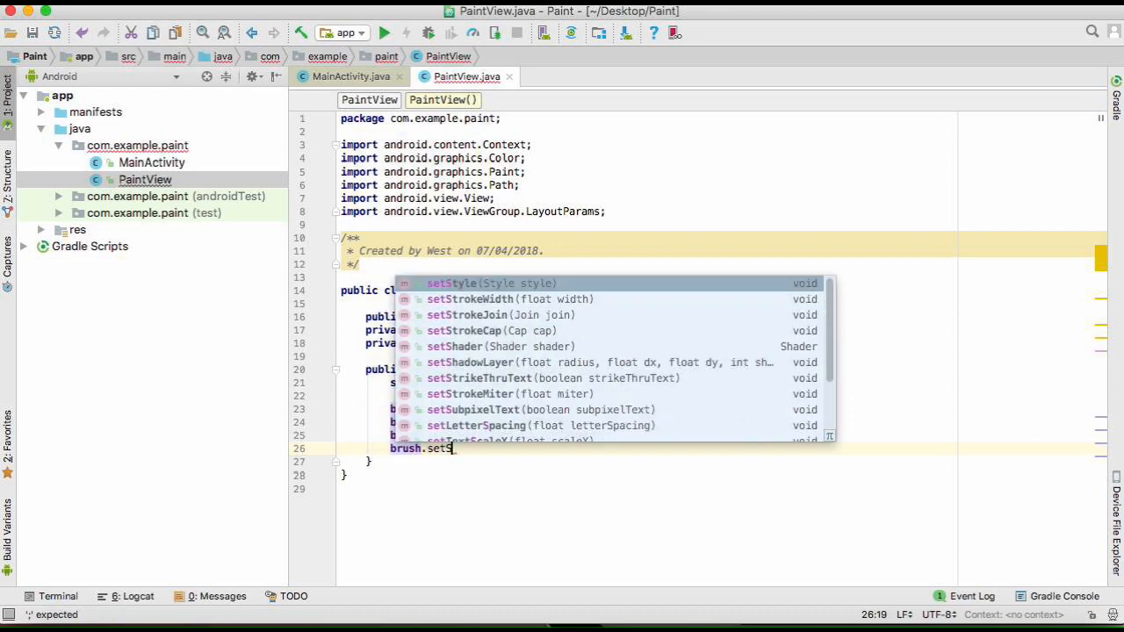
{"action": "type", "text": "trokeJoin();"}
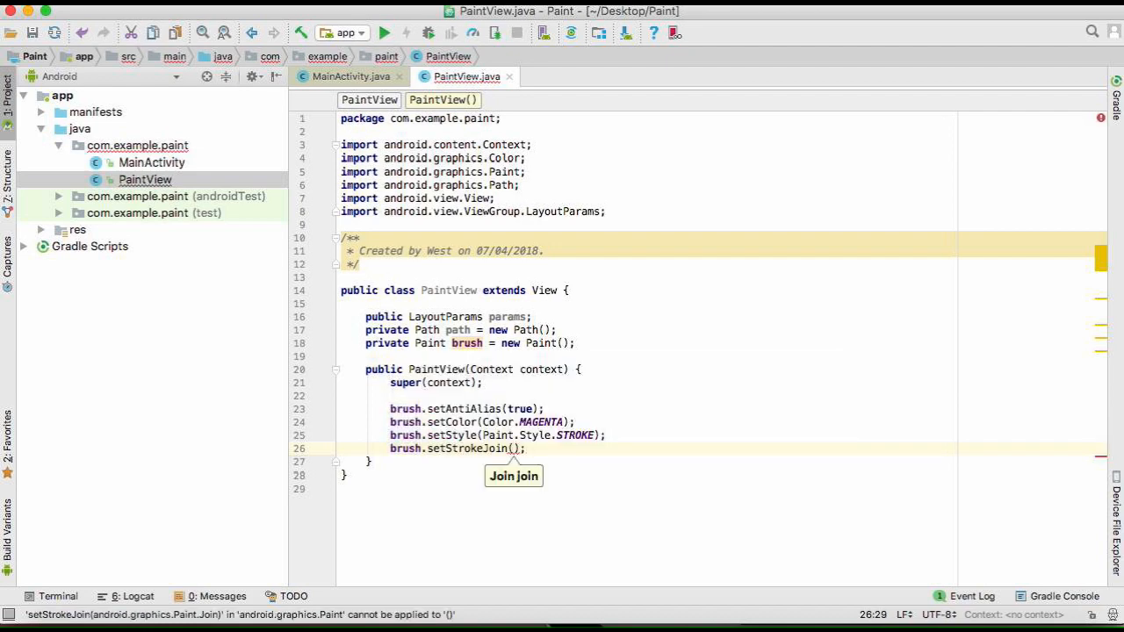
{"action": "type", "text": "Paint.Join.ROUND"}
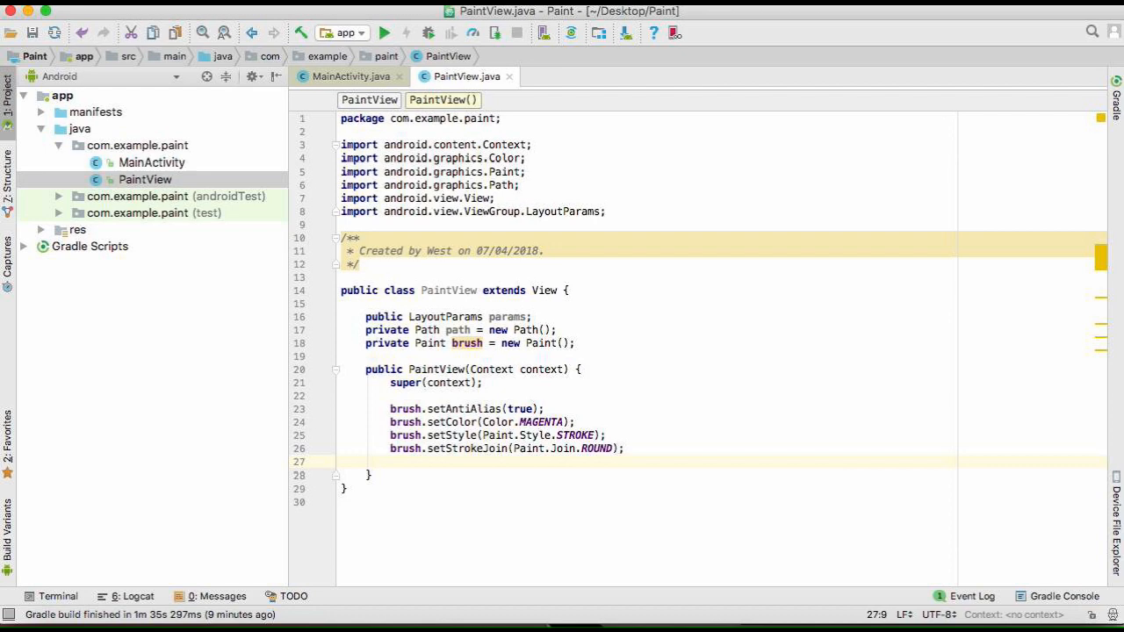
{"action": "type", "text": "brush.se"}
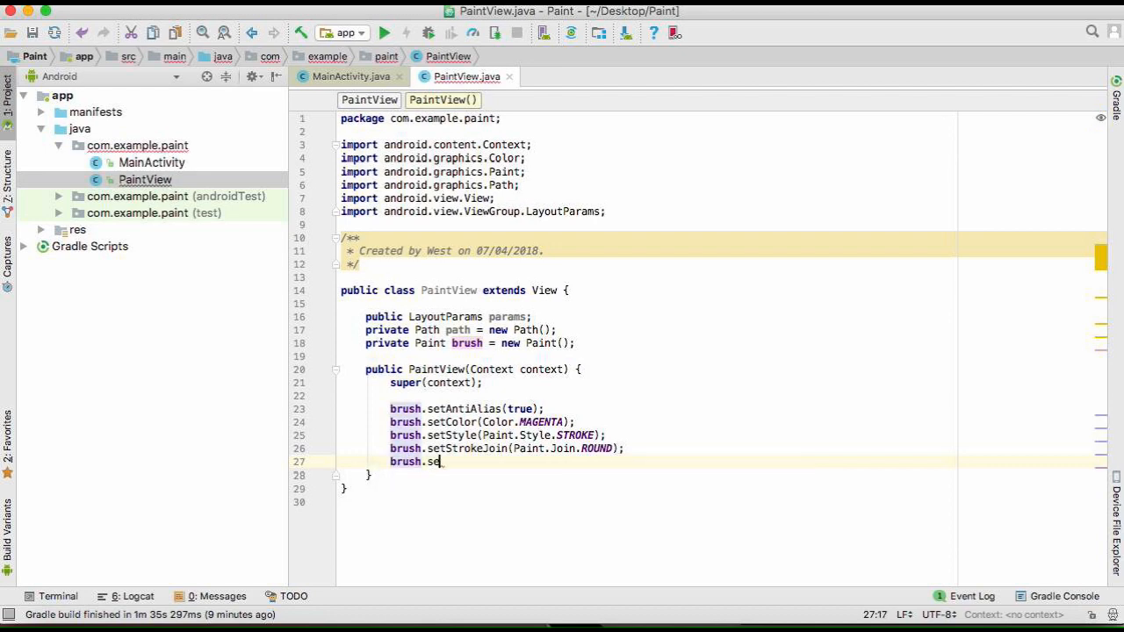
{"action": "type", "text": "StrokeWidth();"}
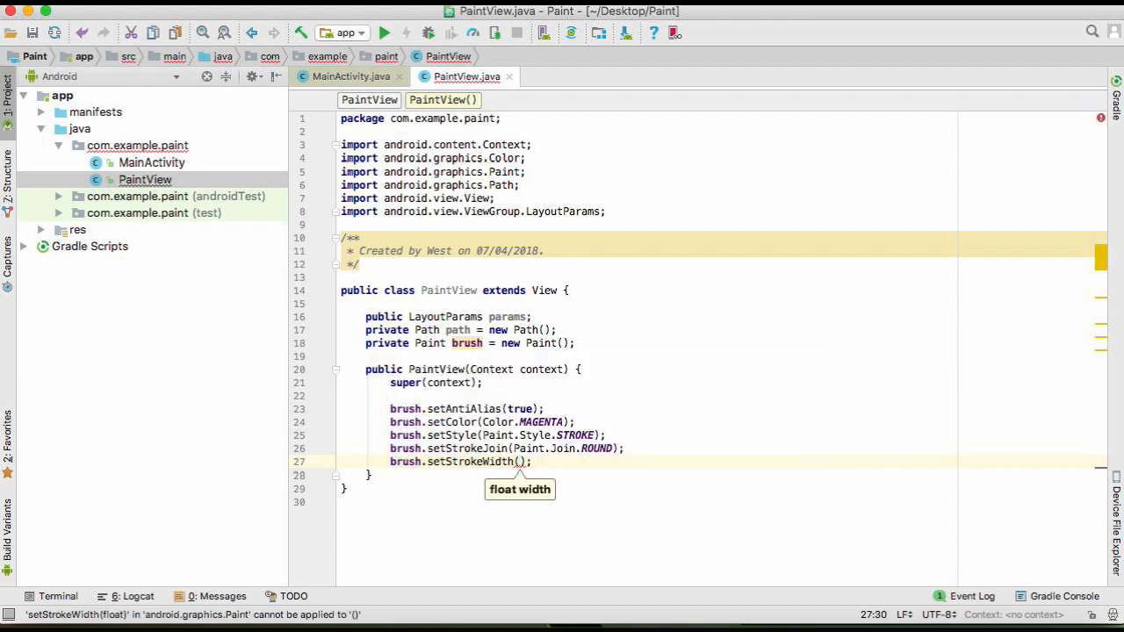
{"action": "type", "text": "8f"}
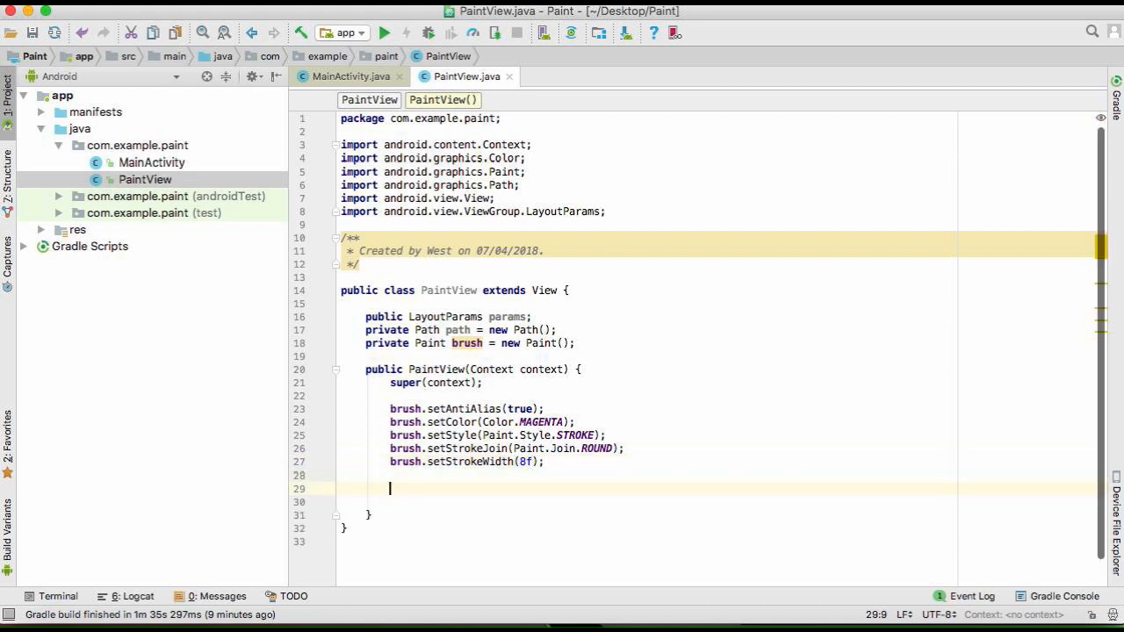
- Set params to new LayoutParams(MATCH_PARENT, WRAP_CONTENT) and begin the onTouchEvent override
{"action": "type", "text": "params"}
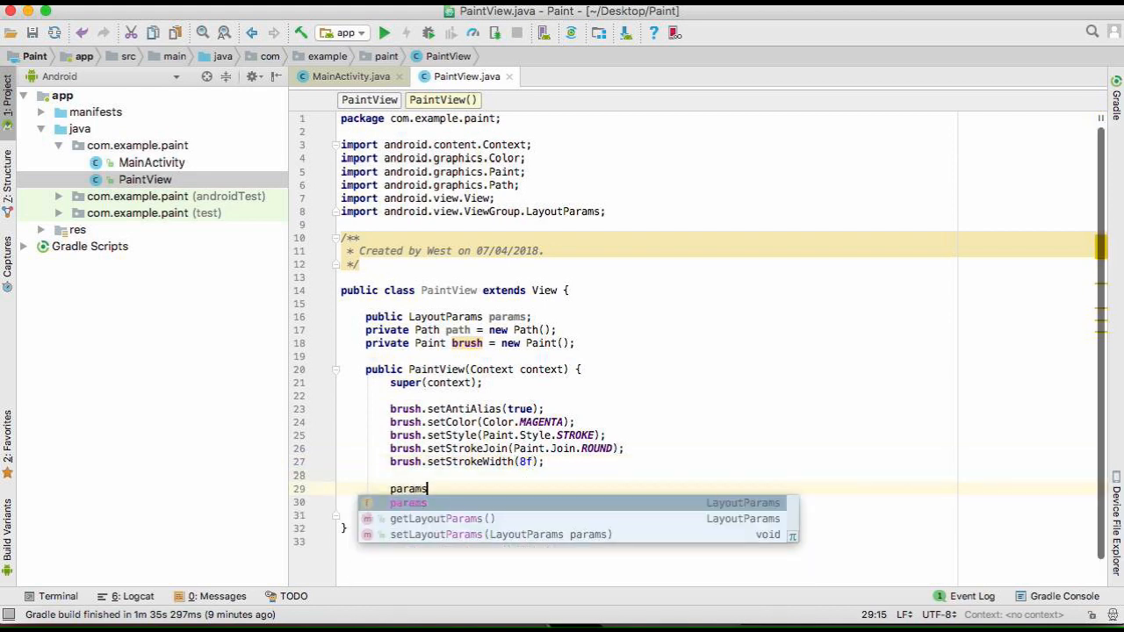
{"action": "type", "text": "= new LayoutParams("}
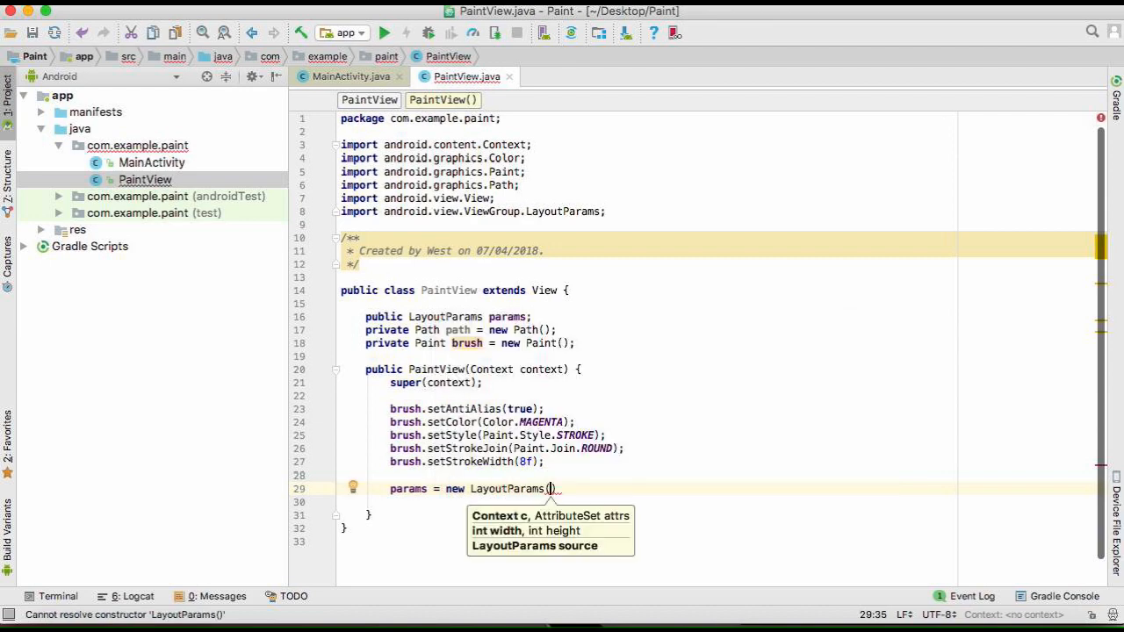
{"action": "type", "text": "LayoutParams.MATCH_PARENT, LayoutParams"}
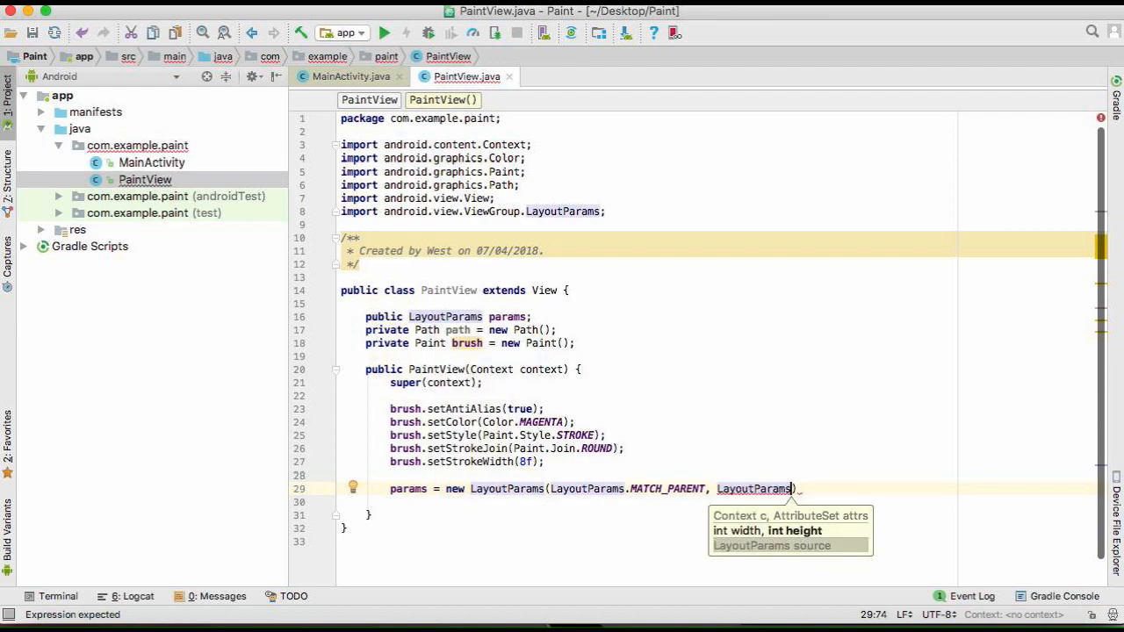
{"action": "type", "text": ".WRAP_CONTENT"}
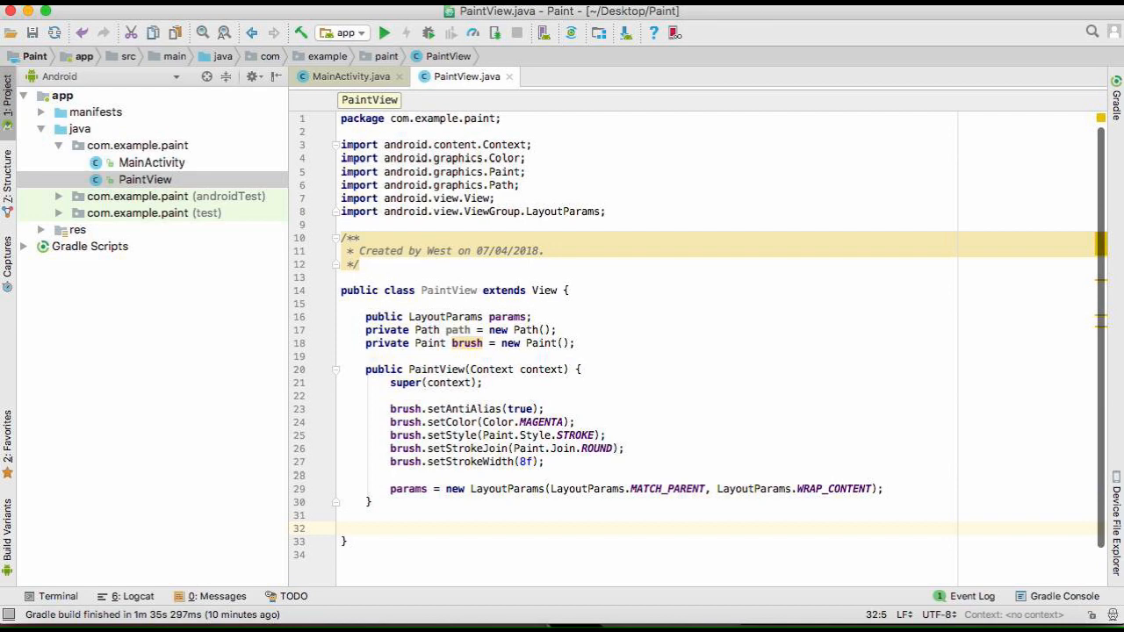
{"action": "type", "text": "On"}
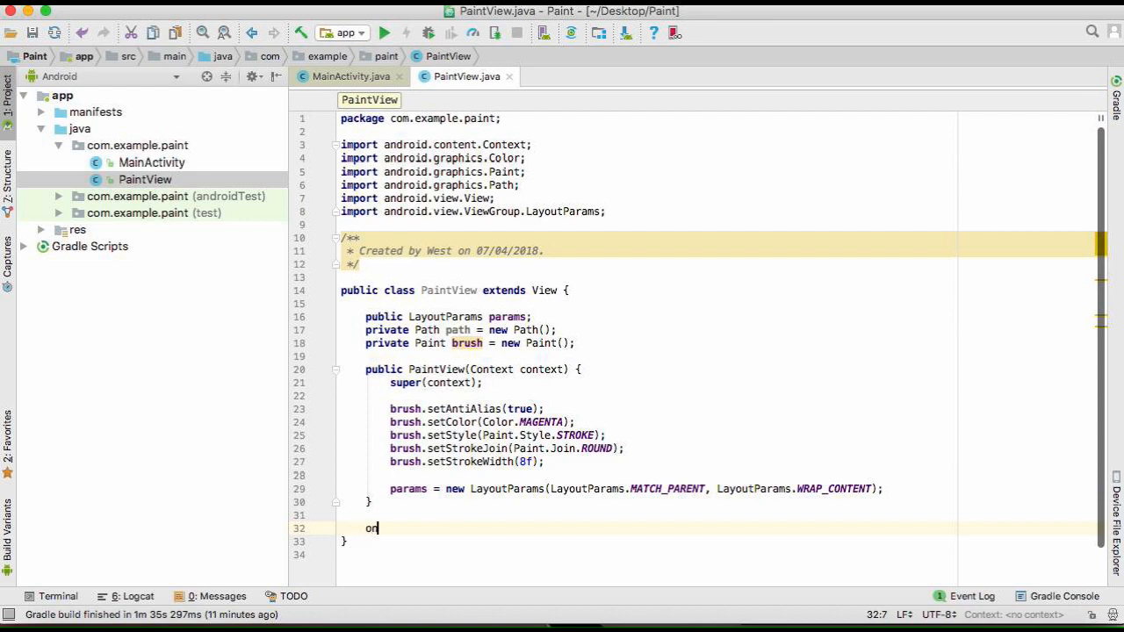
- Override onTouchEvent and read float pointX from event.getX()
{"action": "type", "text": "TouchEvent(MotionEvent event) {"}
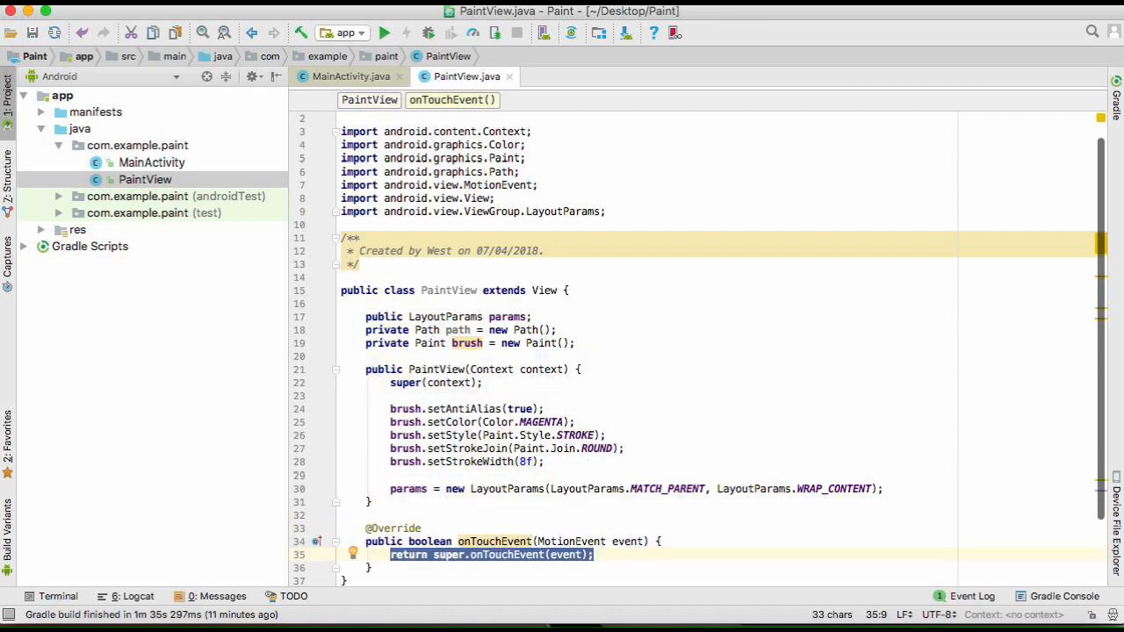
{"action": "type", "text": "float p"}
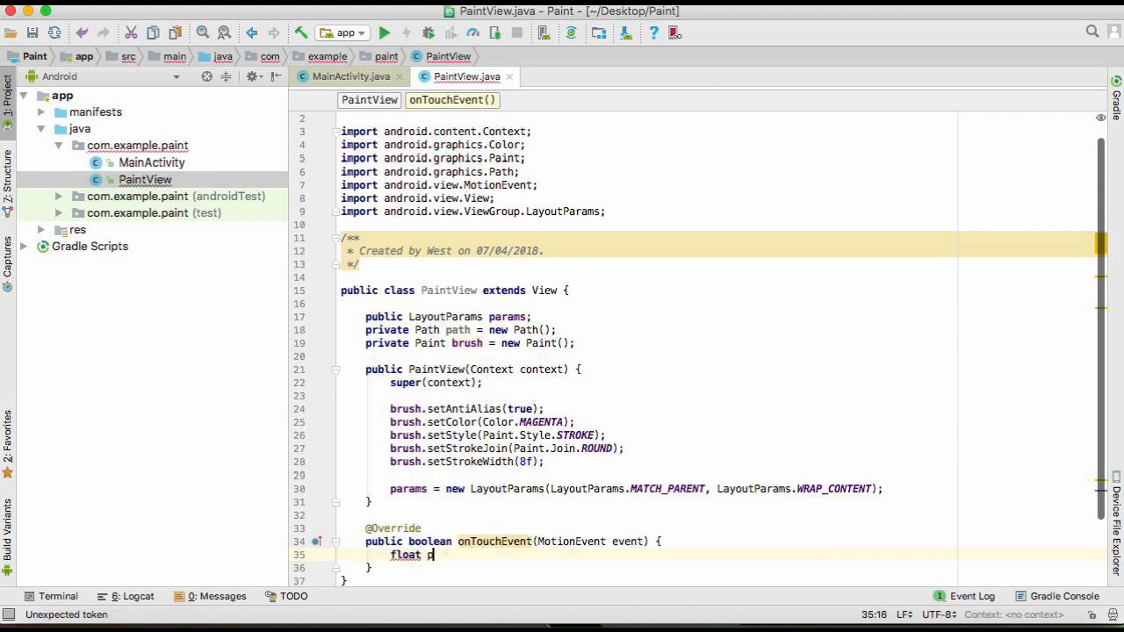
{"action": "type", "text": "oint"}
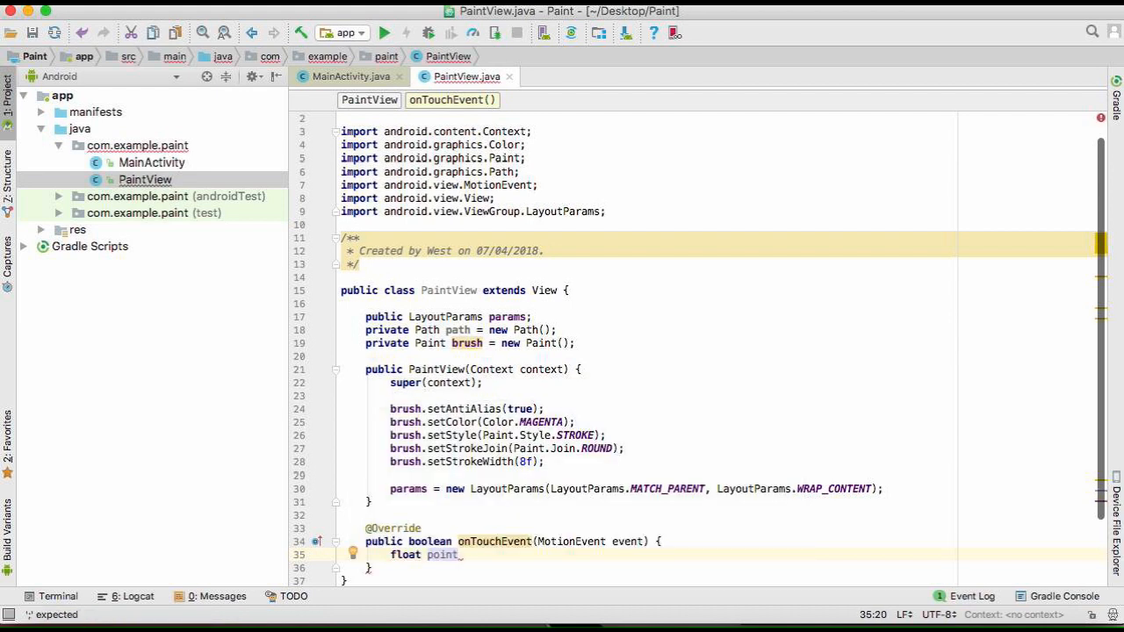
{"action": "type", "text": "X ="}
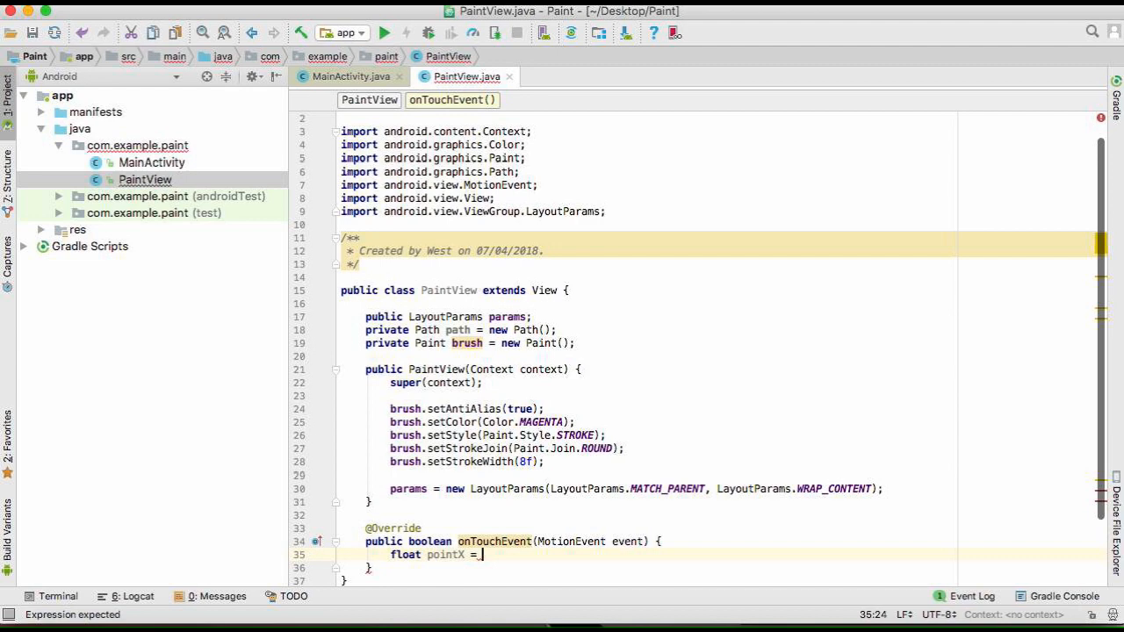
{"action": "type", "text": "event.getX();"}
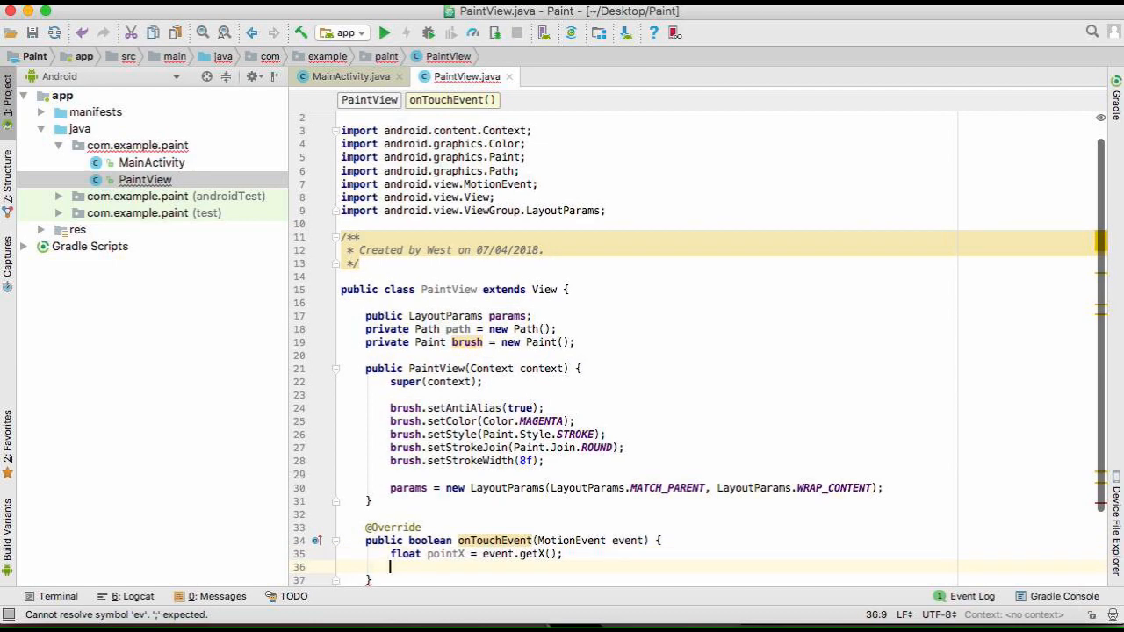
- Read float pointY from event.getY() and begin a switch statement
{"action": "type", "text": "float."}
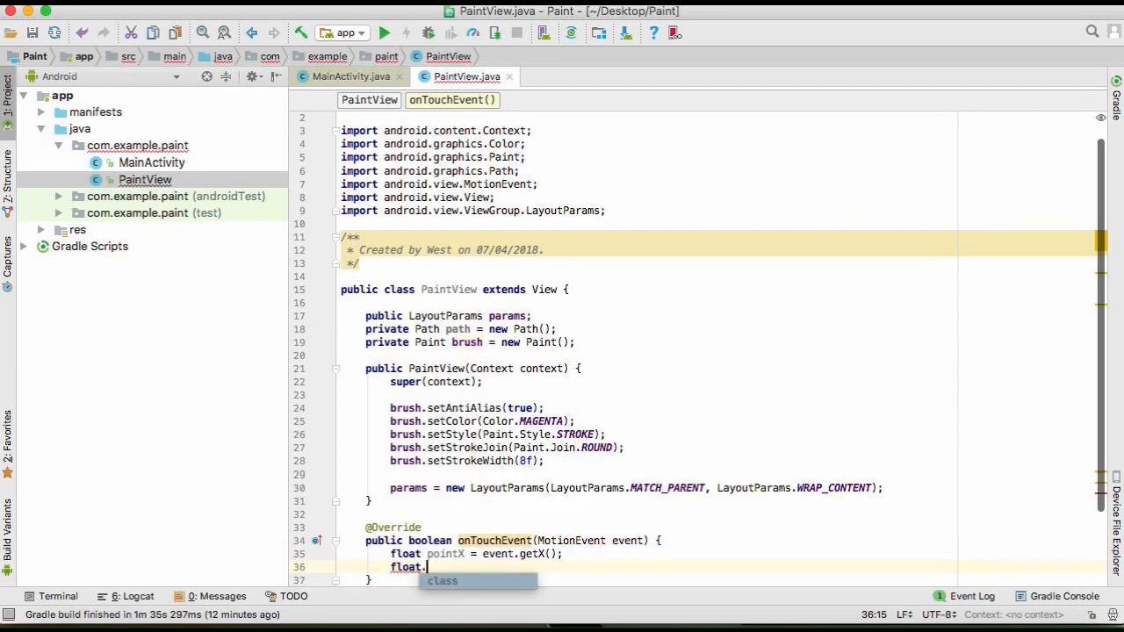
{"action": "type", "text": "pointY ="}
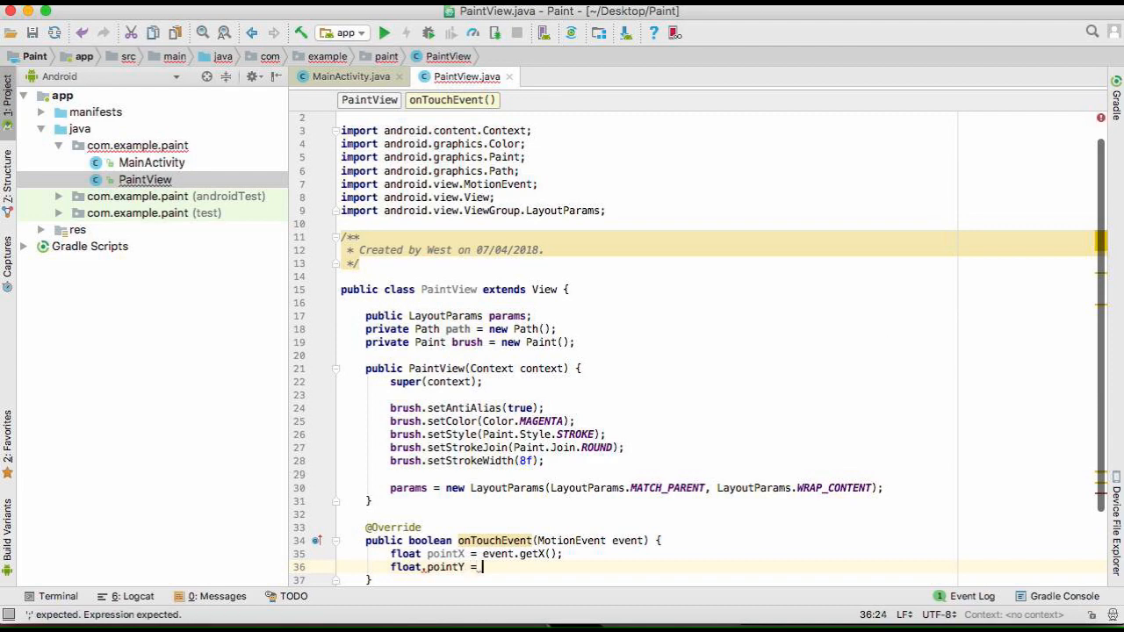
{"action": "type", "text": "event."}
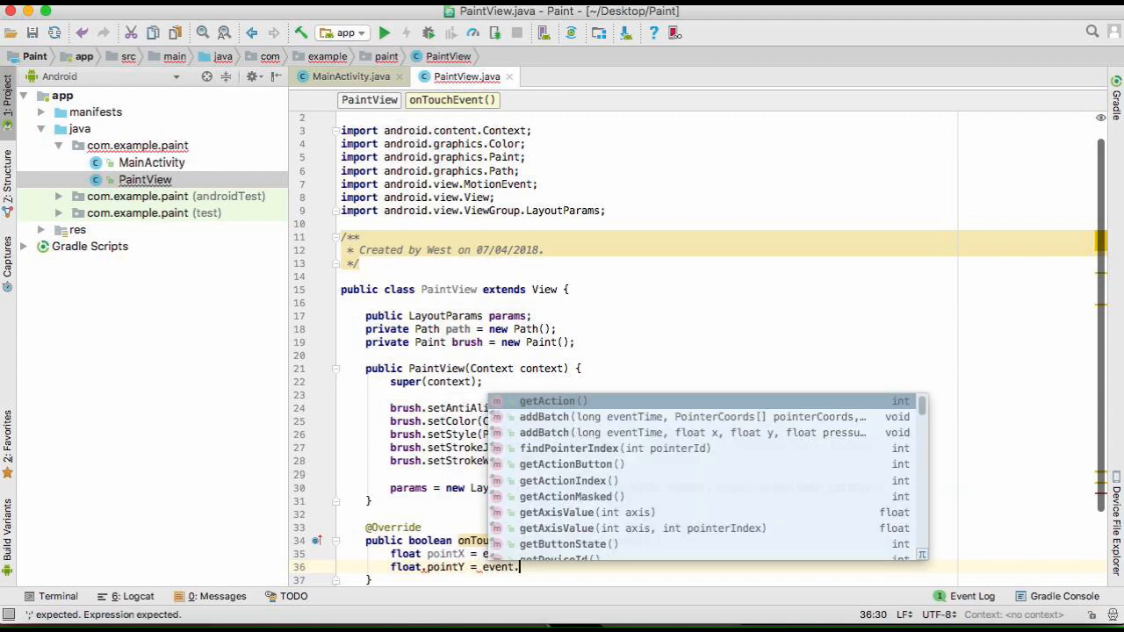
{"action": "type", "text": "getY();"}
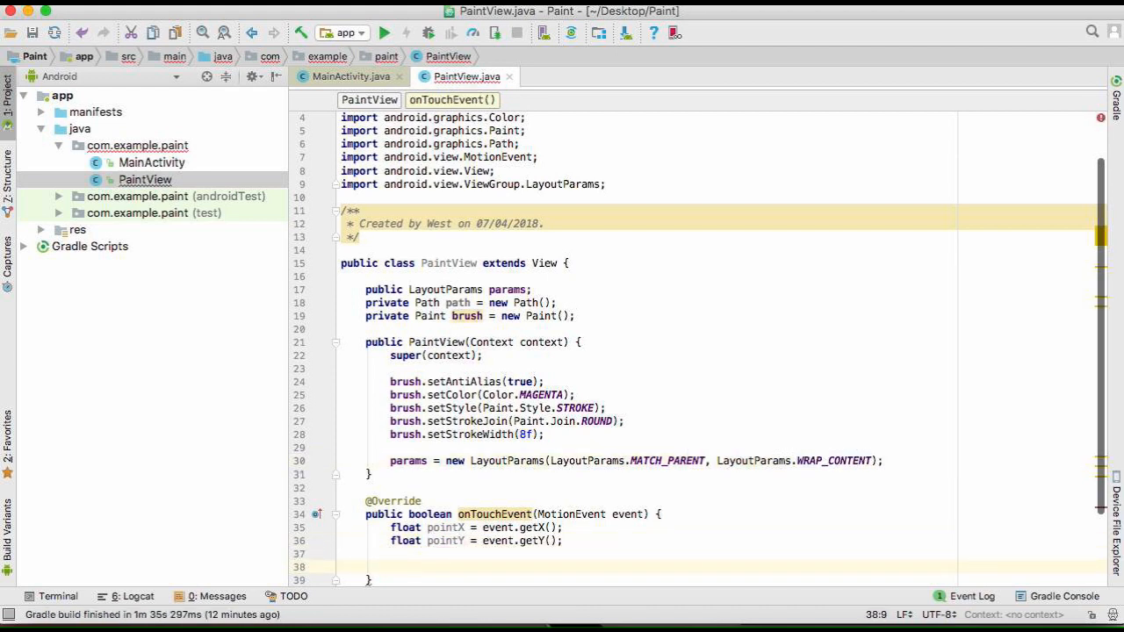
{"action": "type", "text": "switch("}
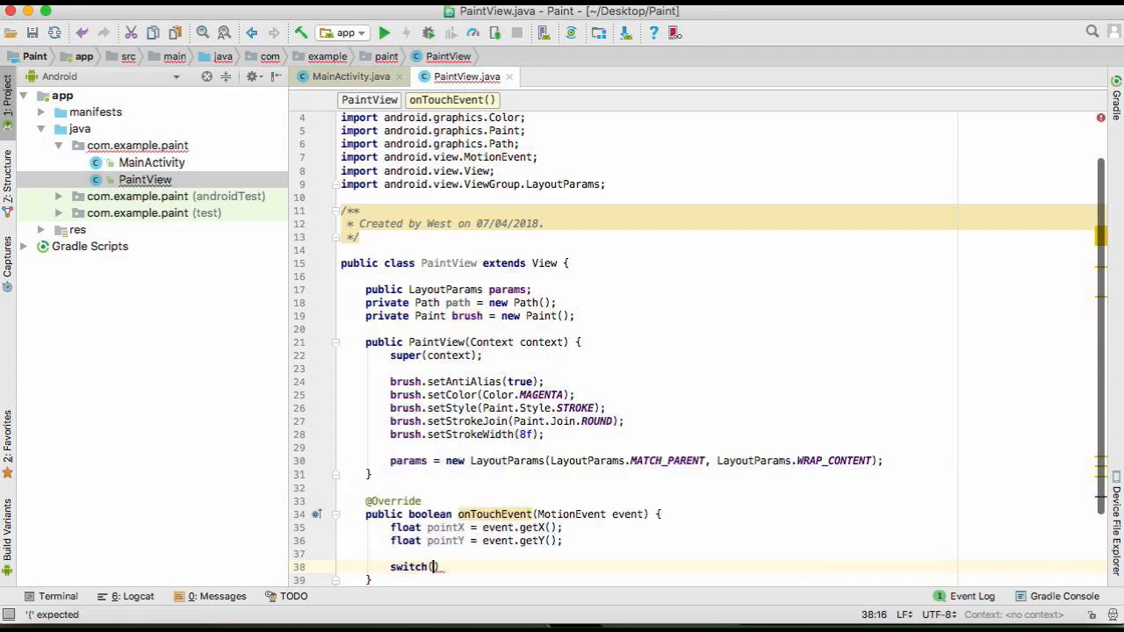
- Switch on event.getAction() with ACTION_DOWN calling path.moveTo(pointX, pointY) and returning true
{"action": "type", "text": "event.getAction("}
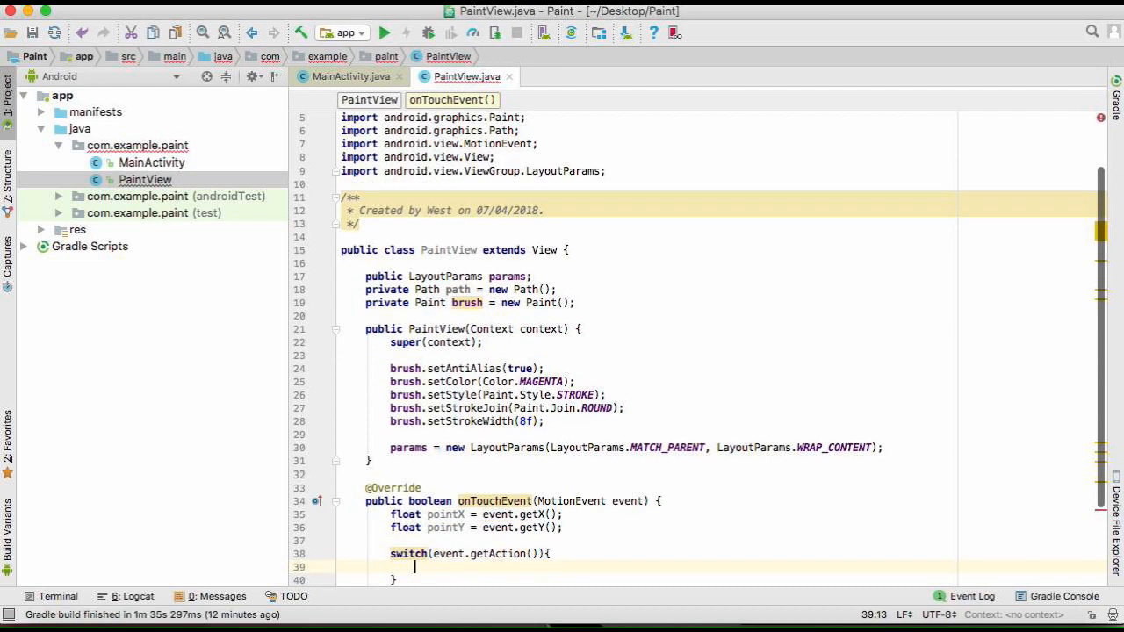
{"action": "type", "text": "case"}
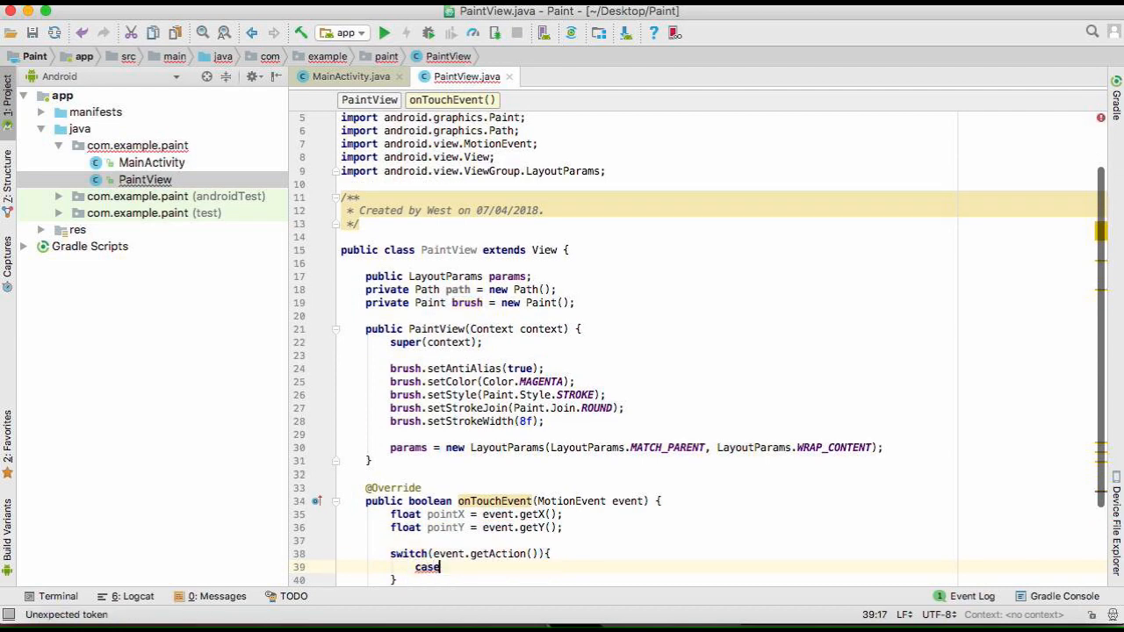
{"action": "type", "text": "MotionEvent.A"}
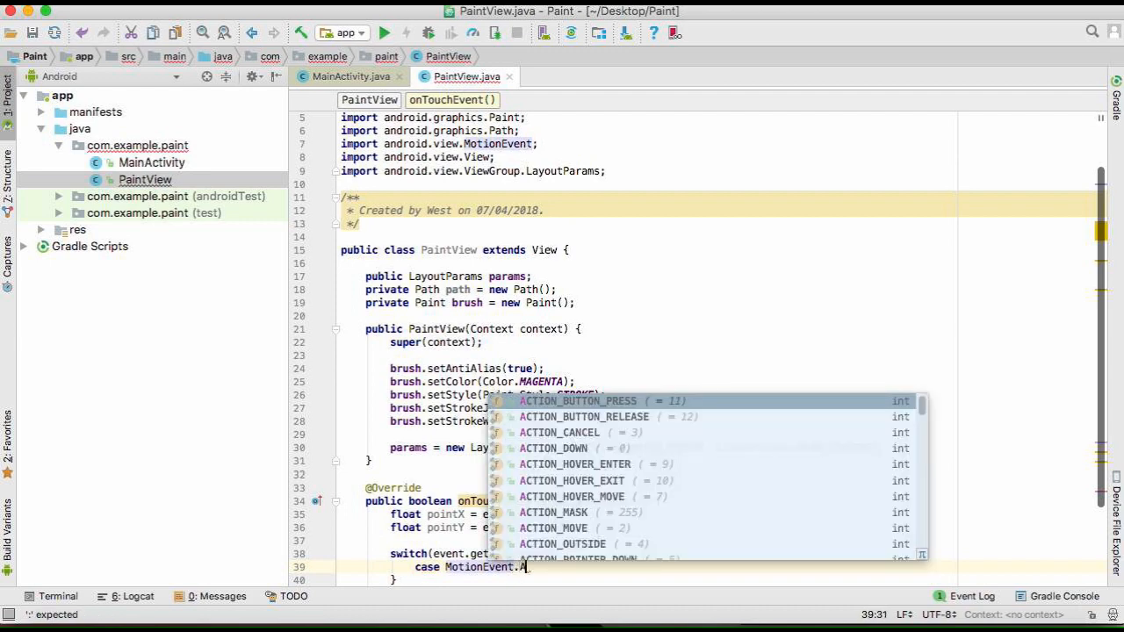
{"action": "type", "text": "c"}
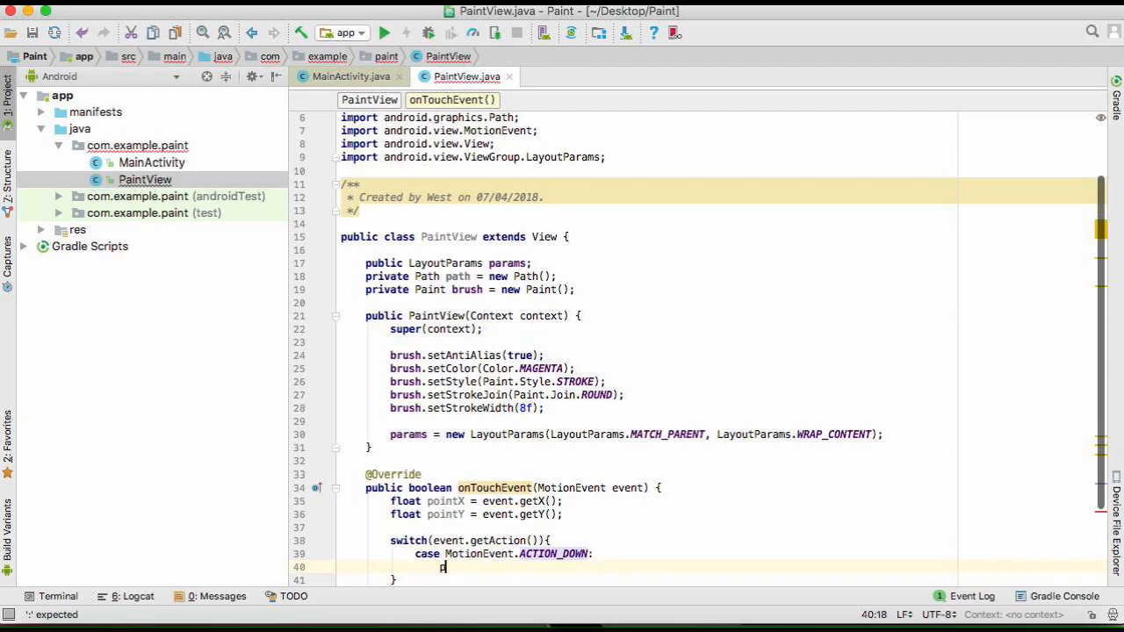
{"action": "type", "text": "path.moveTo(pointX);"}
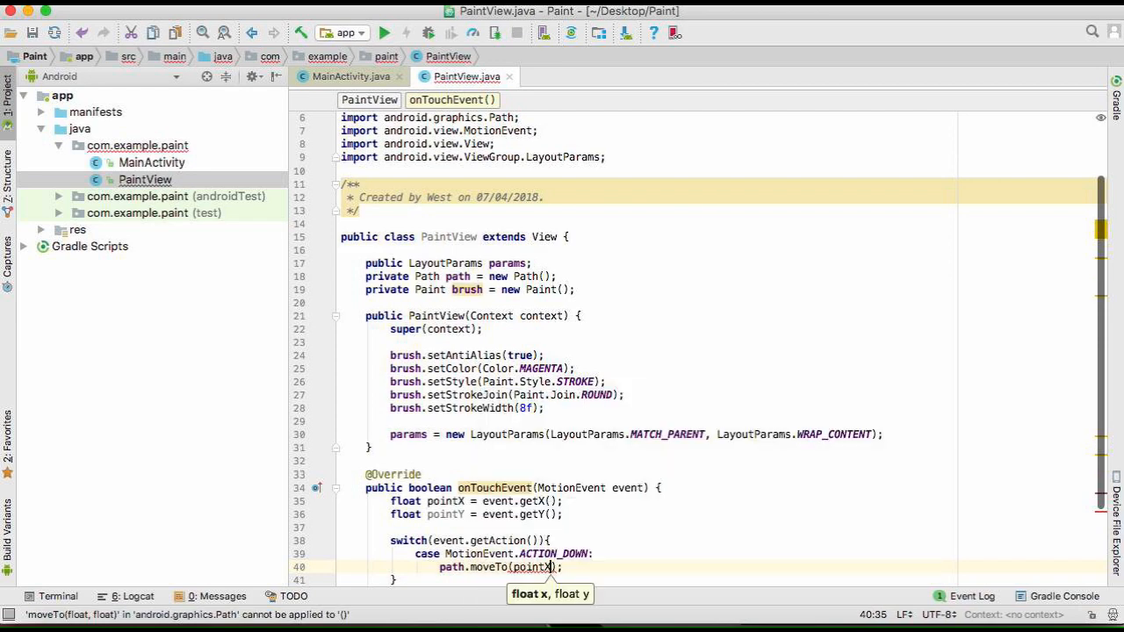
{"action": "type", "text": ", pointY"}
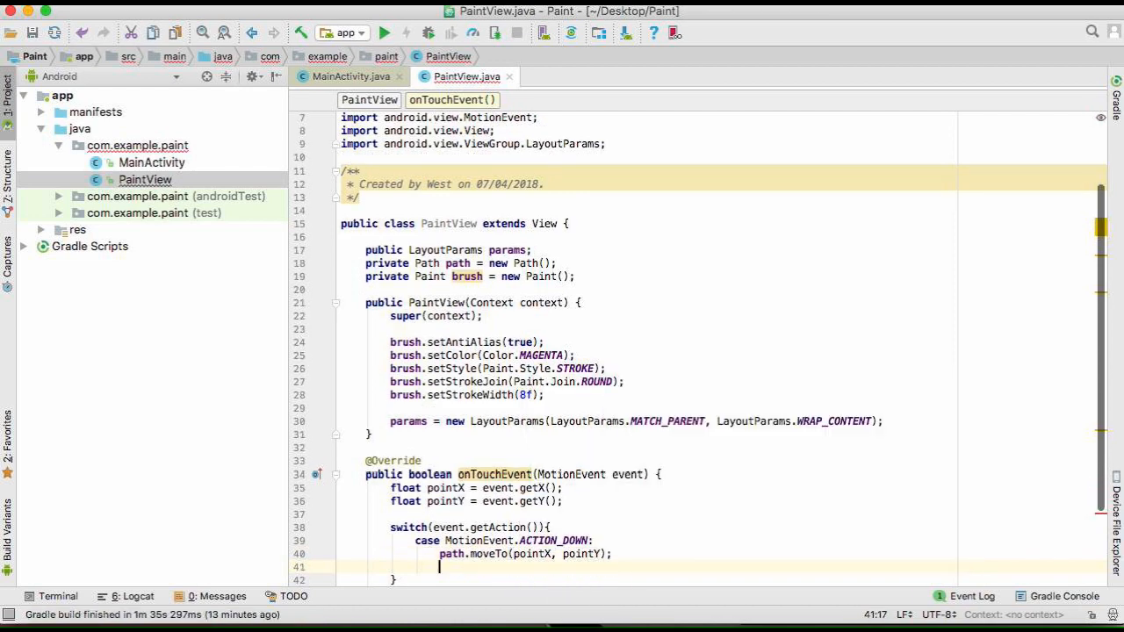
{"action": "type", "text": "return true;"}
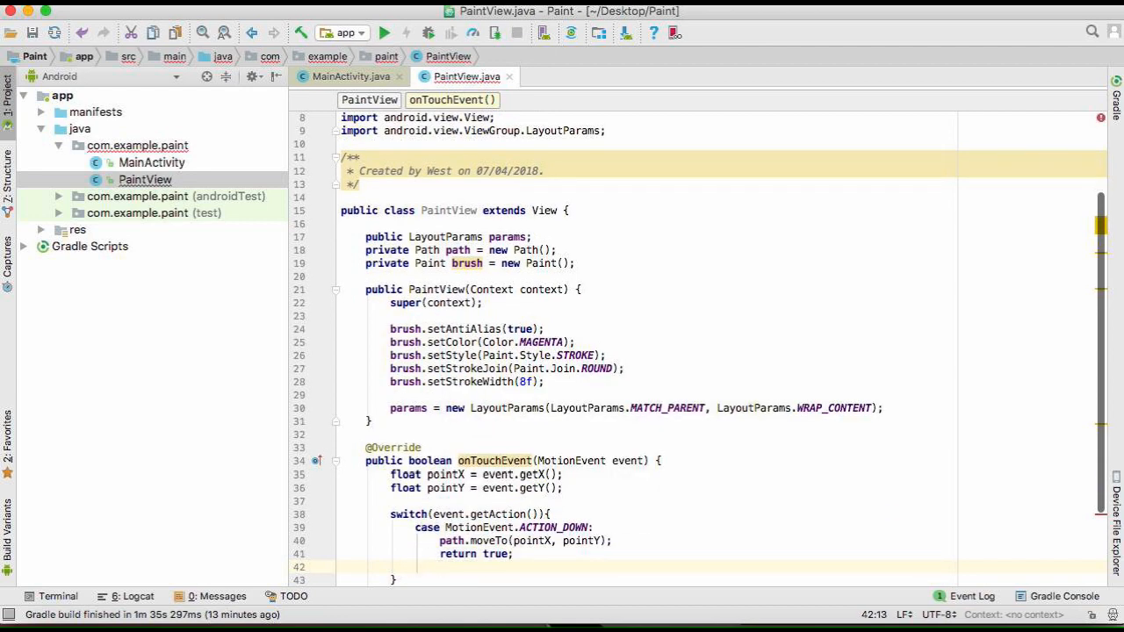
- Add an ACTION_MOVE case calling path.lineTo(pointX, pointY) and a default returning false
{"action": "type", "text": "case MotionEvent.ACTION_"}
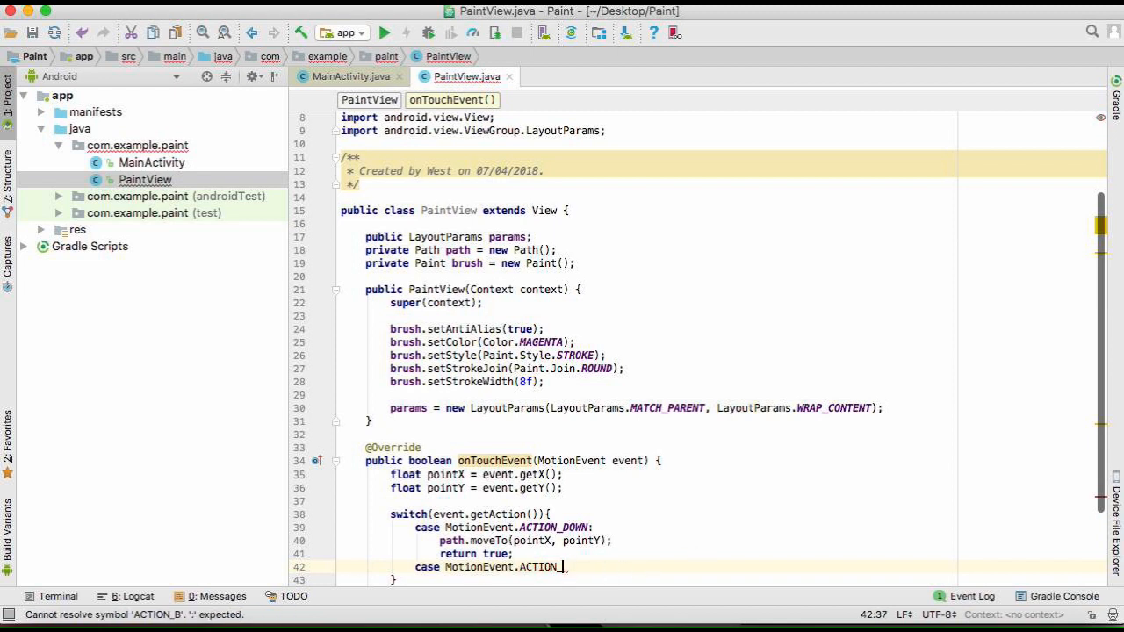
{"action": "type", "text": "Move:"}
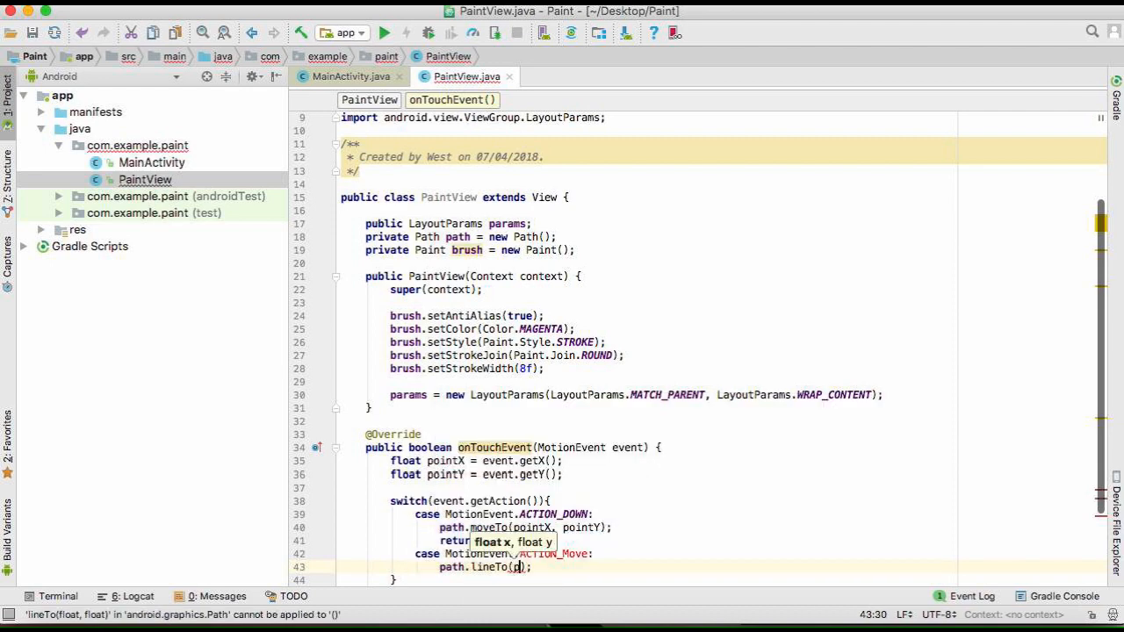
{"action": "type", "text": "pointX,pointY"}
{"action": "type", "text": "break;"}
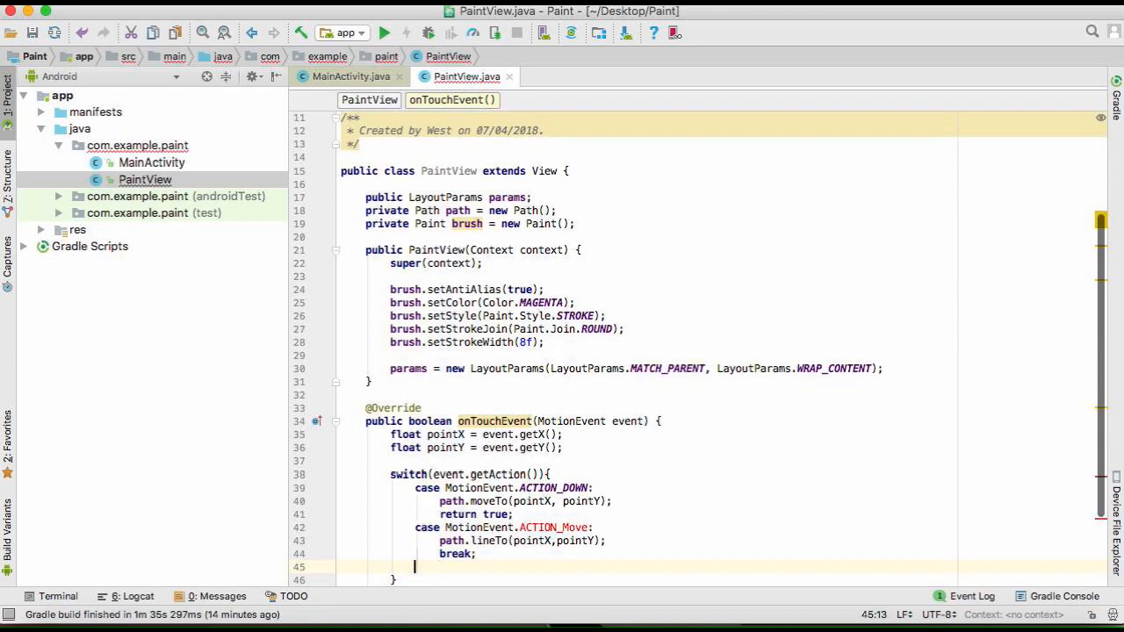
{"action": "type", "text": "default:"}
{"action": "type", "text": "return"}
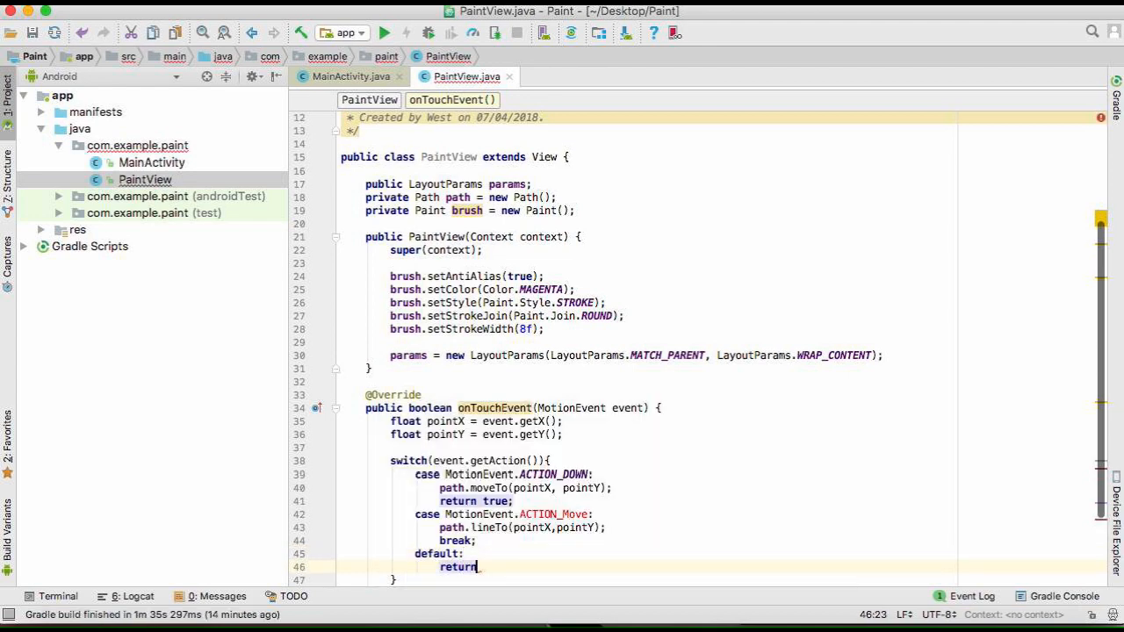
{"action": "type", "text": "false;"}
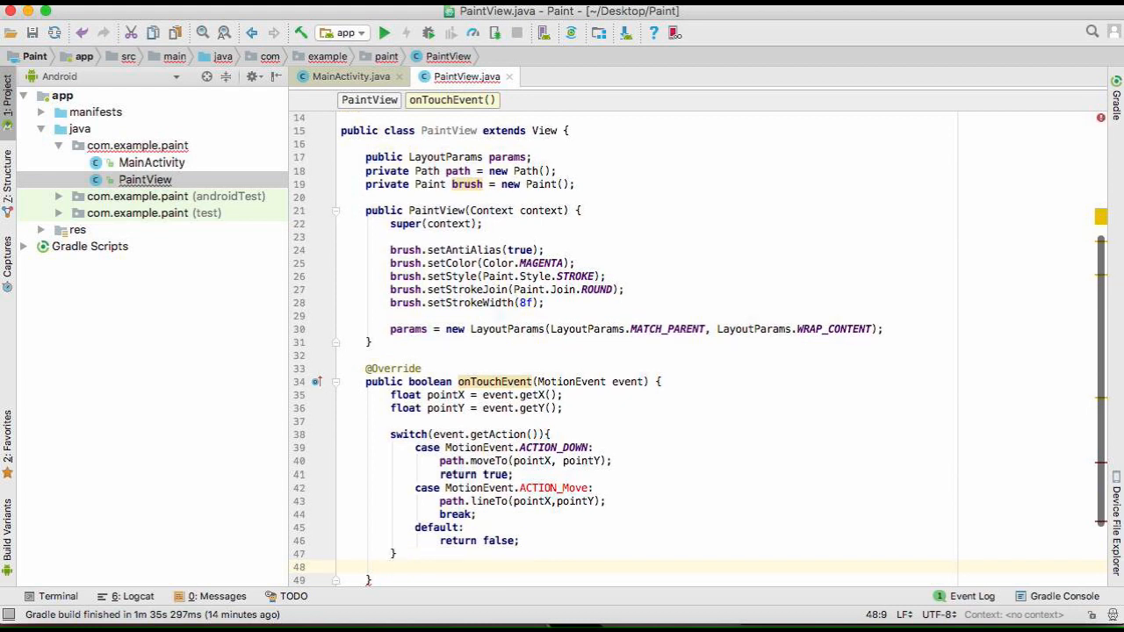
- Call postInvalidate() and return false after the switch, fixing ACTION_Move's capitalisation
{"action": "type", "text": "postInvalidate();"}
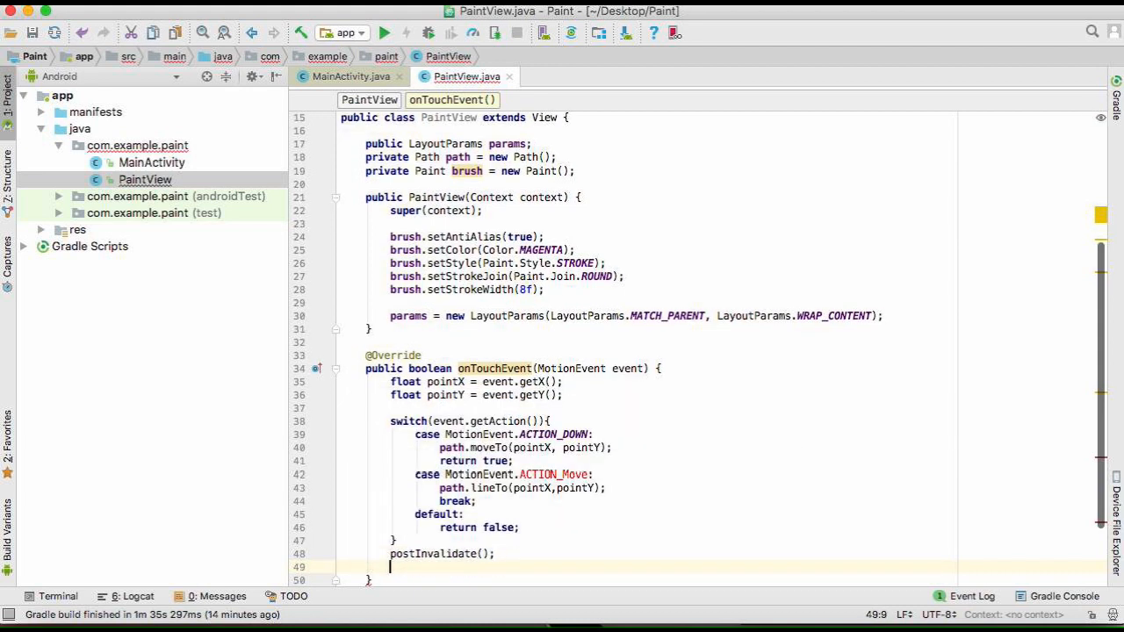
{"action": "type", "text": "return_f"}
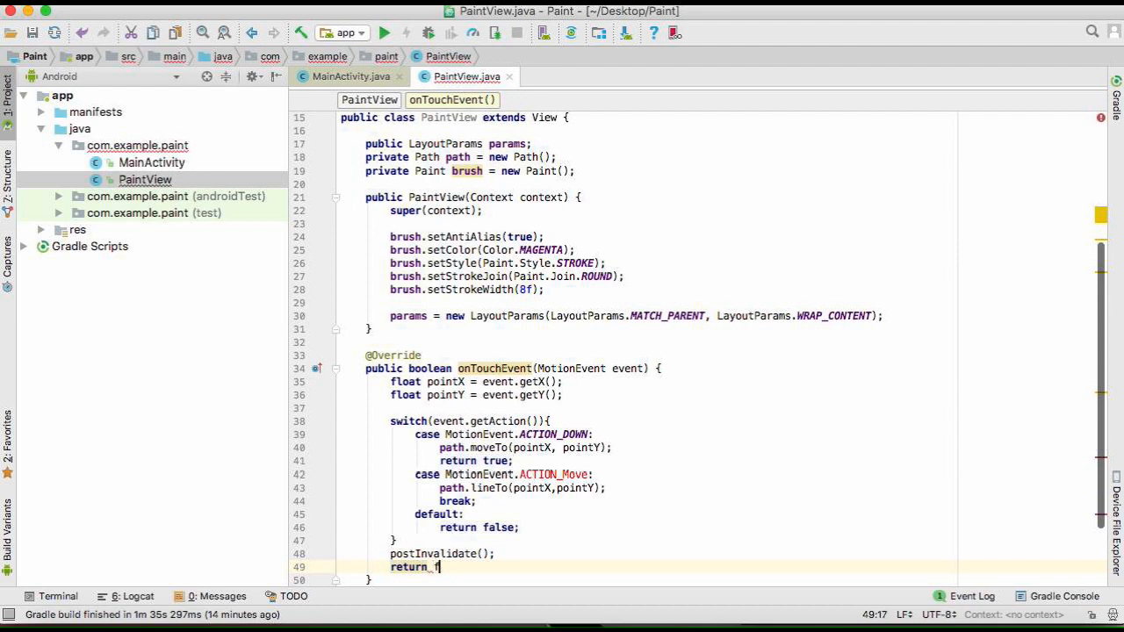
{"action": "type", "text": "alse;"}
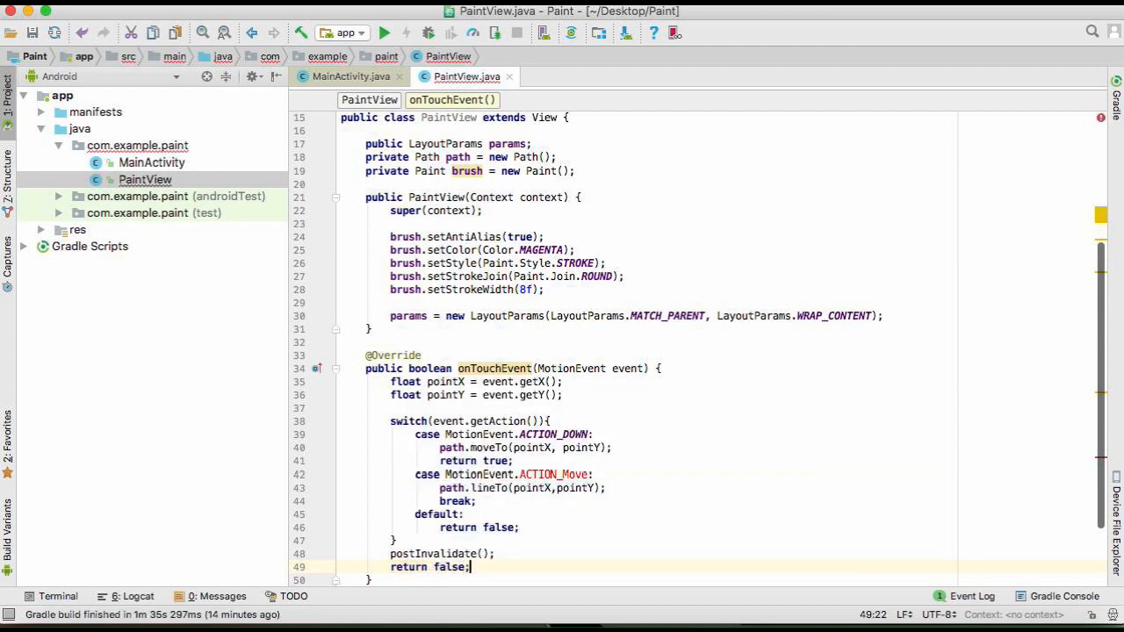
{"action": "scroll", "scroll_direction": "down", "scroll_amount": 3}
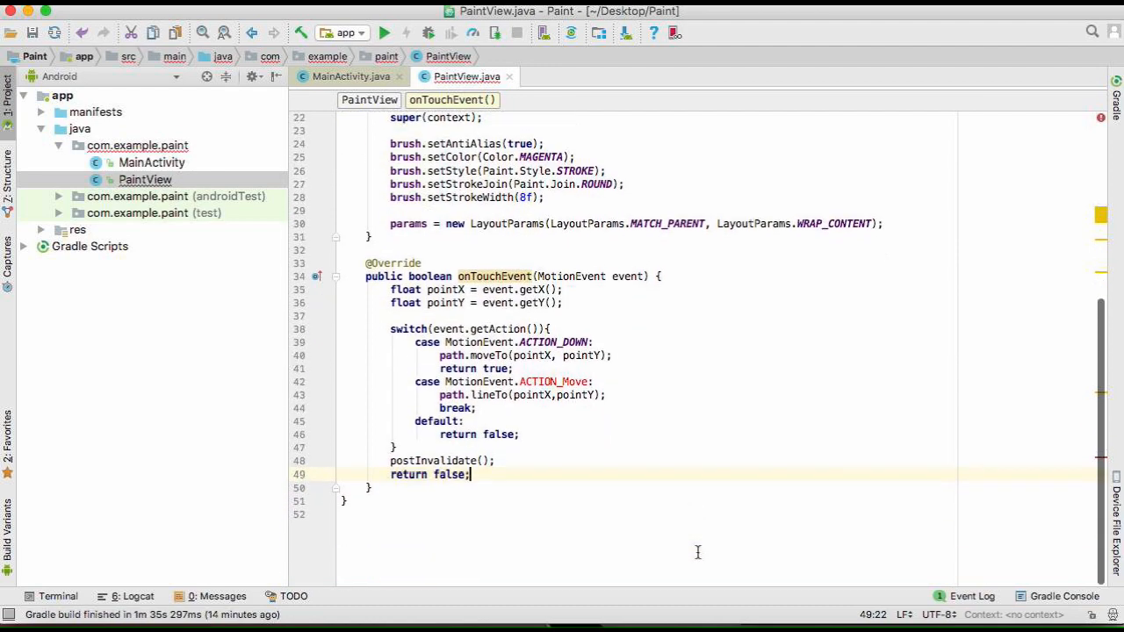
{"action": "mouse_move", "coordinate": [576, 384]}
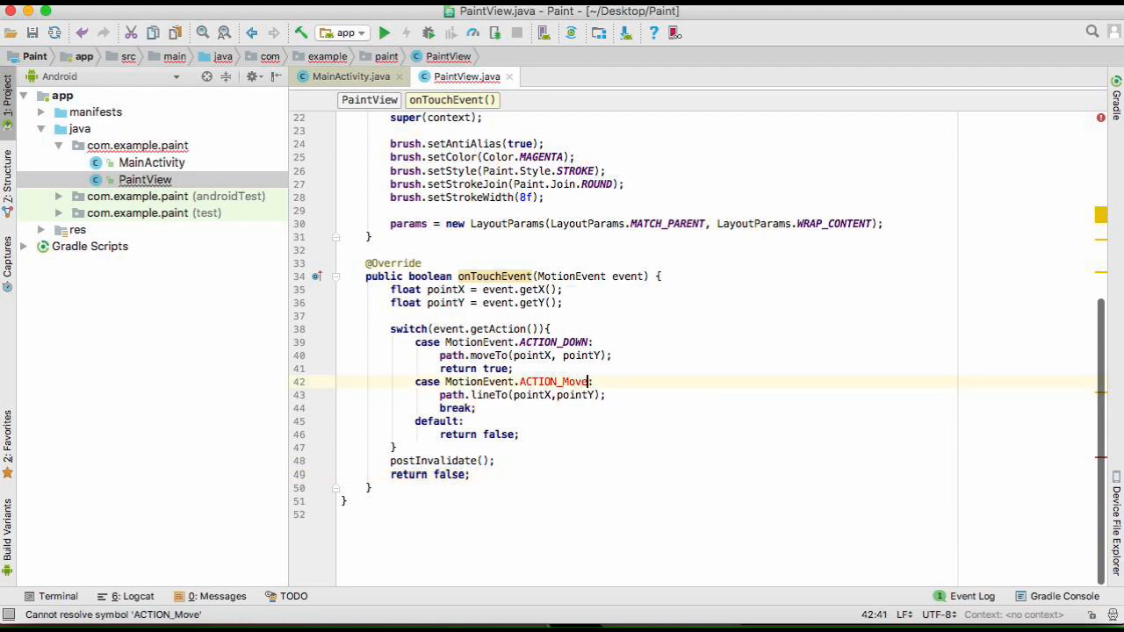
{"action": "key", "text": "backspace"}
{"action": "type", "text": "OVE"}
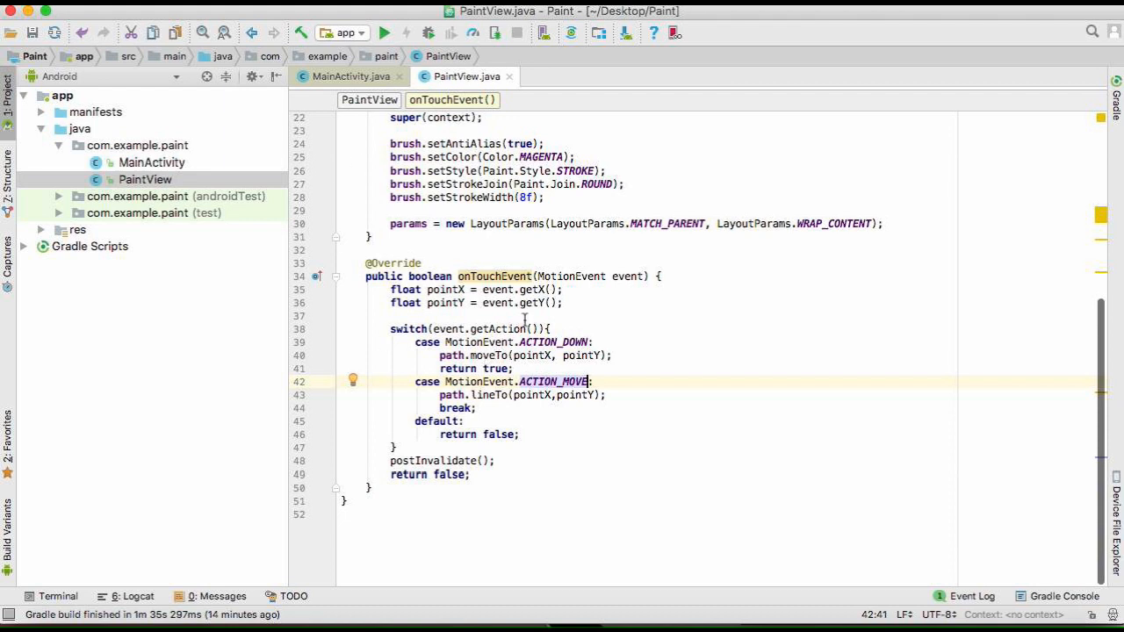
{"action": "mouse_move", "coordinate": [520, 309]}
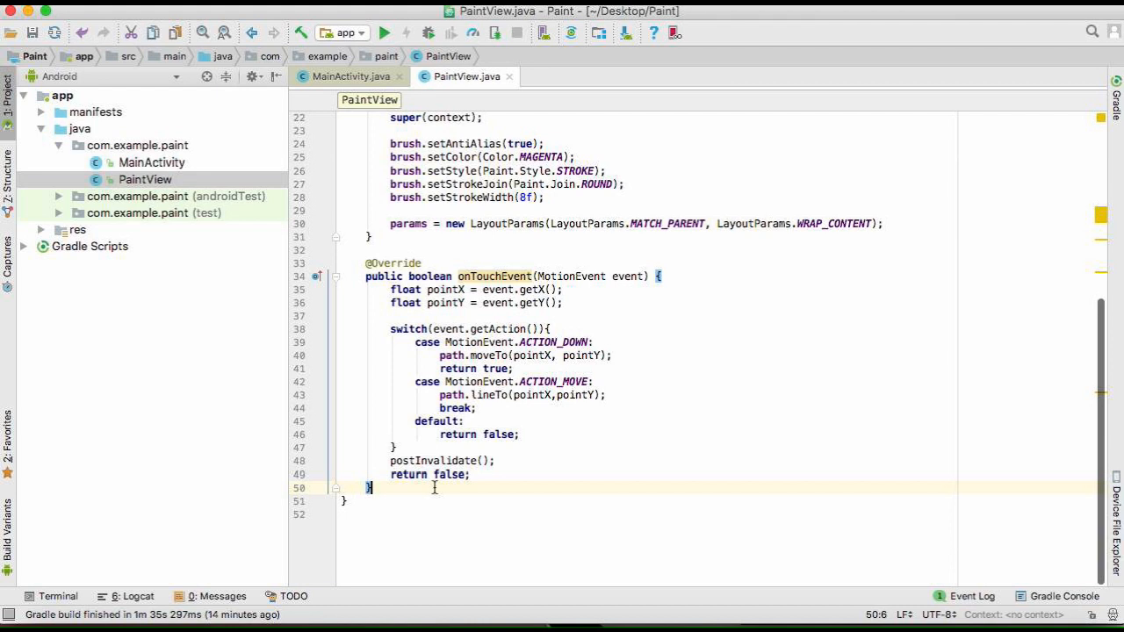
- Override onDraw(Canvas) to call canvas.drawPath(path, brush)
{"action": "type", "text": "ond"}
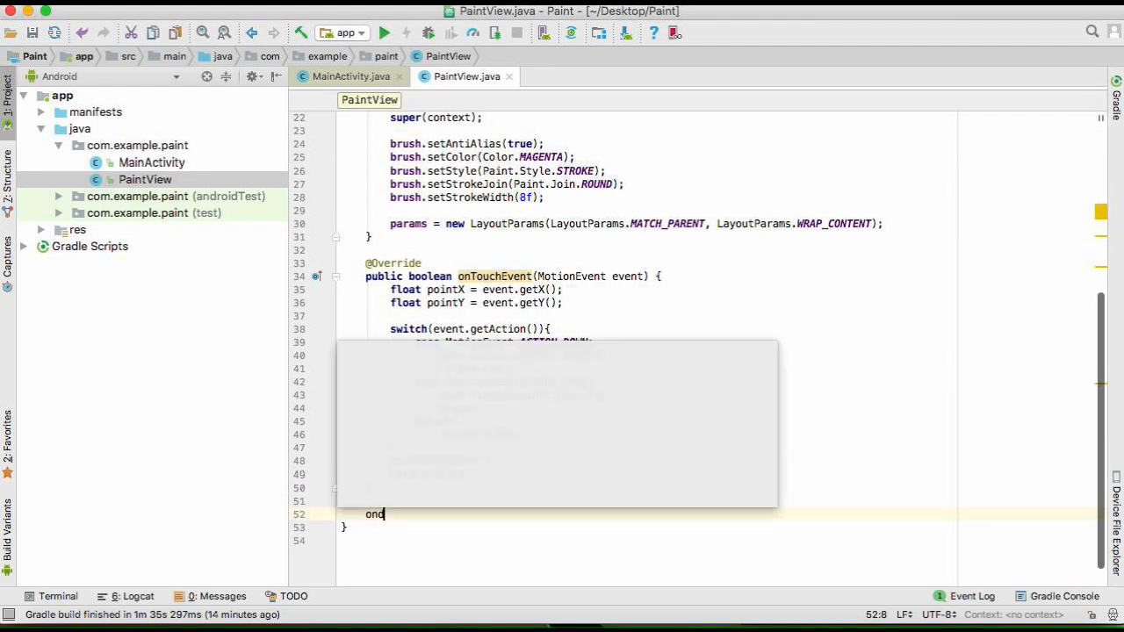
{"action": "type", "text": "D"}
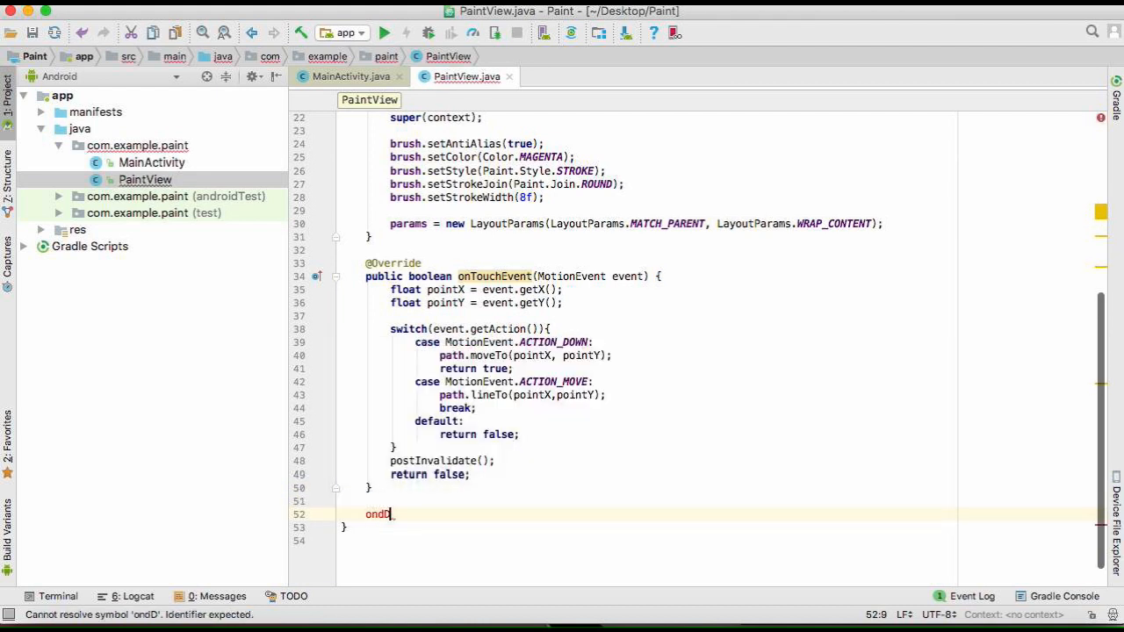
{"action": "key", "text": "backspace"}
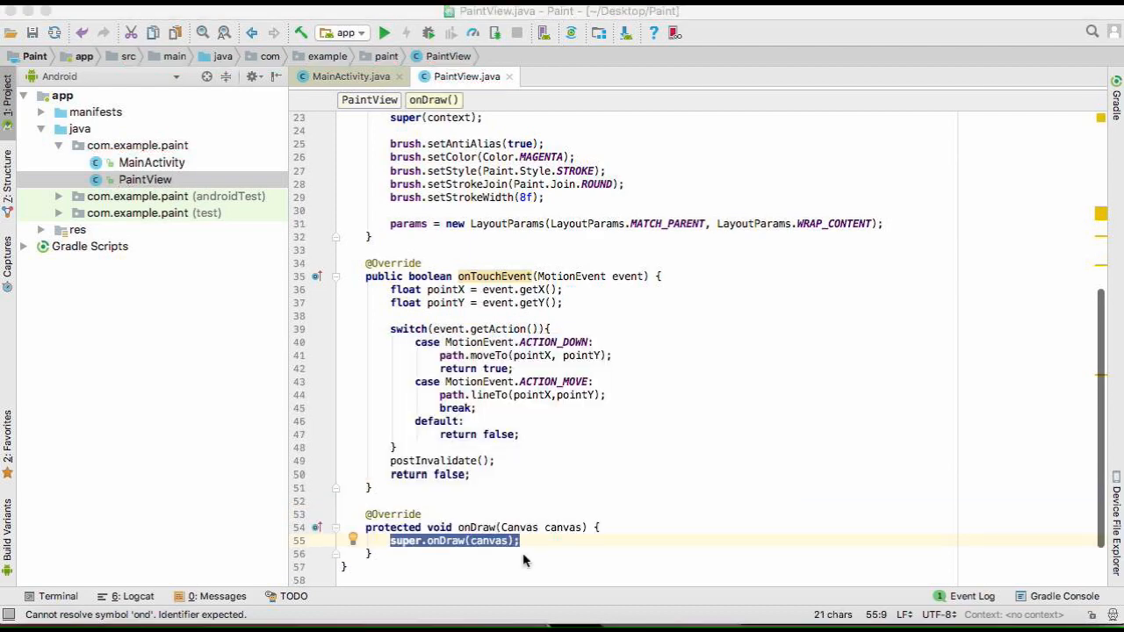
{"action": "mouse_move", "coordinate": [531, 566]}
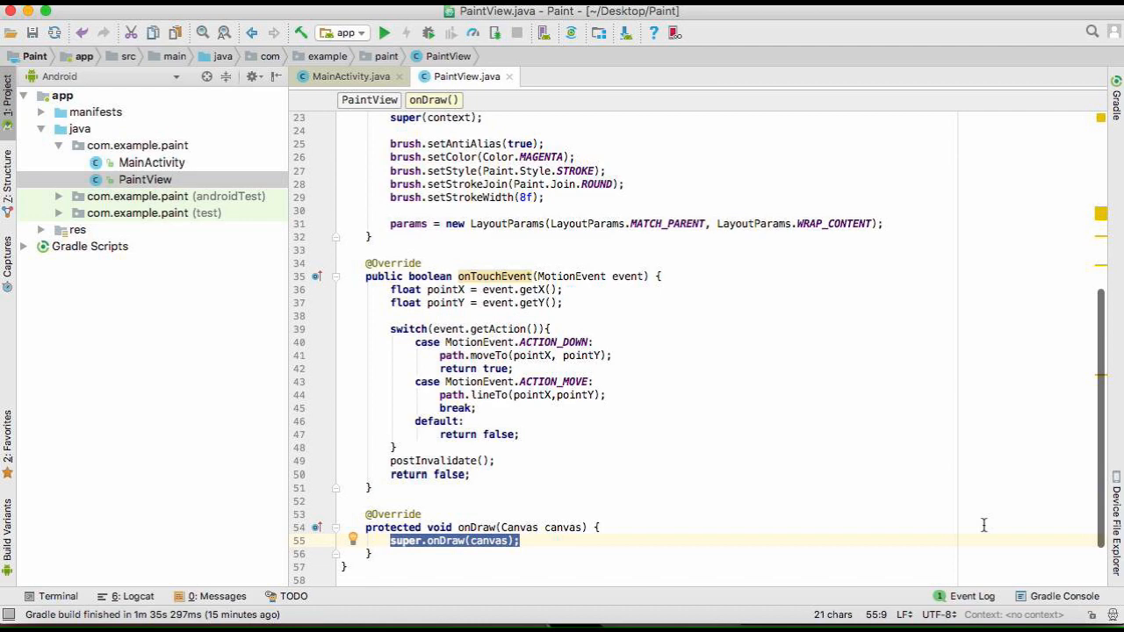
{"action": "type", "text": "canvas"}
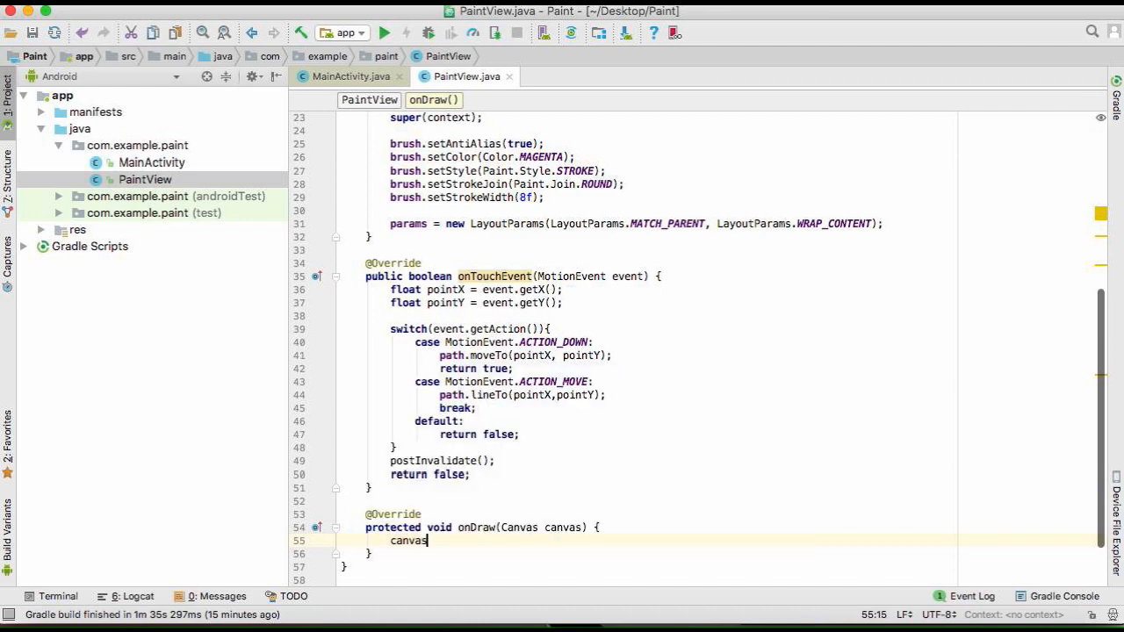
{"action": "type", "text": ".drawPath(path, );"}
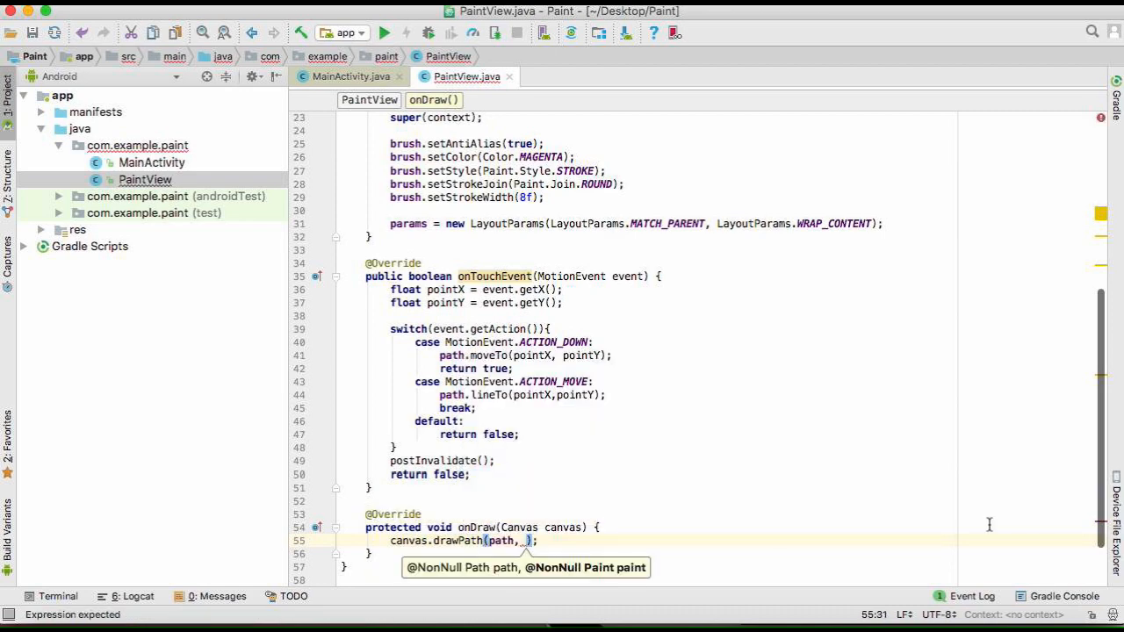
{"action": "type", "text": "brush"}
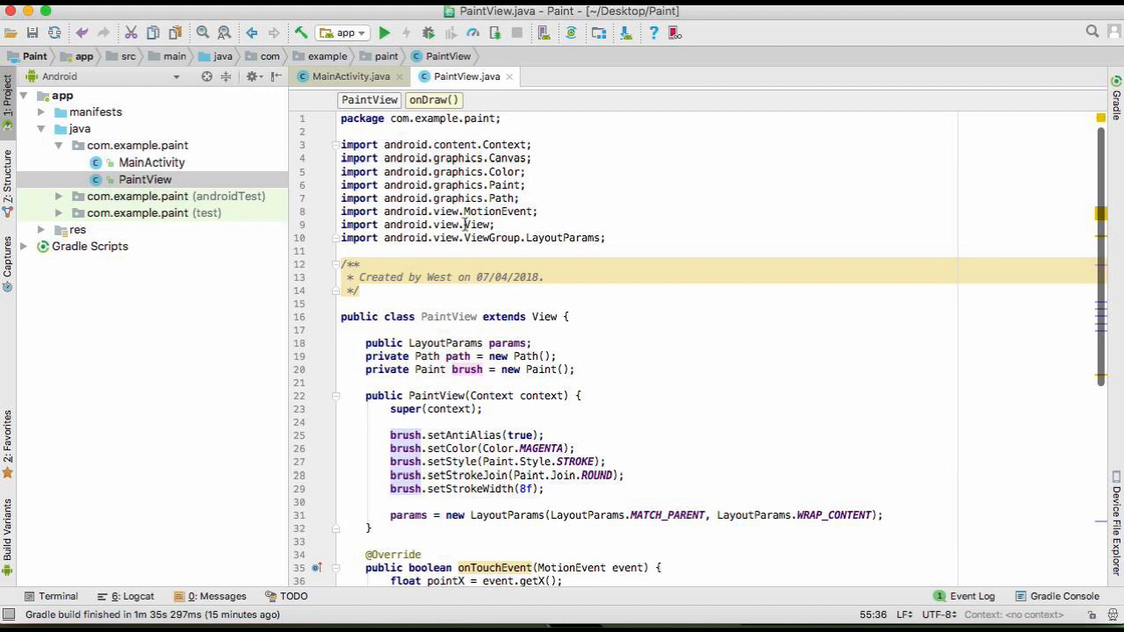
- Declare 'PaintView paintView = new PaintView(this);' inside MainActivity's onCreate
{"action": "left_click", "coordinate": [351, 77]}
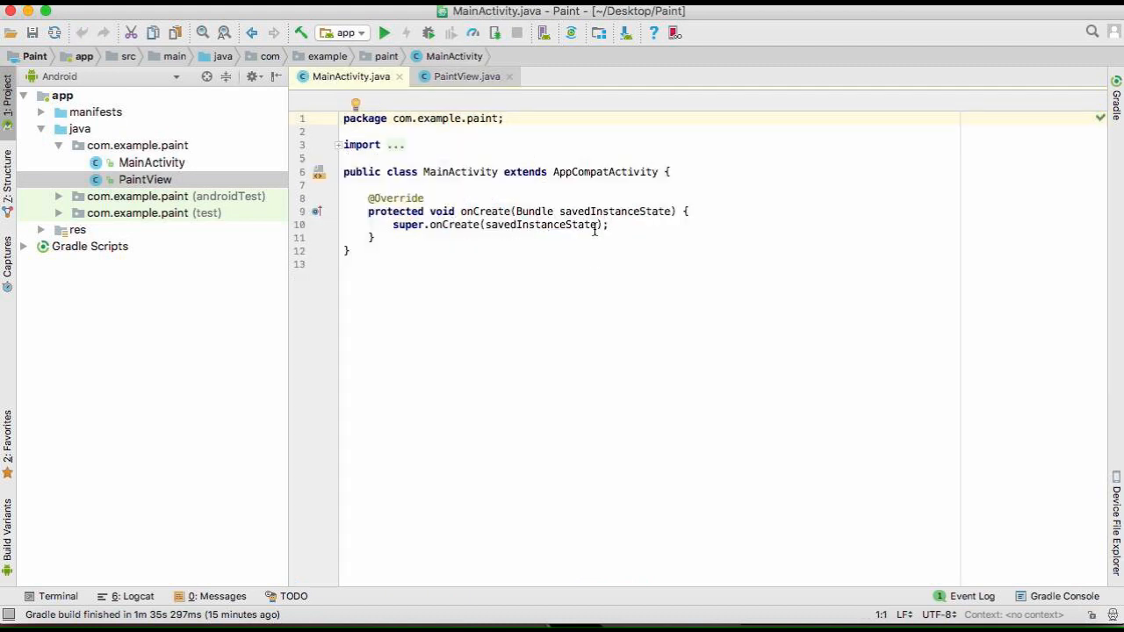
{"action": "mouse_move", "coordinate": [634, 225]}
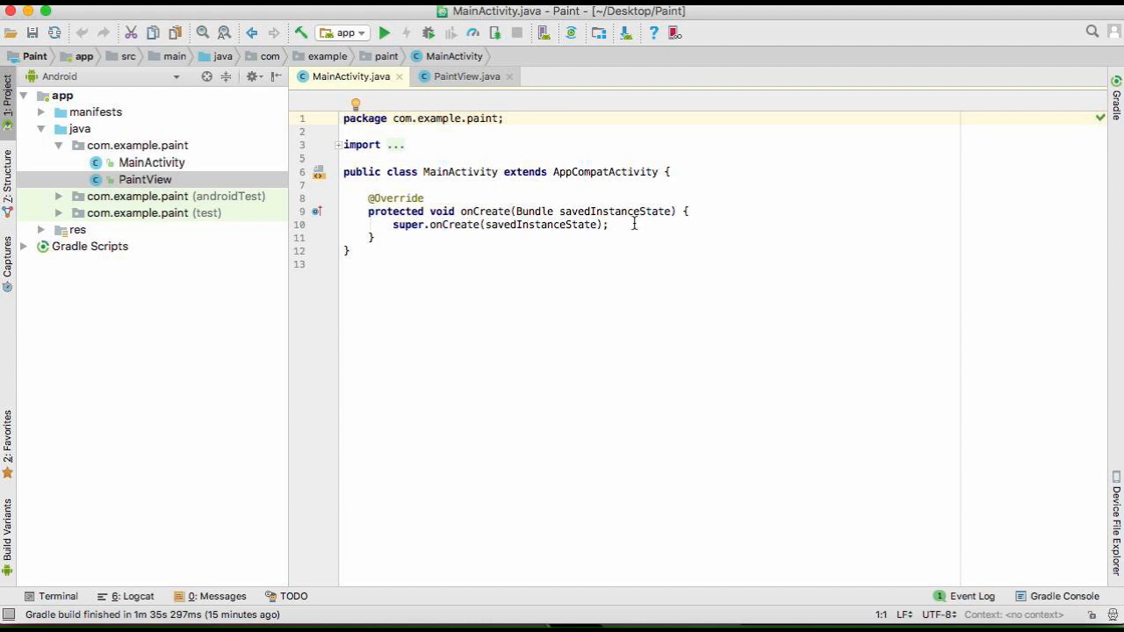
{"action": "mouse_move", "coordinate": [457, 242]}
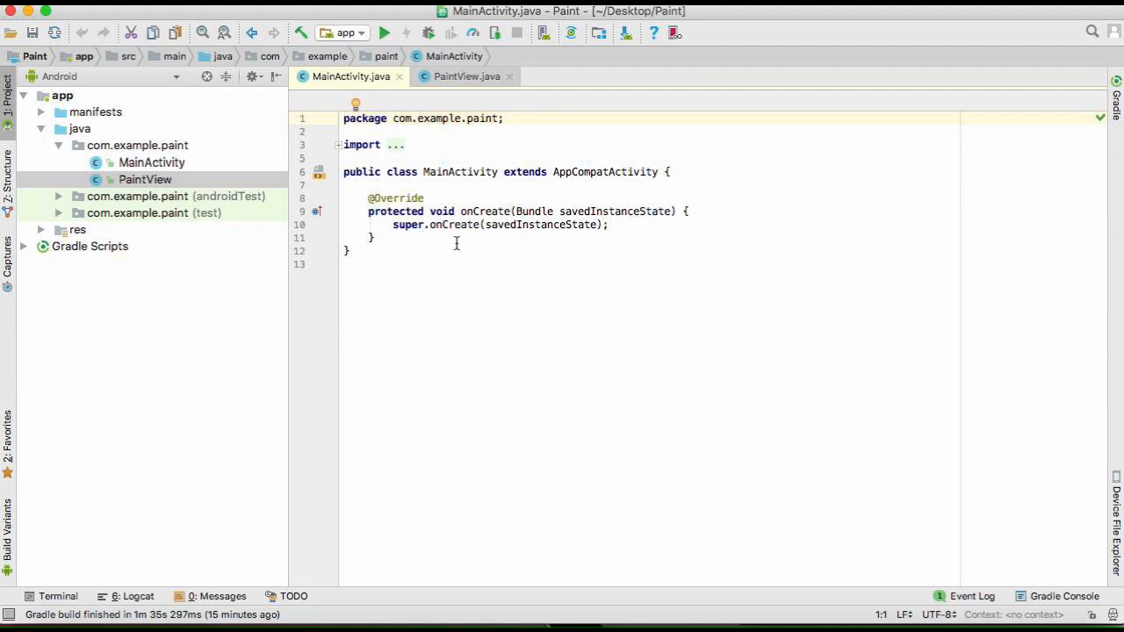
{"action": "mouse_move", "coordinate": [556, 234]}
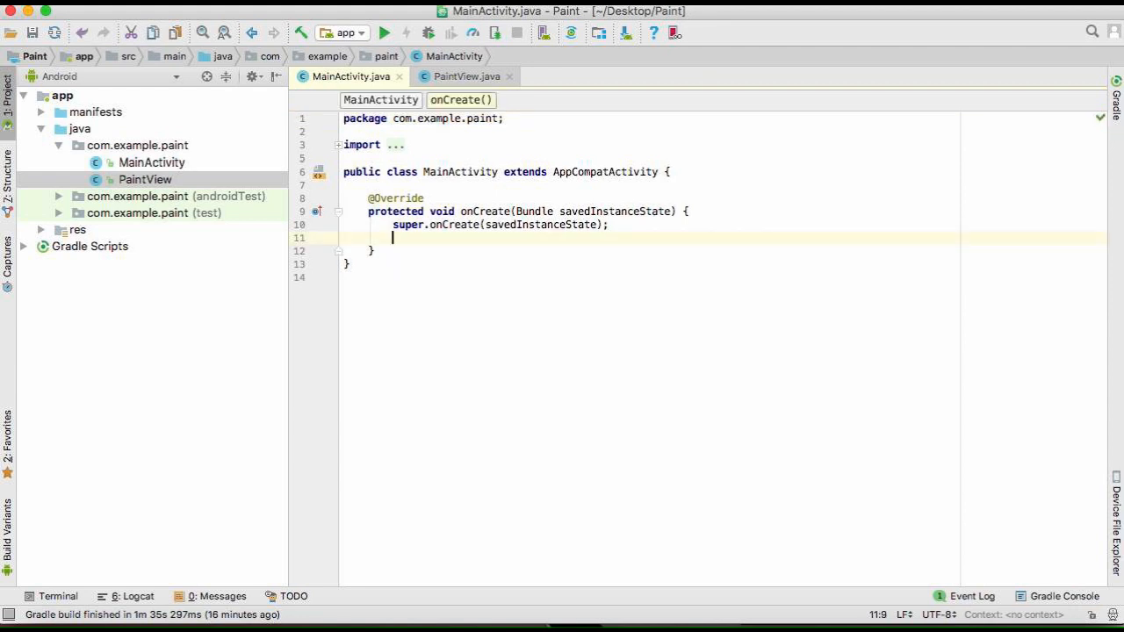
{"action": "type", "text": "Pa"}
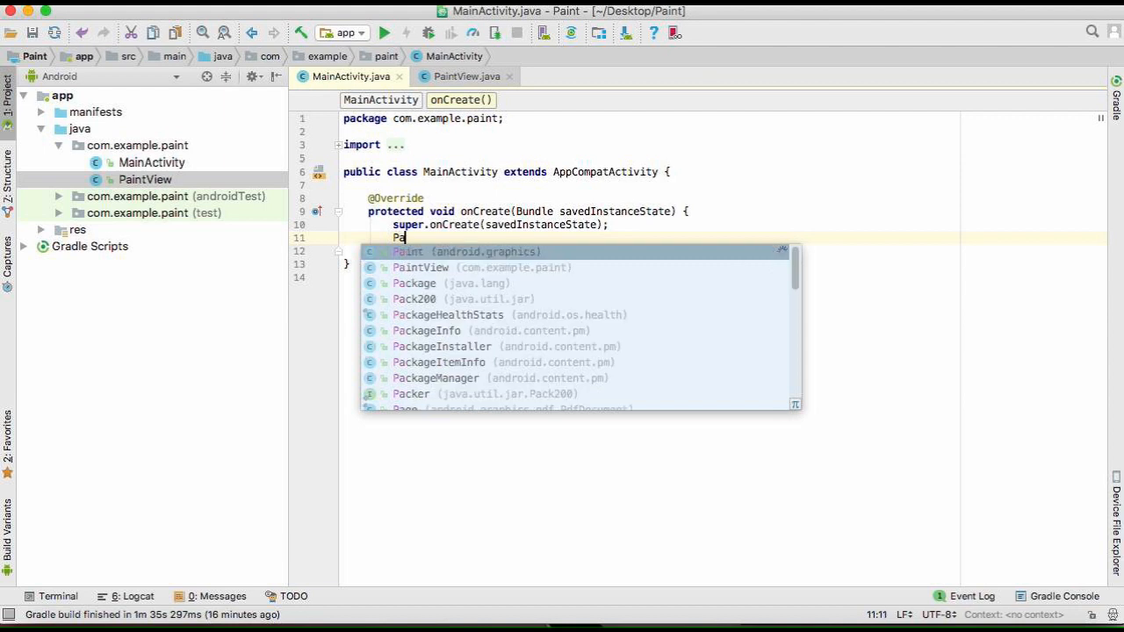
{"action": "type", "text": "int"}
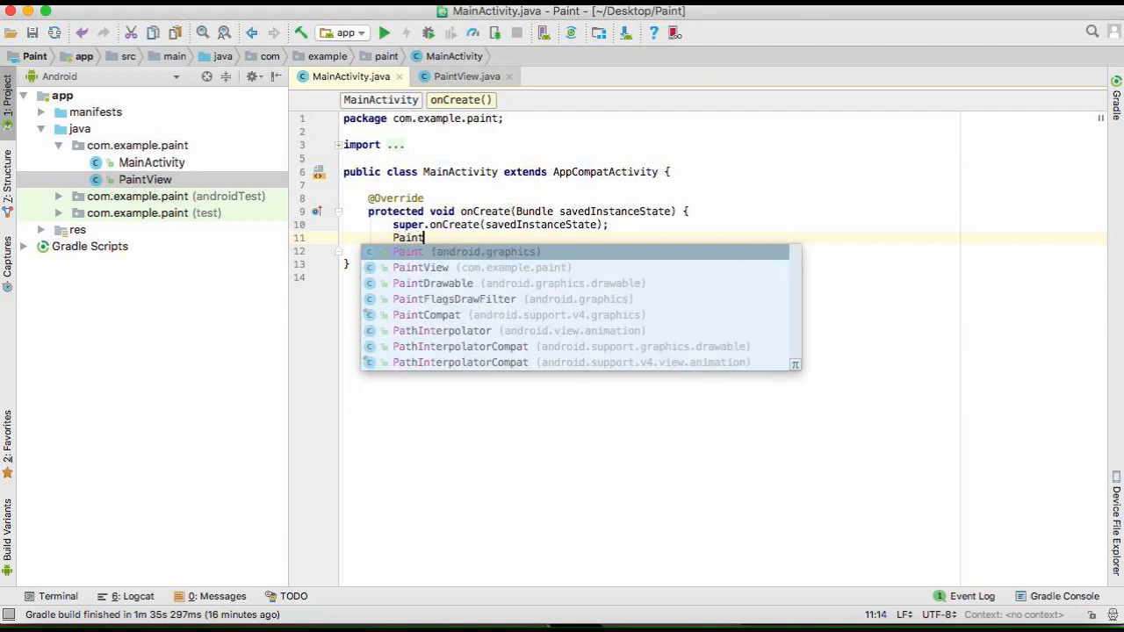
{"action": "type", "text": "View"}
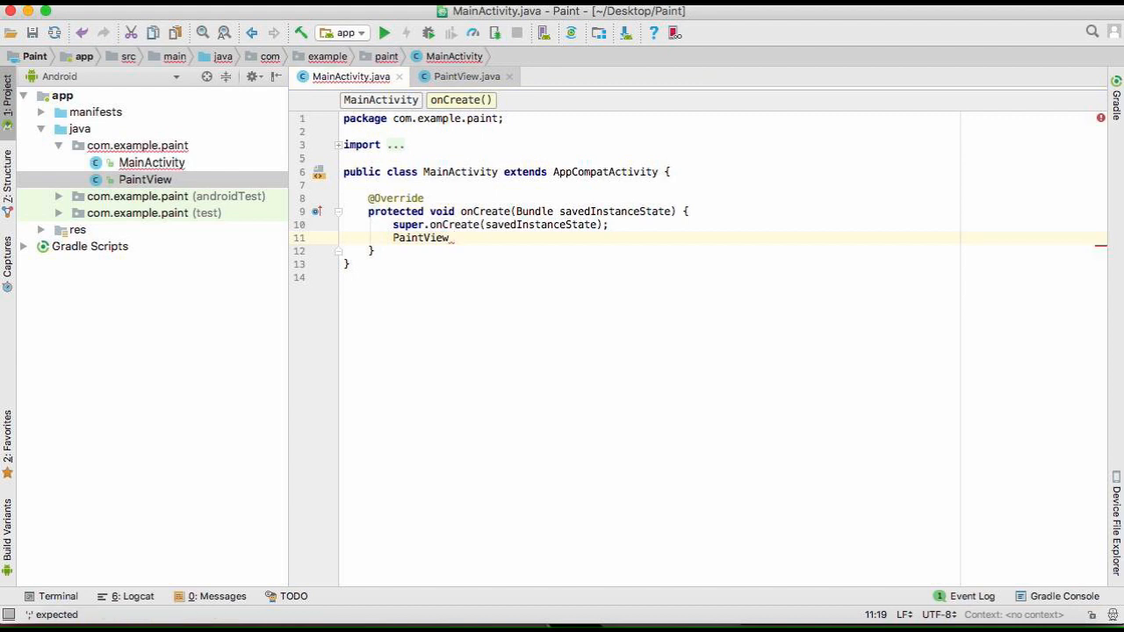
{"action": "type", "text": "d"}
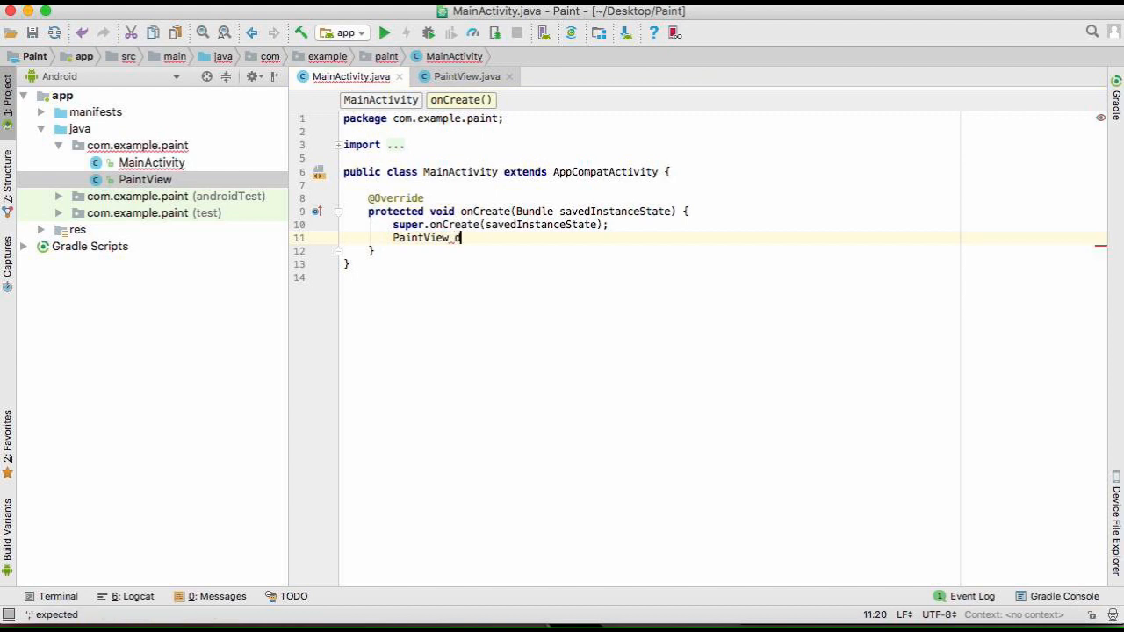
{"action": "type", "text": "paintView"}
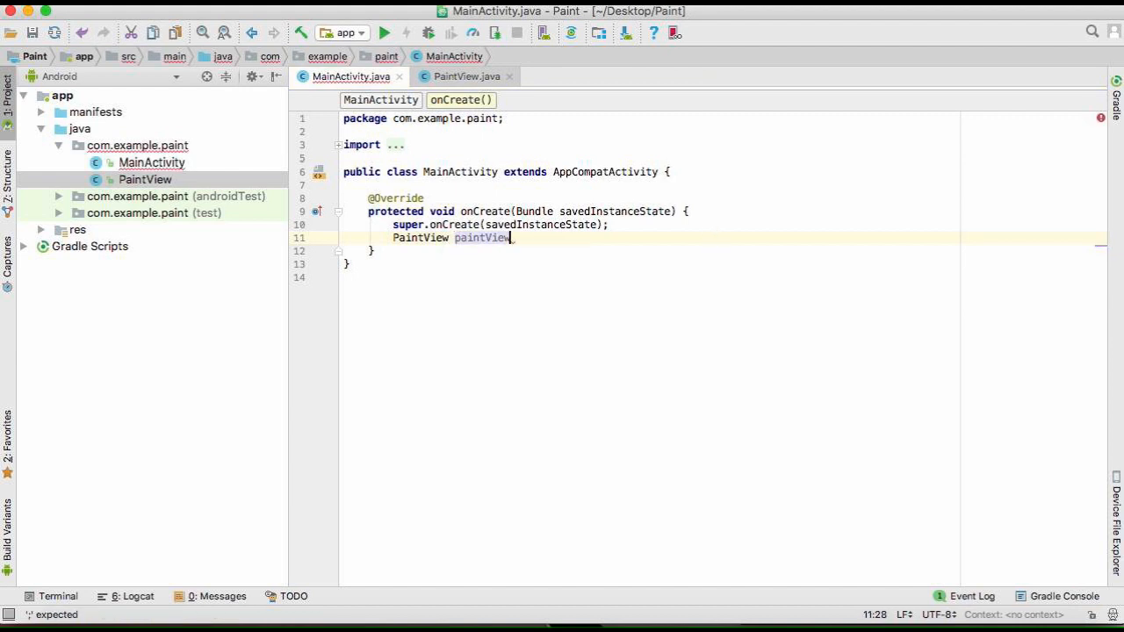
{"action": "type", "text": "= new"}
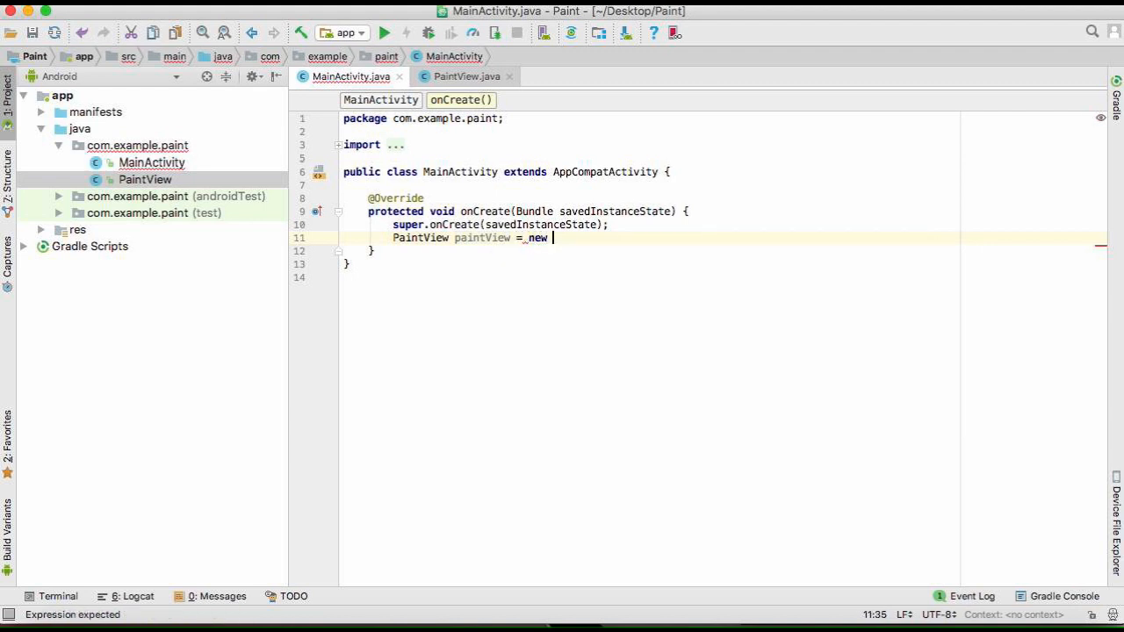
{"action": "type", "text": "PaintView()"}
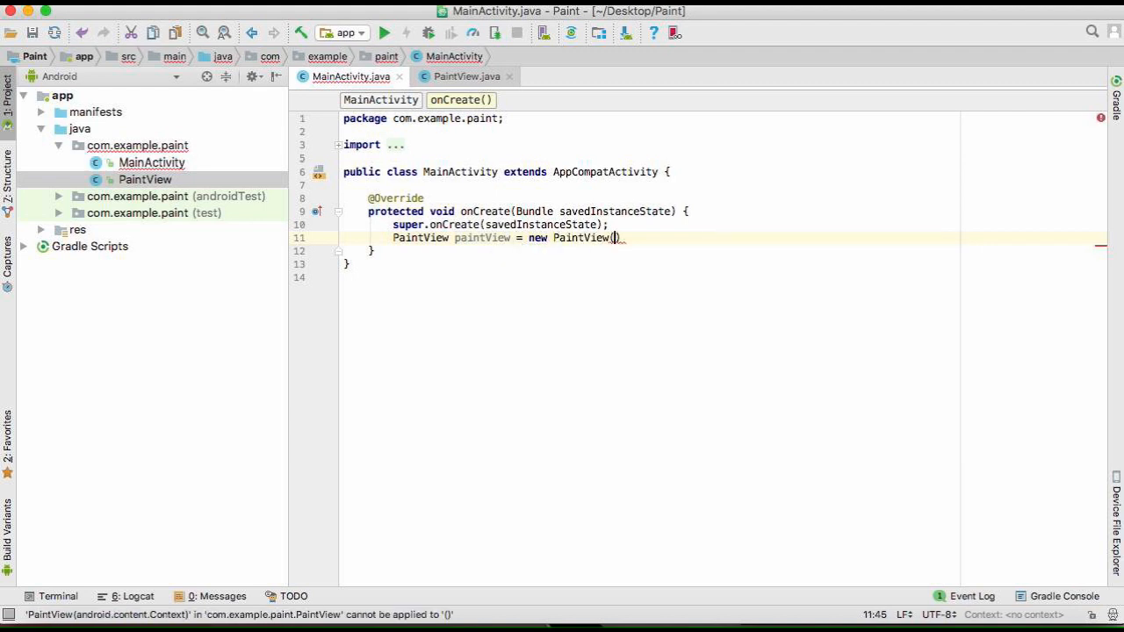
{"action": "type", "text": "this"}
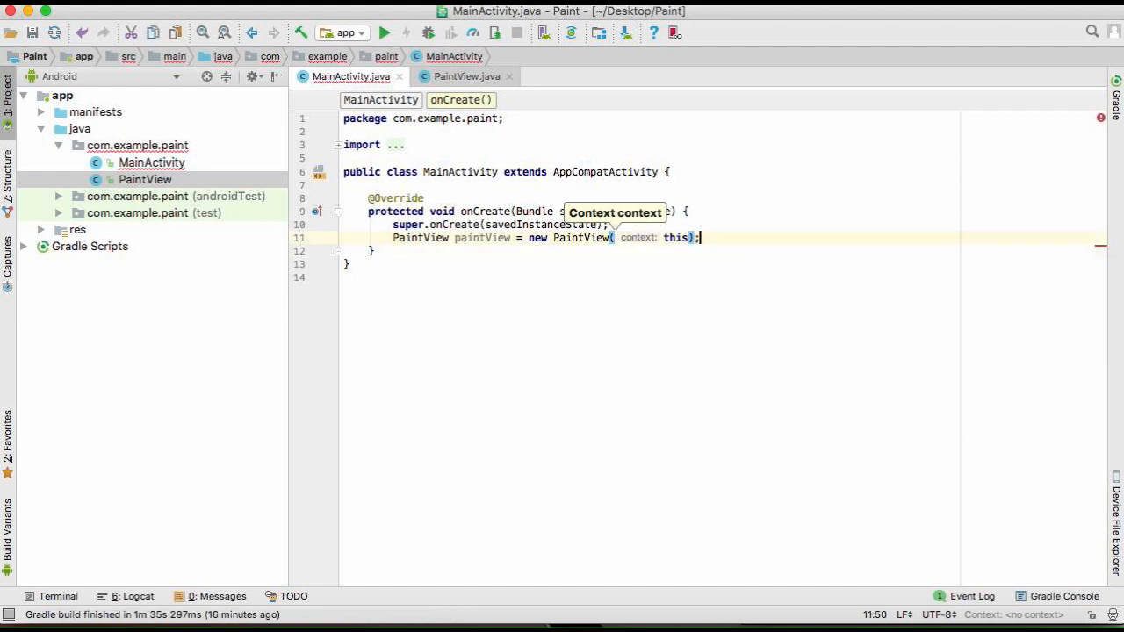
- Add 'setContentView(paintView);' so the PaintView becomes the activity's content
{"action": "type", "text": "se"}
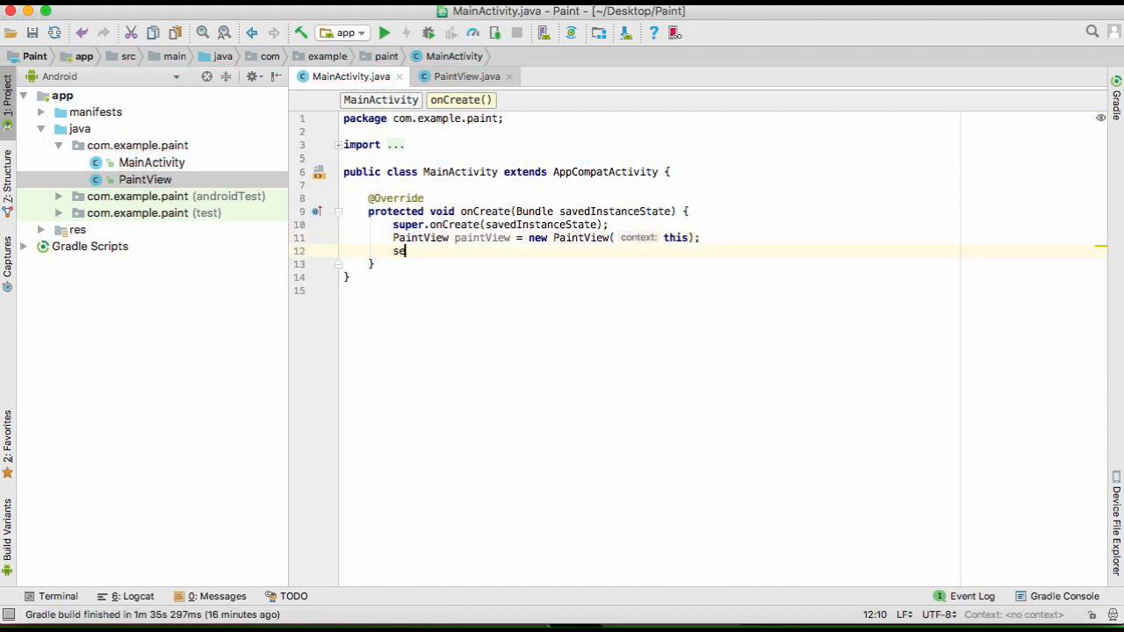
{"action": "type", "text": "tContentView(paintView);"}
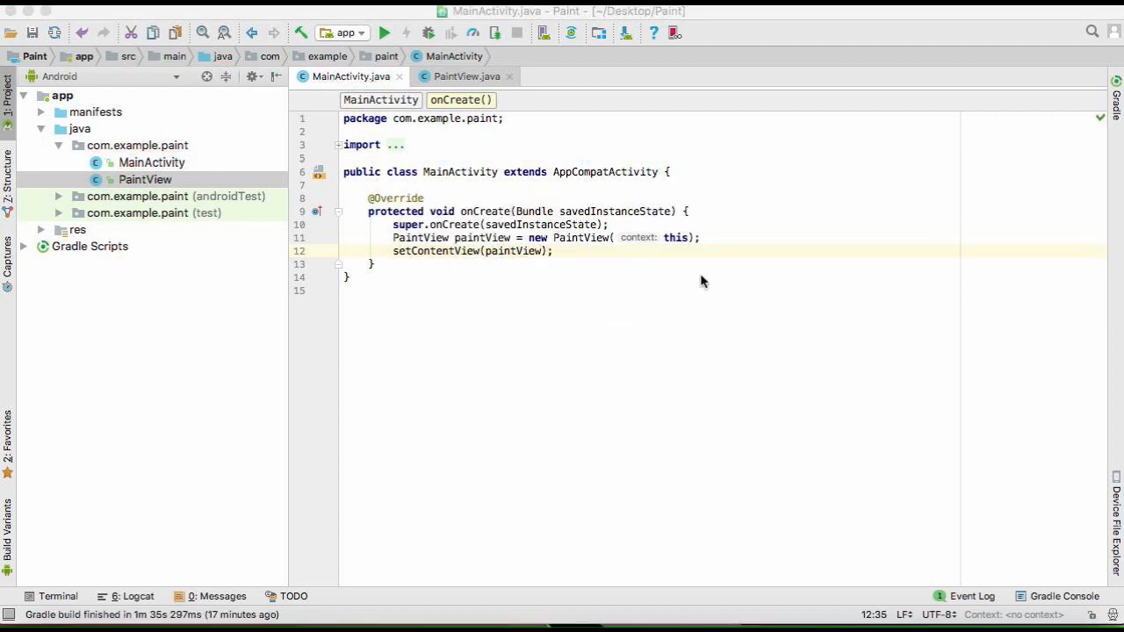
{"action": "mouse_move", "coordinate": [625, 128]}
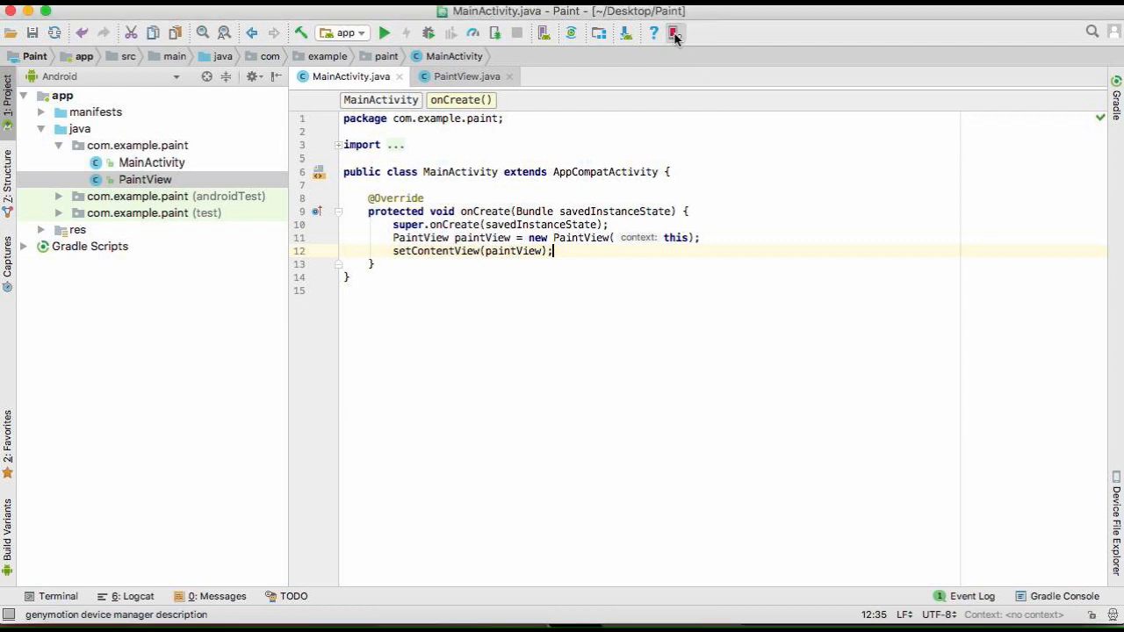
- Start the Genymotion device and run 'app' on the Genymotion West deployment target
{"action": "left_click", "coordinate": [674, 32]}
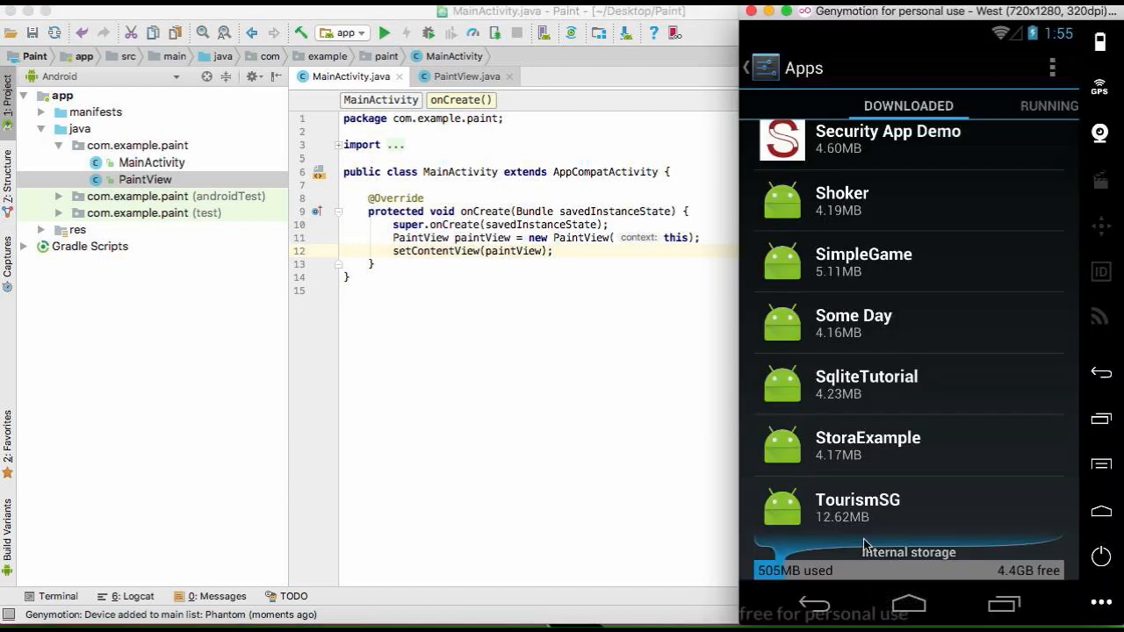
{"action": "mouse_move", "coordinate": [431, 249]}
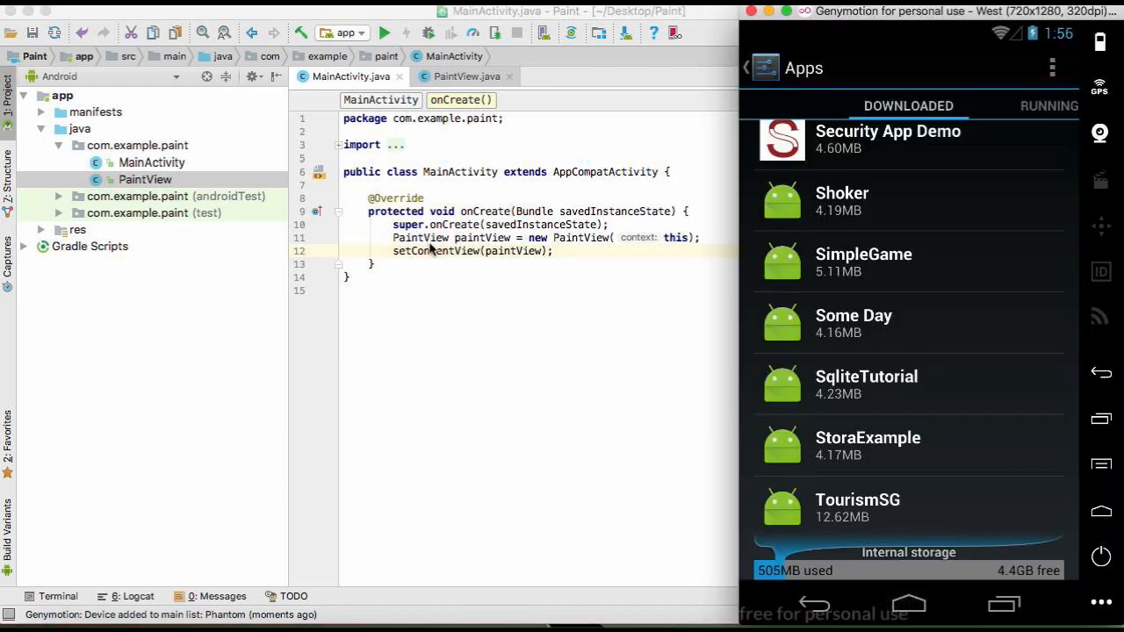
{"action": "left_click", "coordinate": [745, 67]}
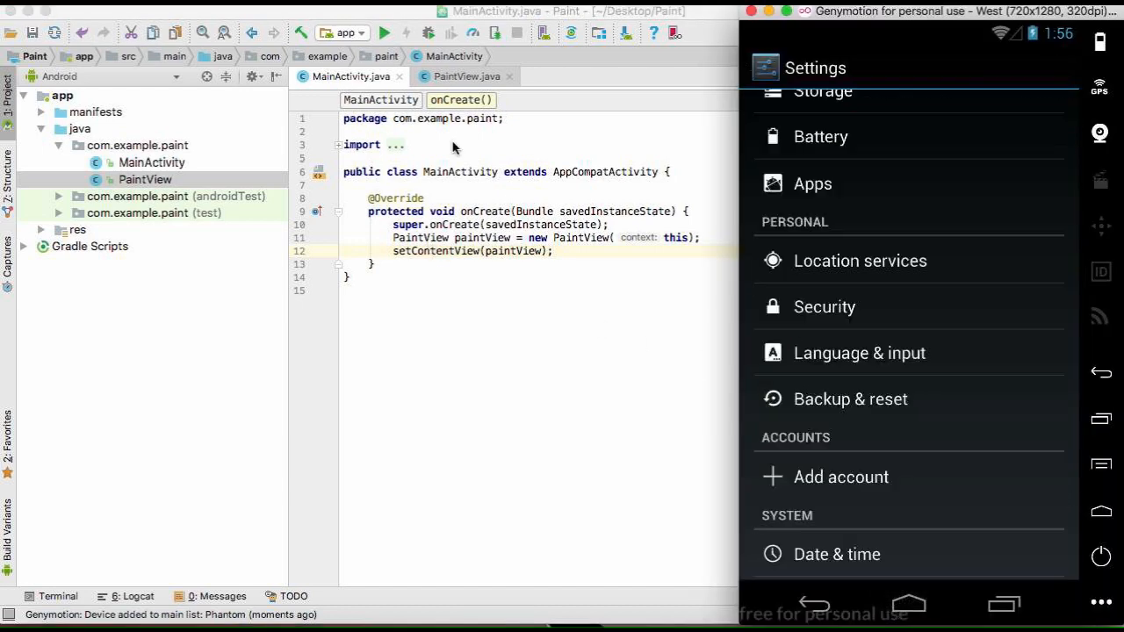
{"action": "left_click", "coordinate": [385, 31]}
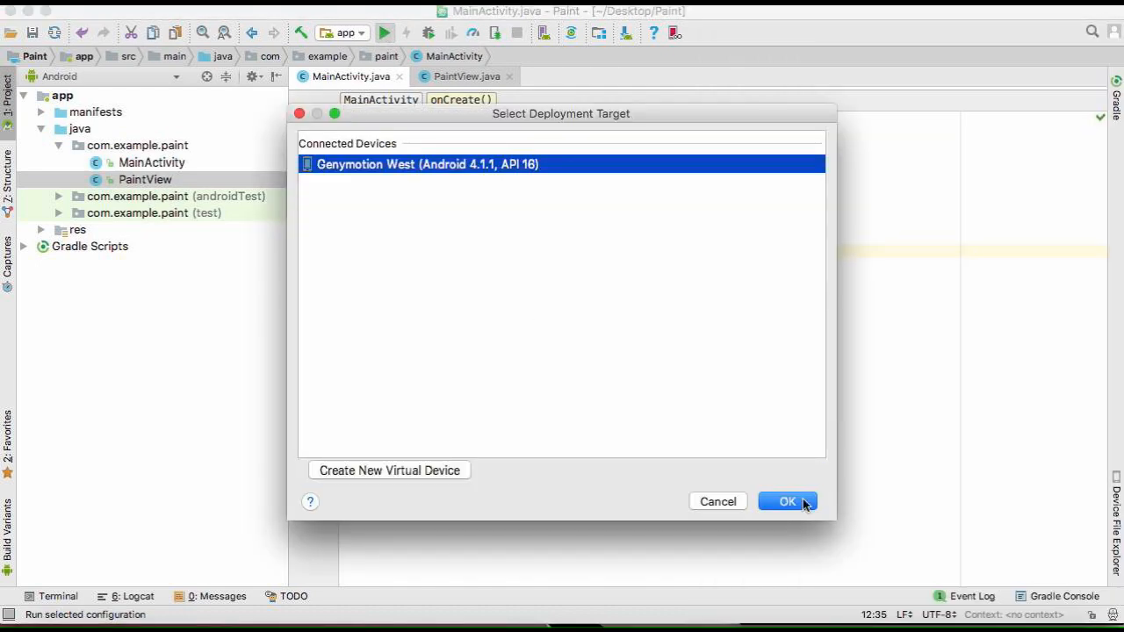
{"action": "left_click", "coordinate": [787, 502]}
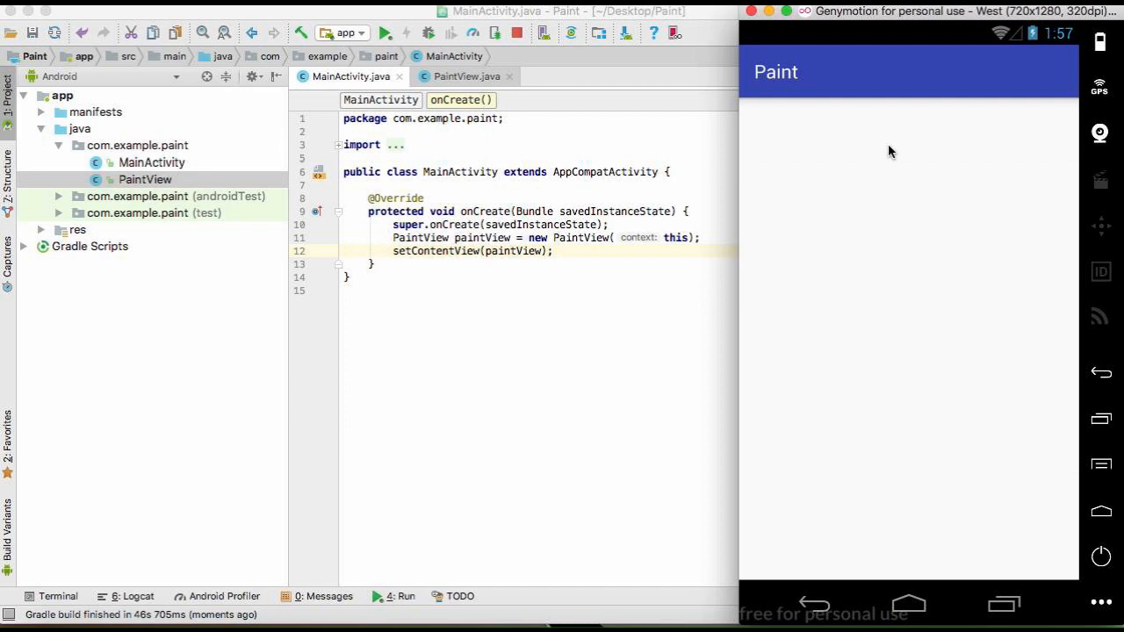
{"action": "mouse_move", "coordinate": [766, 60]}
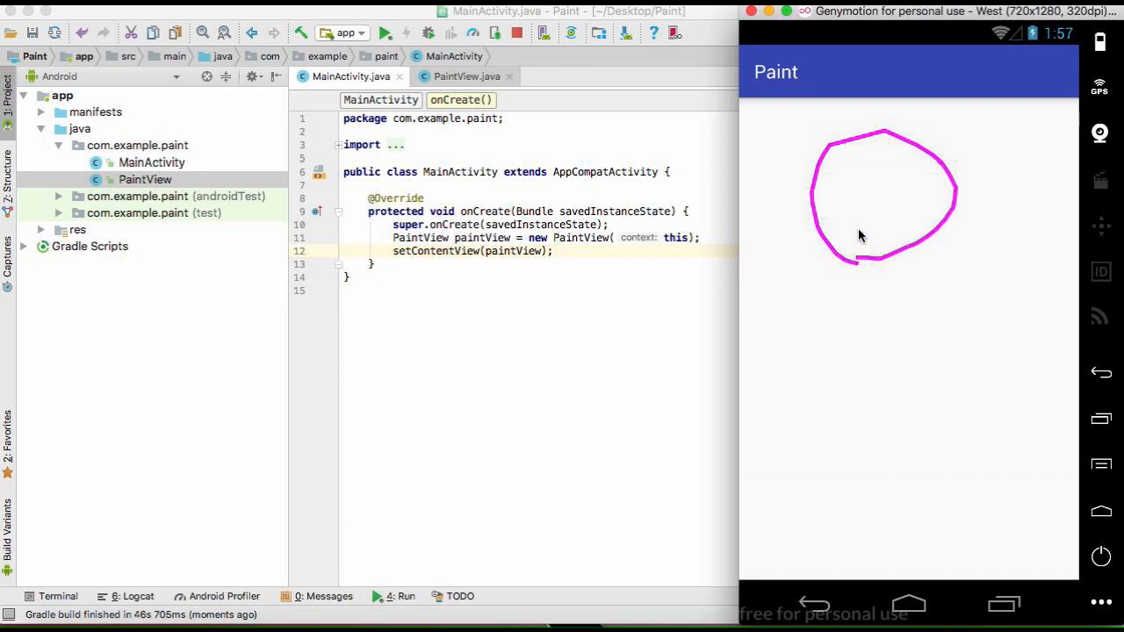
- Draw a magenta head with two eyes, a nose and a smiling mouth
{"action": "left_click_drag", "start_coordinate": [830, 189], "coordinate": [861, 190]}
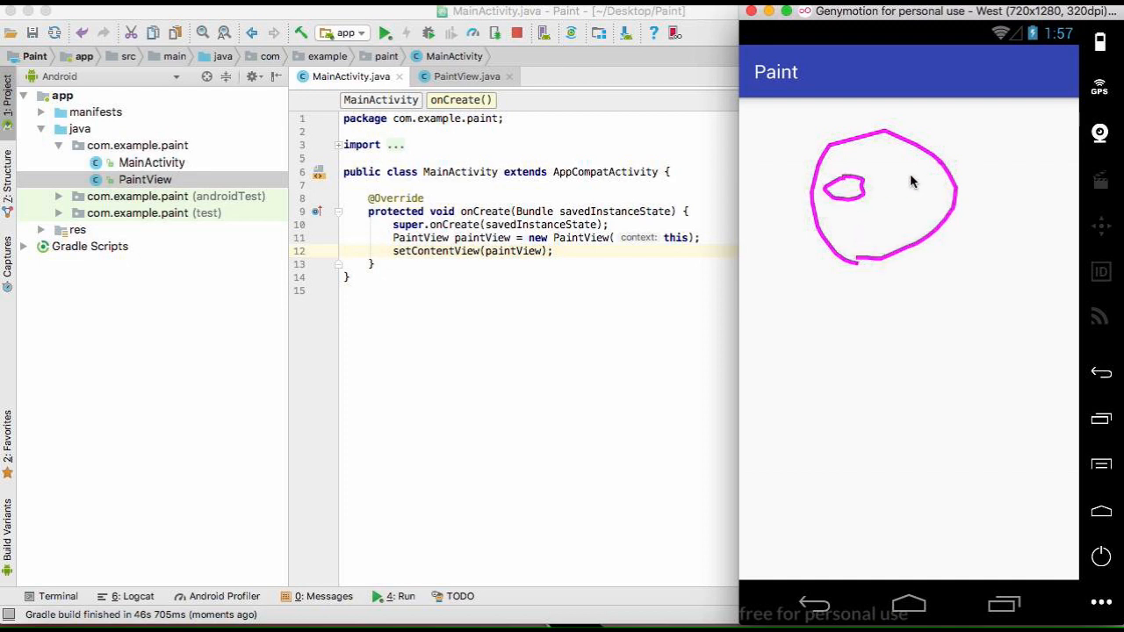
{"action": "left_click_drag", "start_coordinate": [913, 172], "coordinate": [914, 208]}
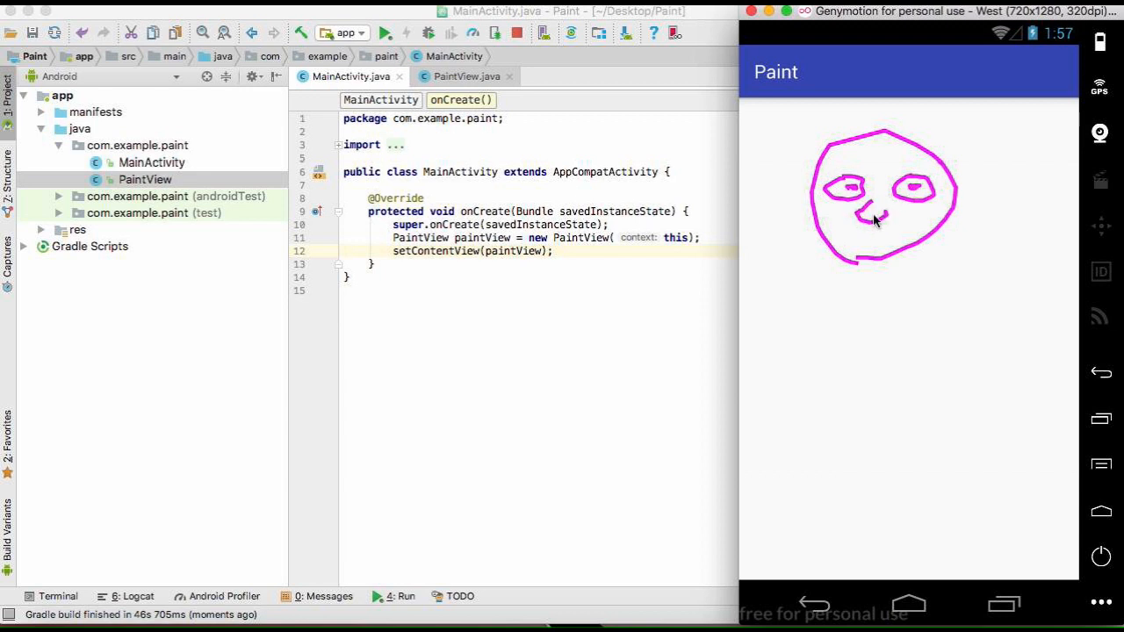
{"action": "left_click_drag", "start_coordinate": [847, 227], "coordinate": [914, 226]}
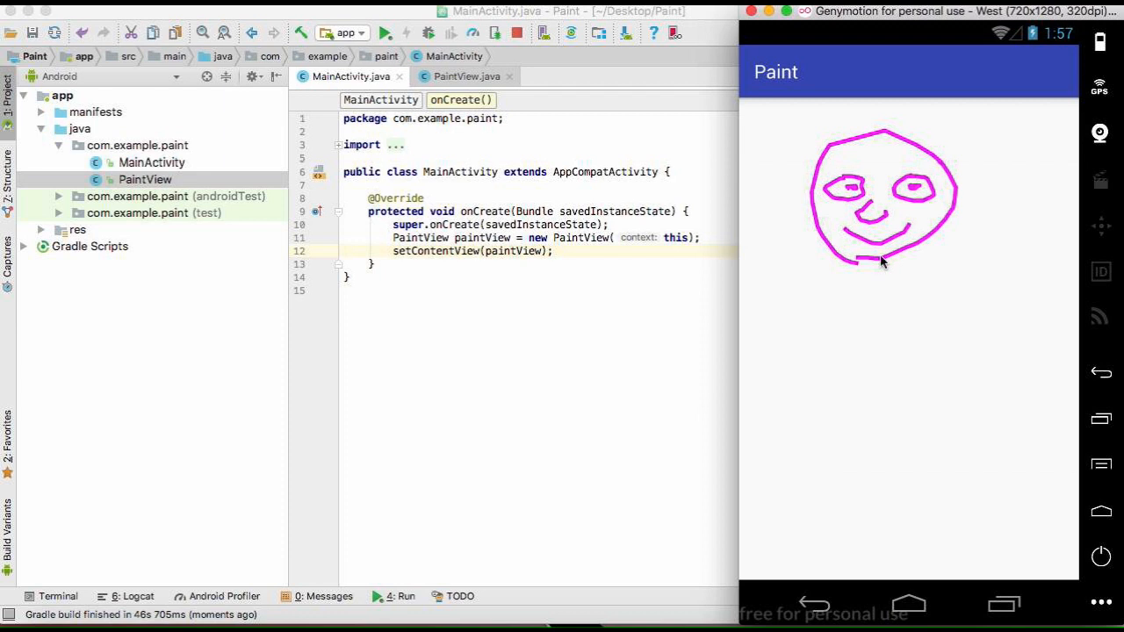
{"action": "left_click_drag", "start_coordinate": [878, 260], "coordinate": [819, 316]}
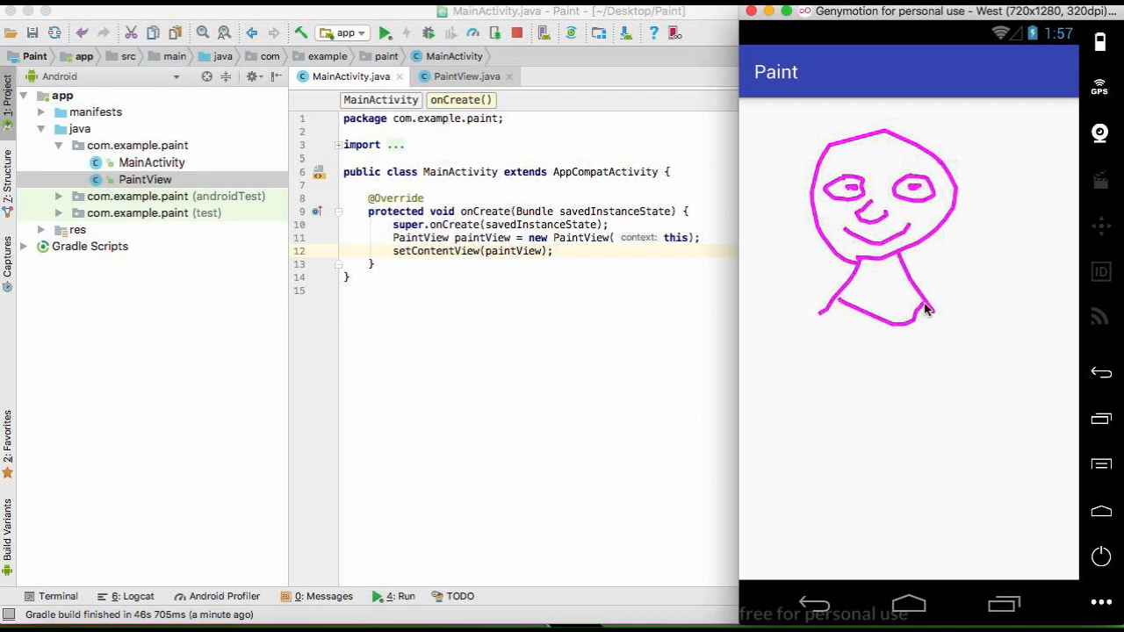
- Draw the neck, torso, arms, hands and legs below the head
{"action": "left_click_drag", "start_coordinate": [826, 312], "coordinate": [755, 418]}
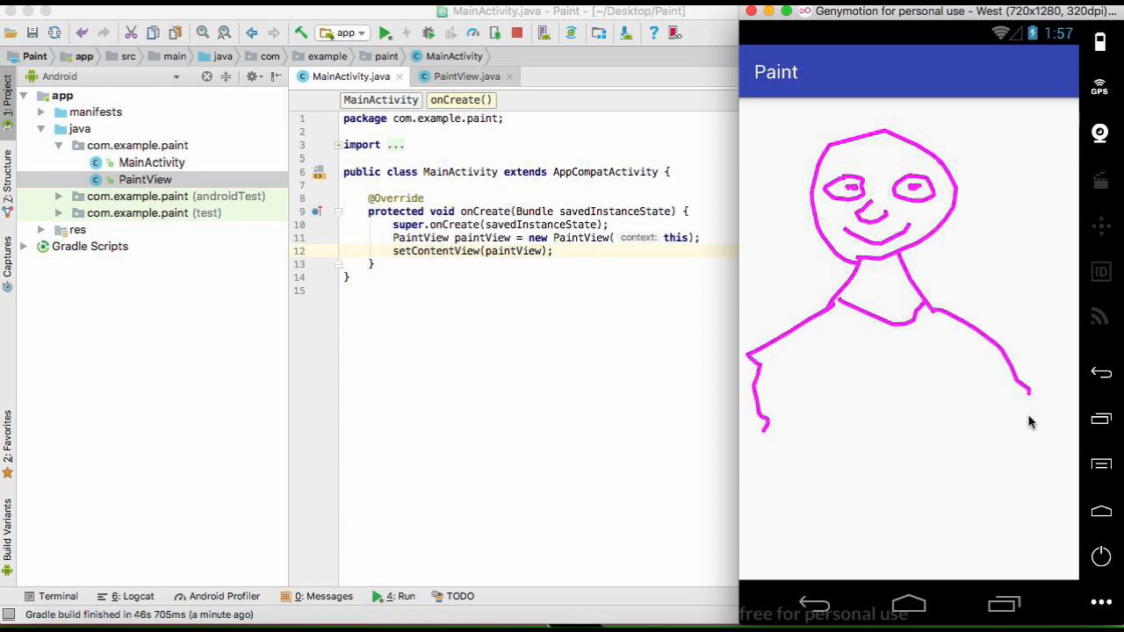
{"action": "left_click_drag", "start_coordinate": [1033, 401], "coordinate": [935, 545]}
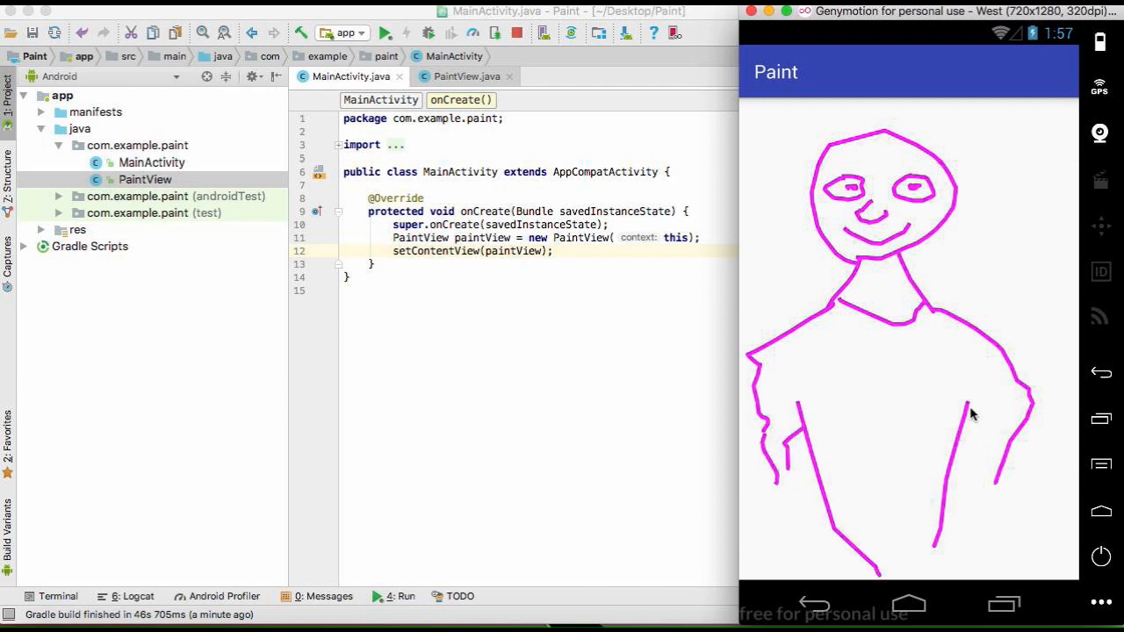
{"action": "left_click_drag", "start_coordinate": [966, 413], "coordinate": [975, 518]}
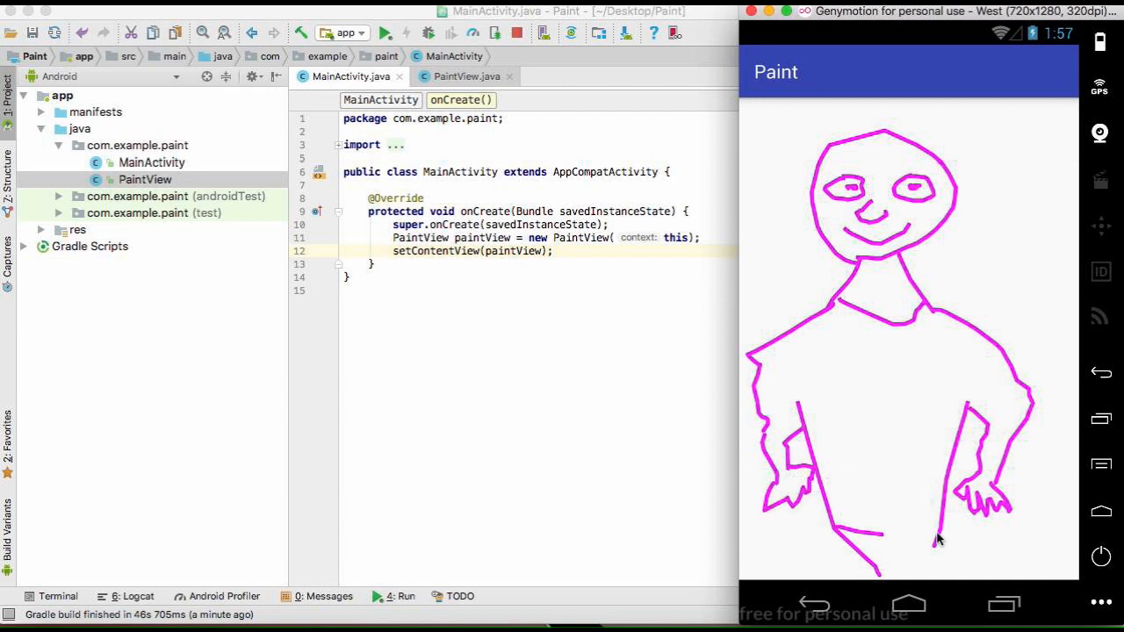
{"action": "left_click_drag", "start_coordinate": [875, 544], "coordinate": [910, 571]}
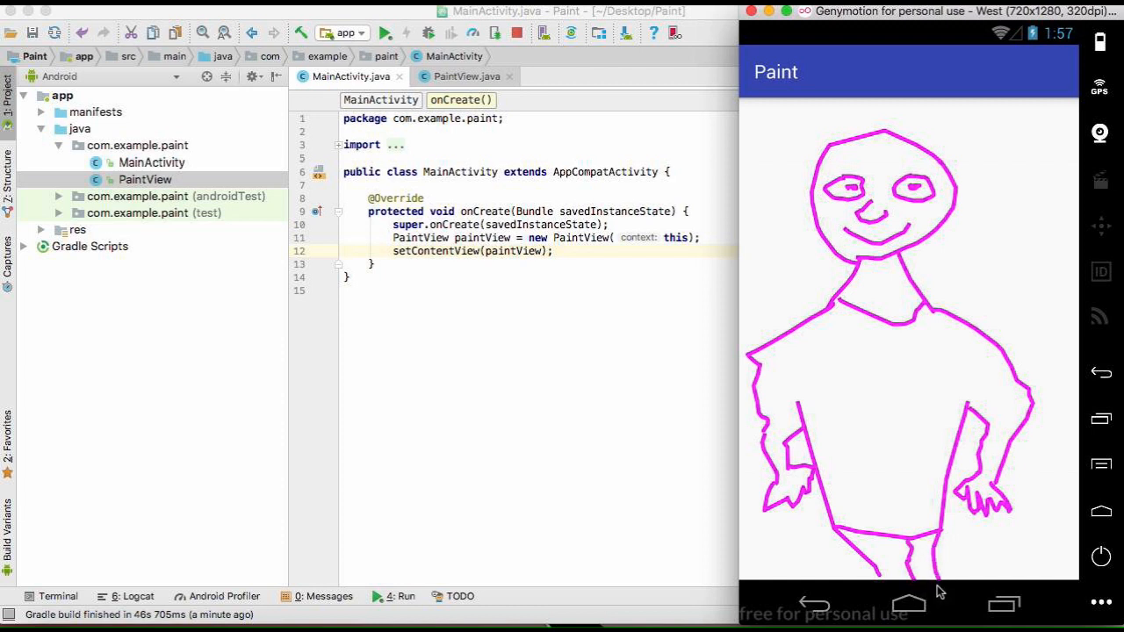
{"action": "mouse_move", "coordinate": [882, 390]}
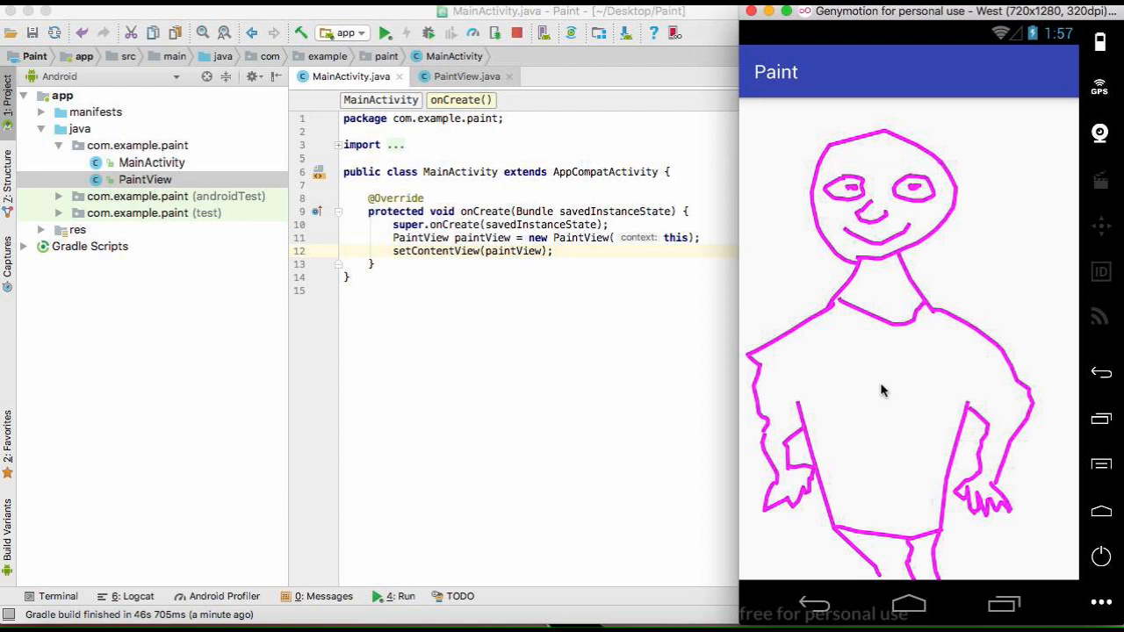